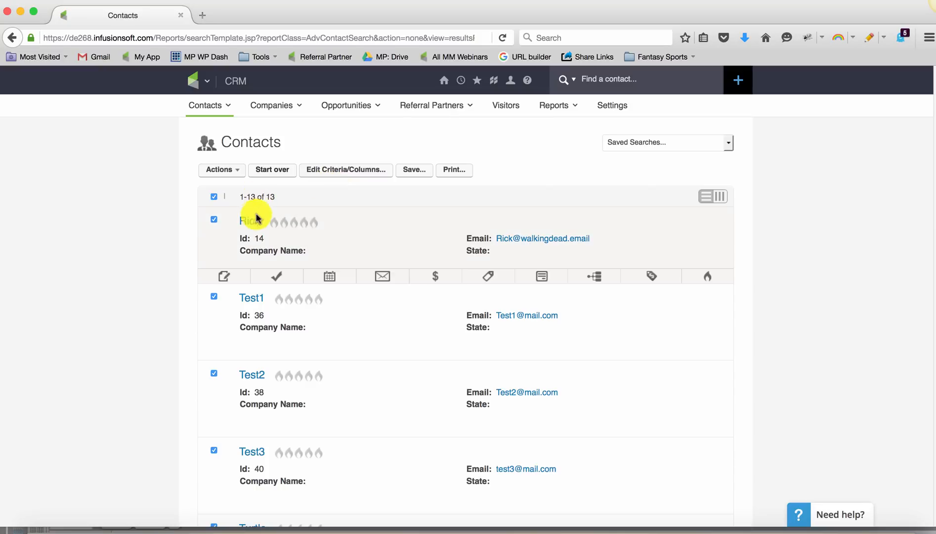
- Check Rick's contact record for his tags, then return to the contact search results
left_click(248, 221)
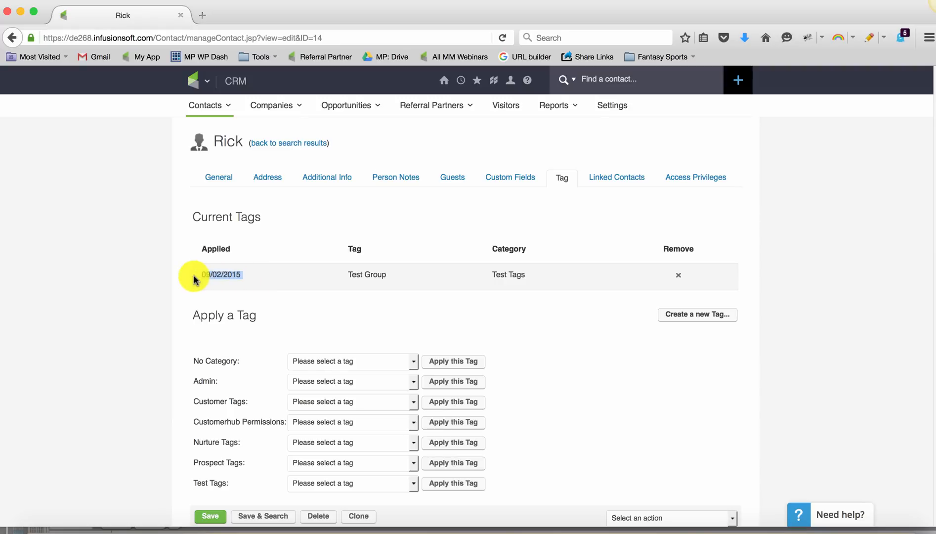
mouse_move(275, 280)
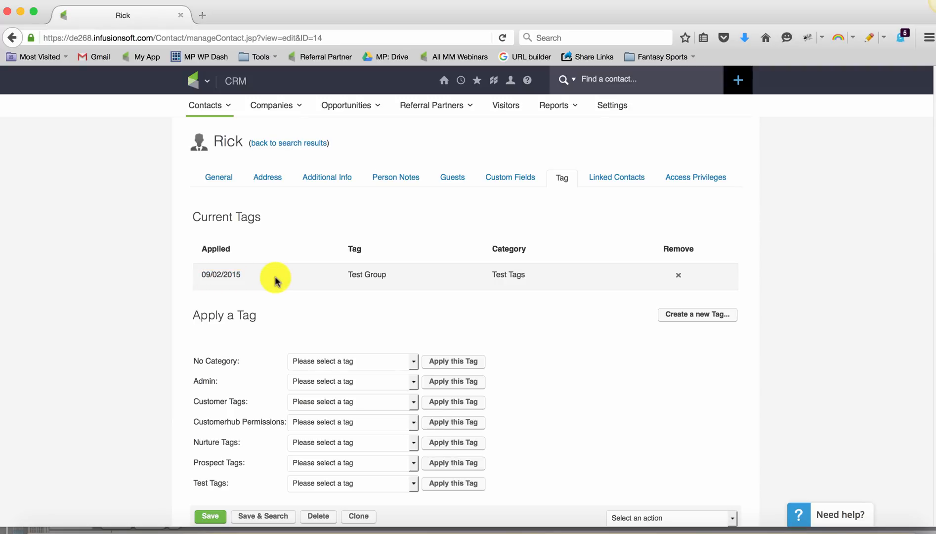
left_click(288, 143)
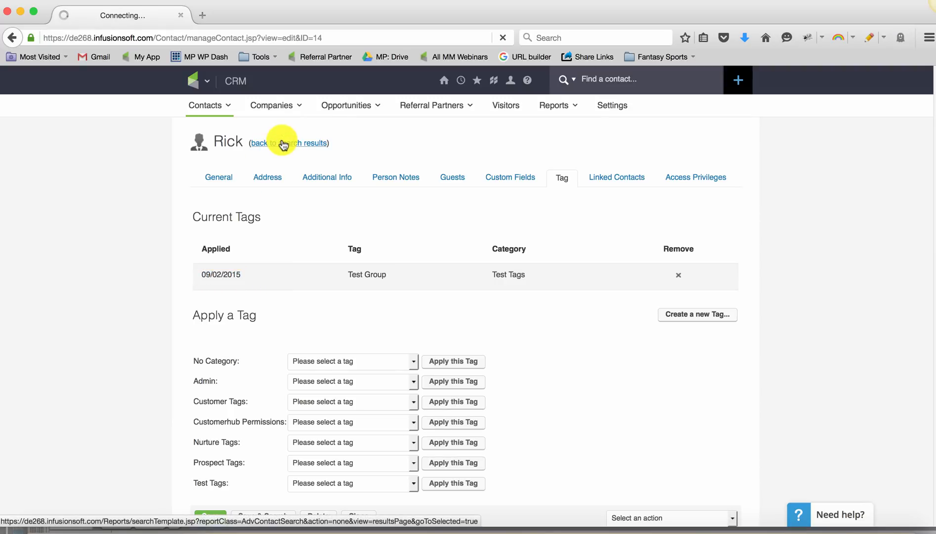
left_click(283, 142)
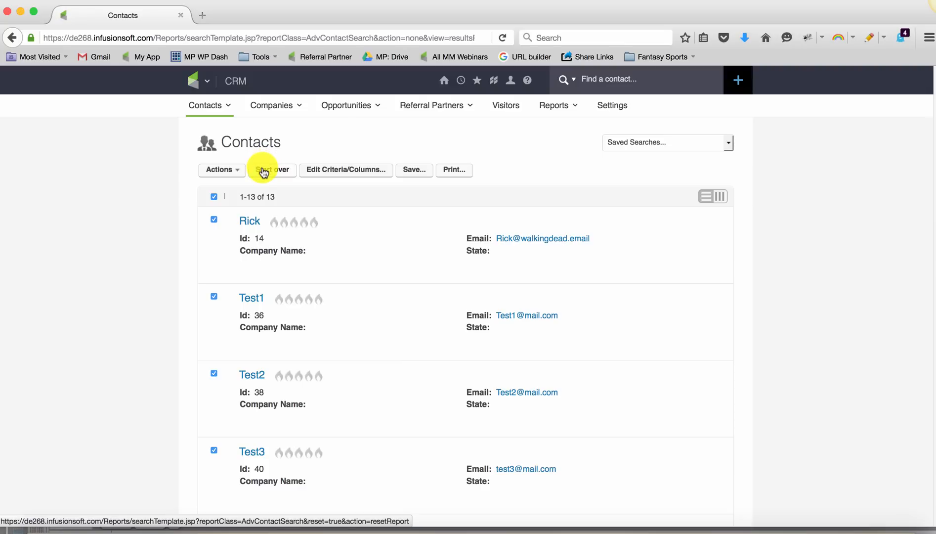
- Clear the contact search, review the Misc Criteria, and return to the basic criteria
left_click(271, 170)
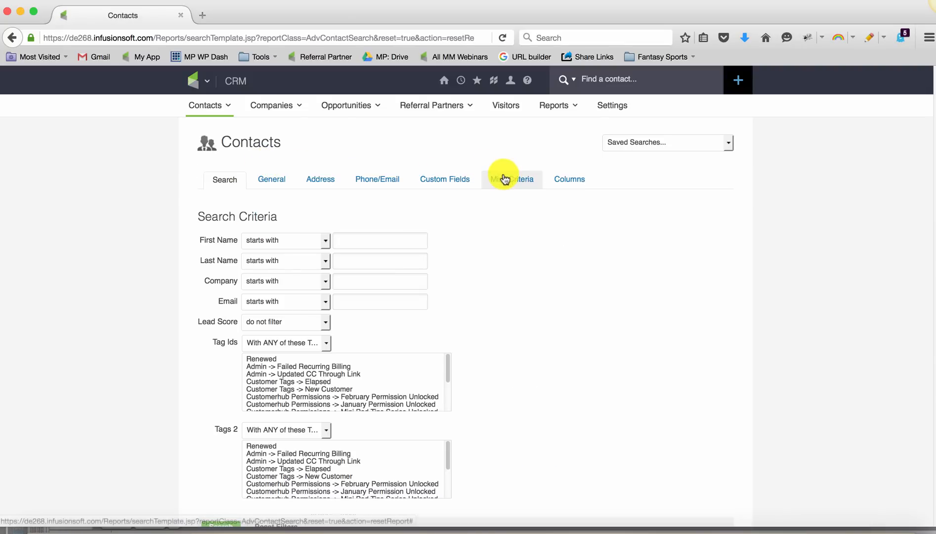
scroll("down", 3)
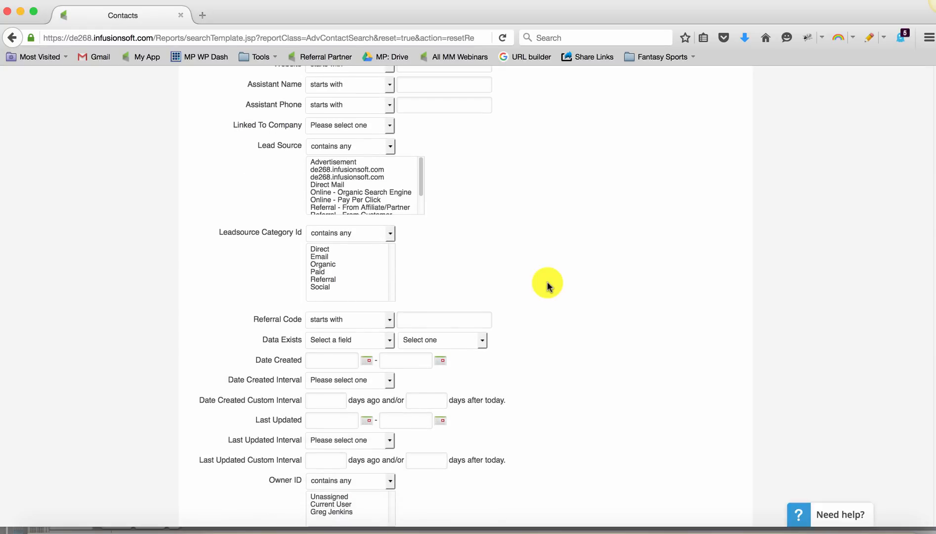
scroll("down", 3)
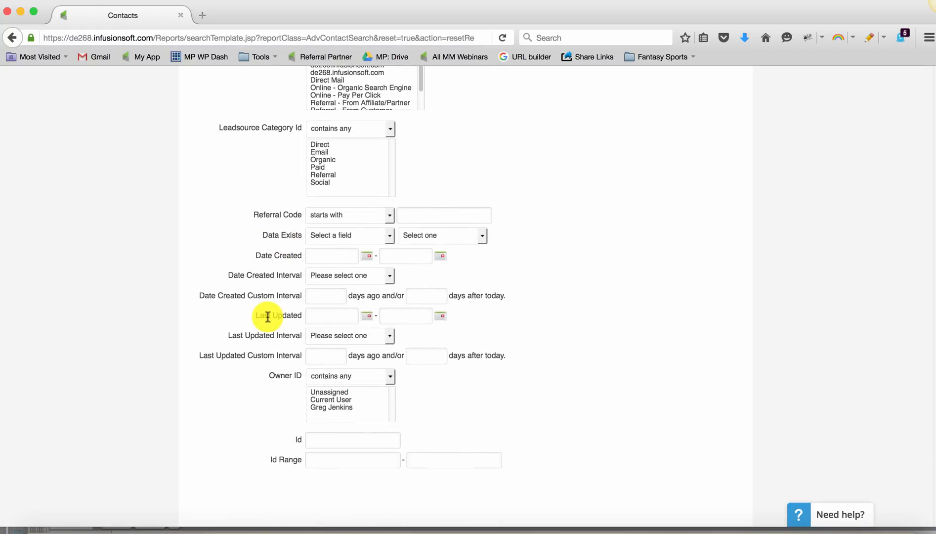
scroll("up", 3)
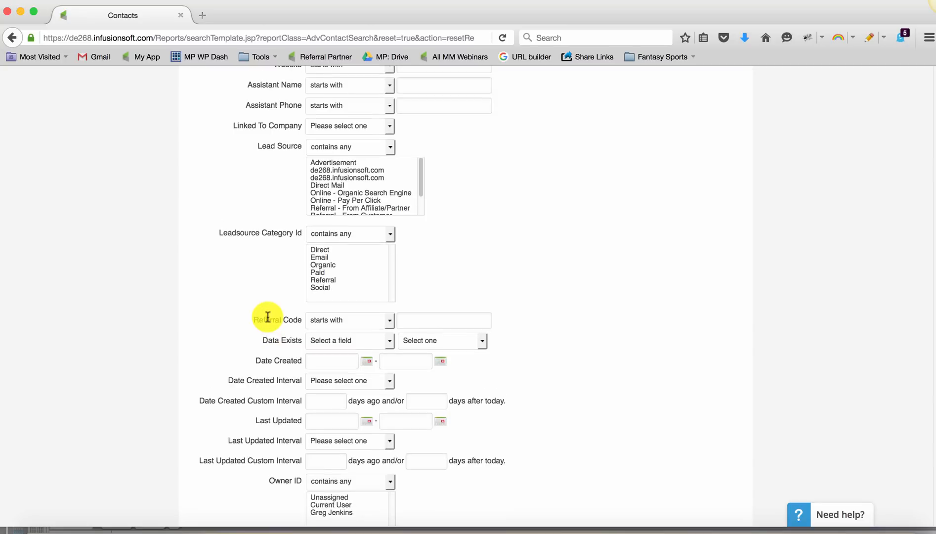
scroll("up", 3)
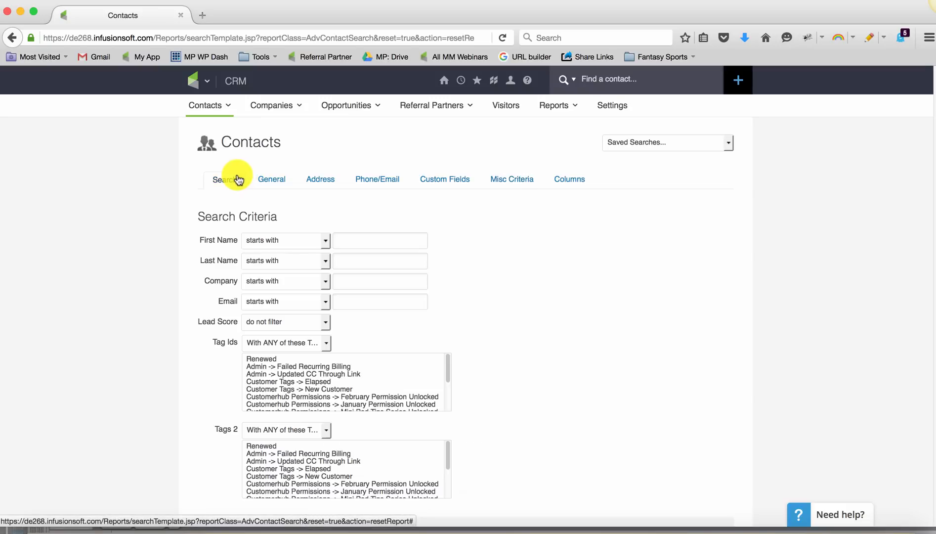
mouse_move(511, 175)
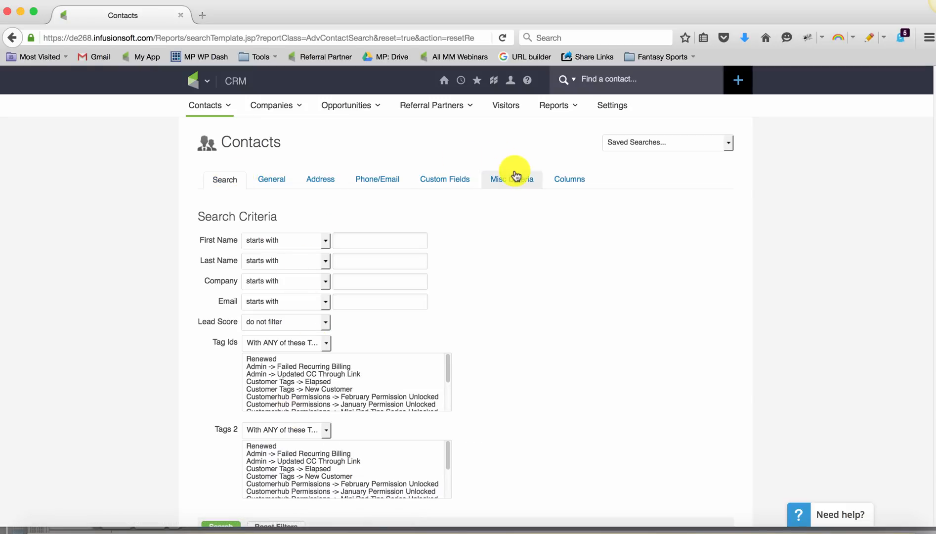
scroll("down", 3)
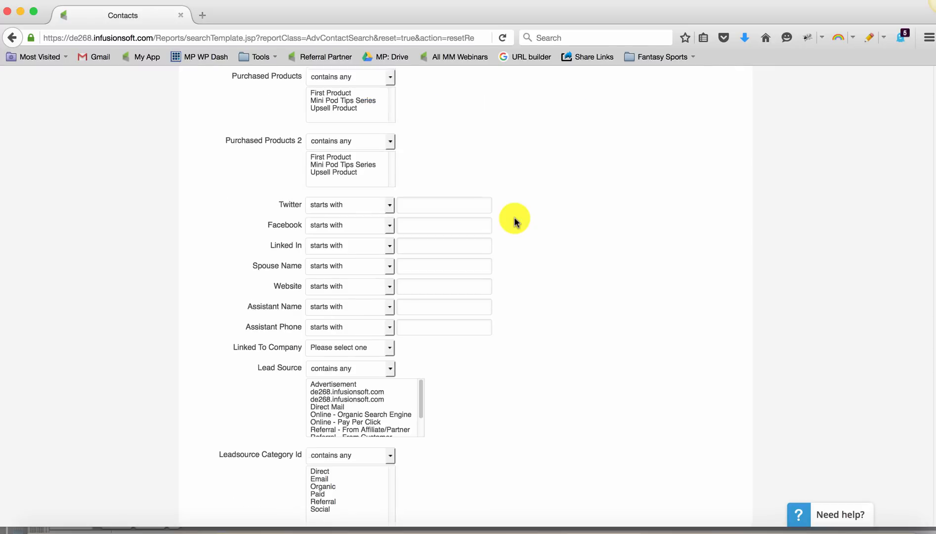
left_click(224, 180)
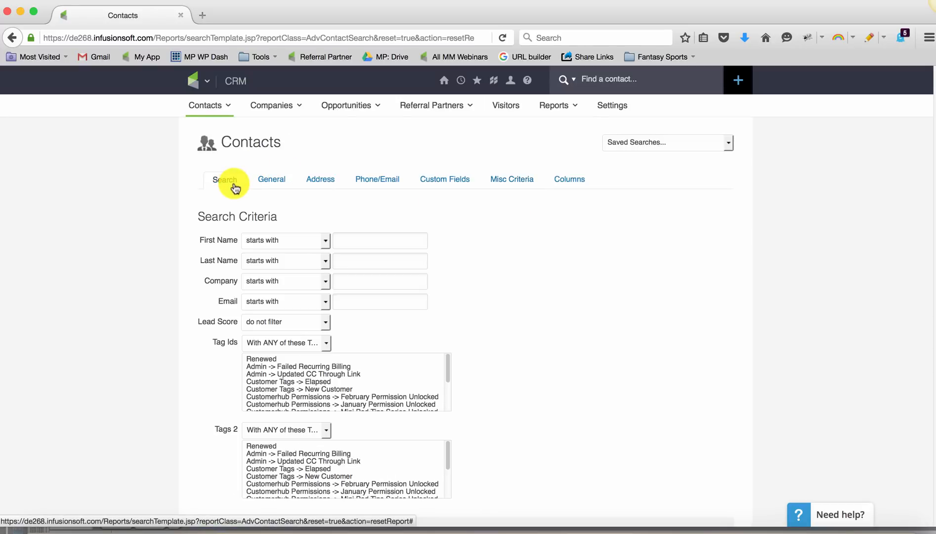
left_click(197, 81)
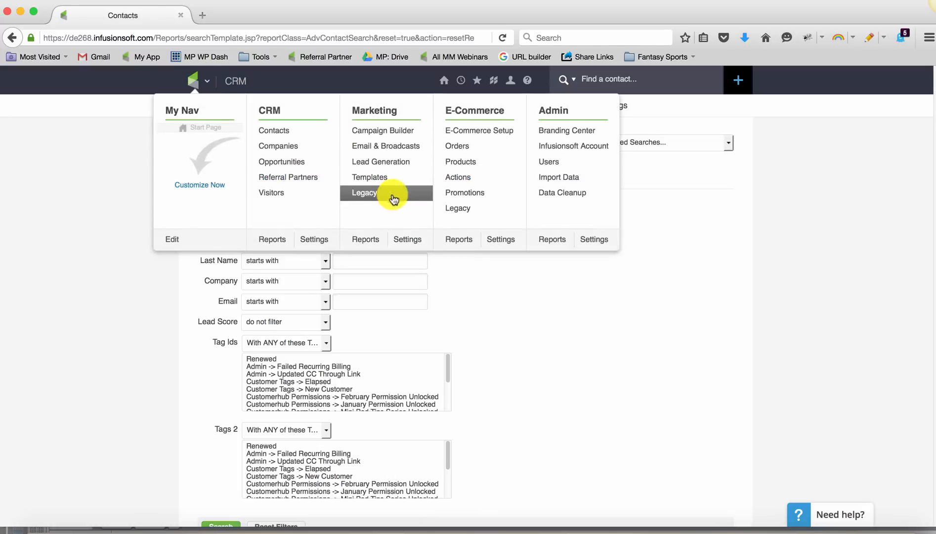
- Open the Tag Applications marketing report and reset it to blank date and tag criteria
left_click(365, 239)
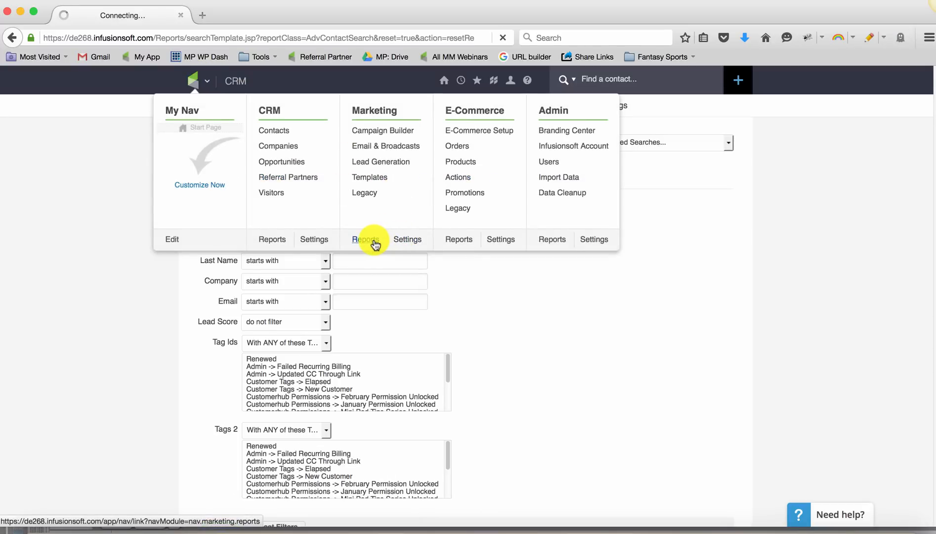
left_click(365, 238)
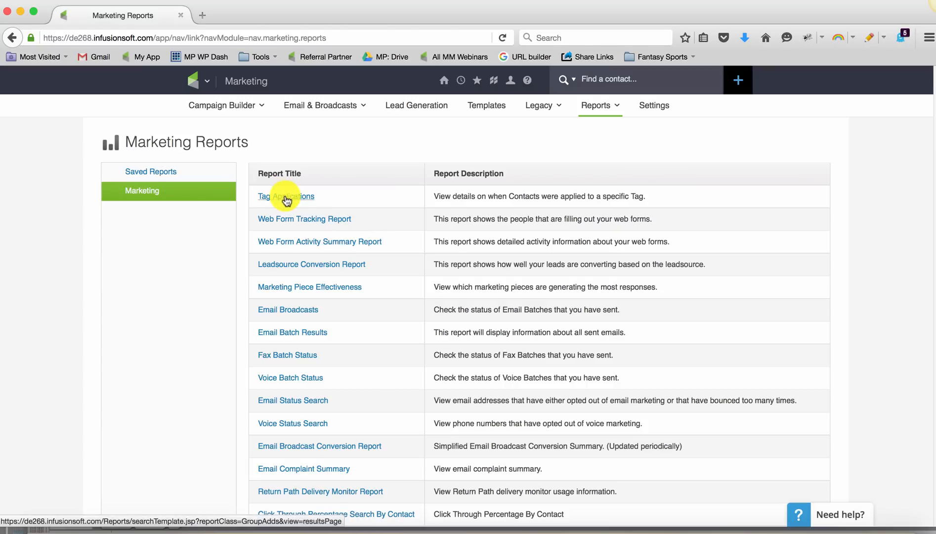
left_click(286, 196)
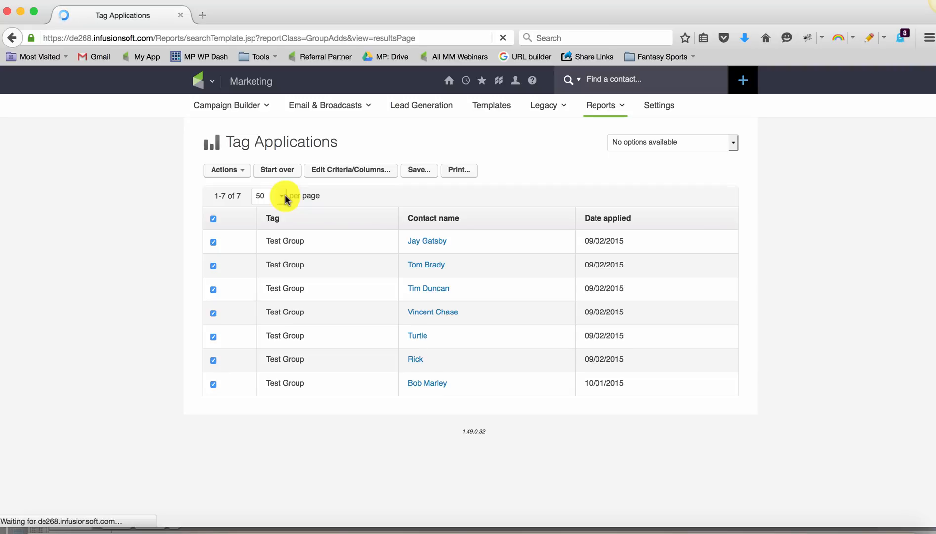
left_click(277, 170)
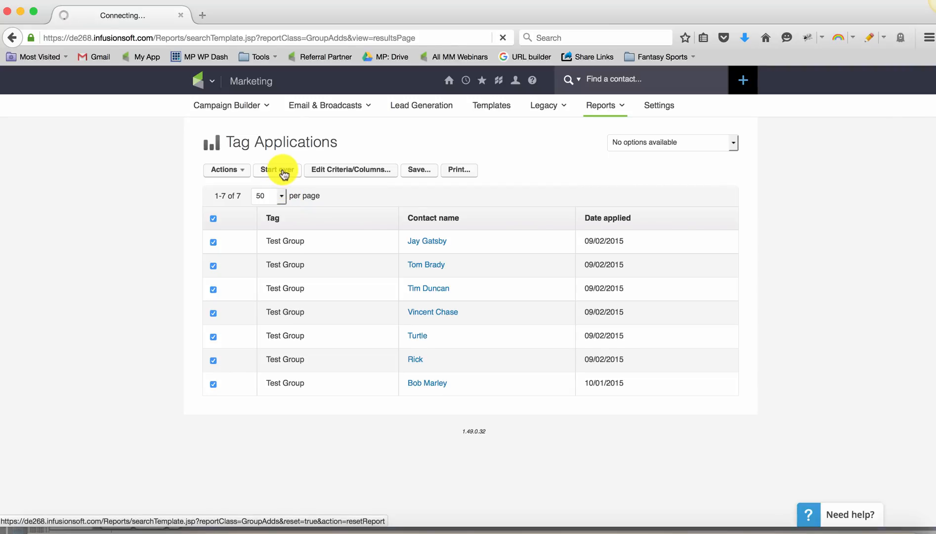
left_click(276, 169)
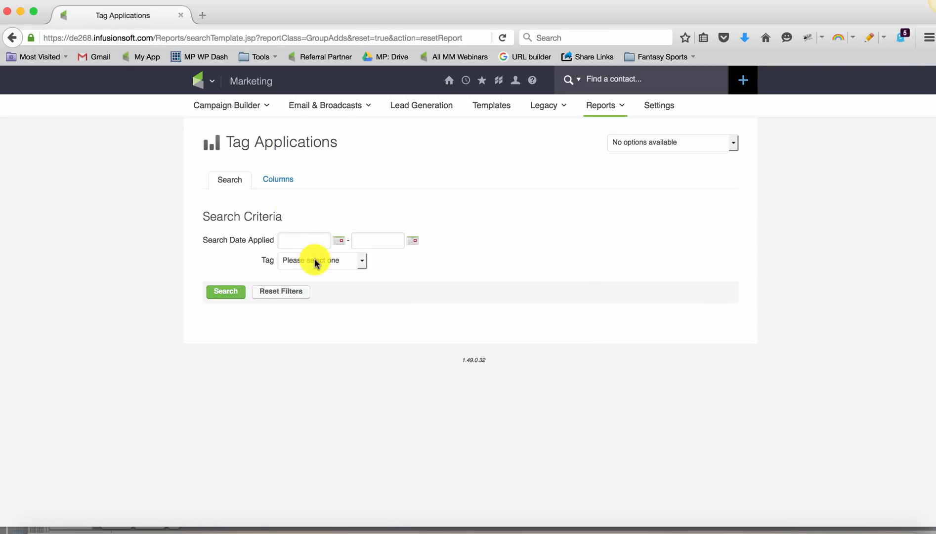
mouse_move(304, 240)
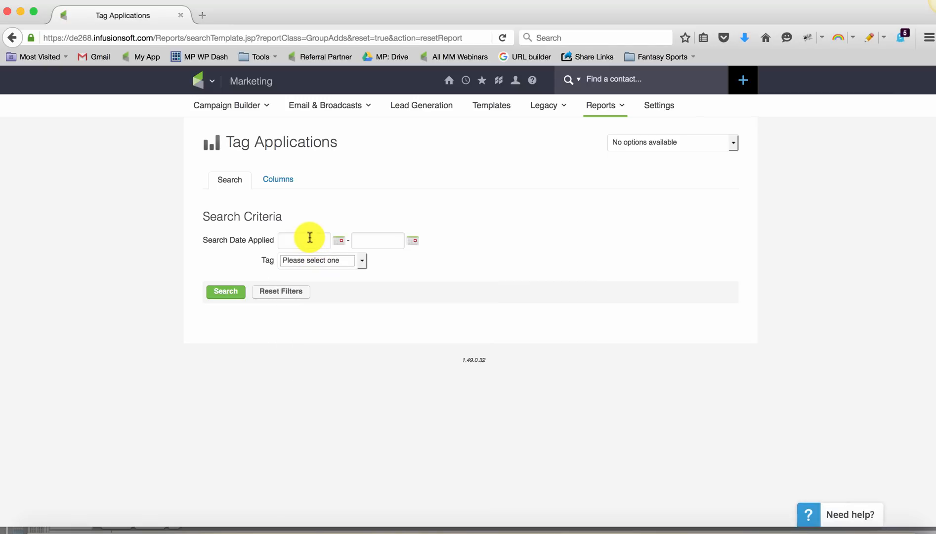
mouse_move(309, 221)
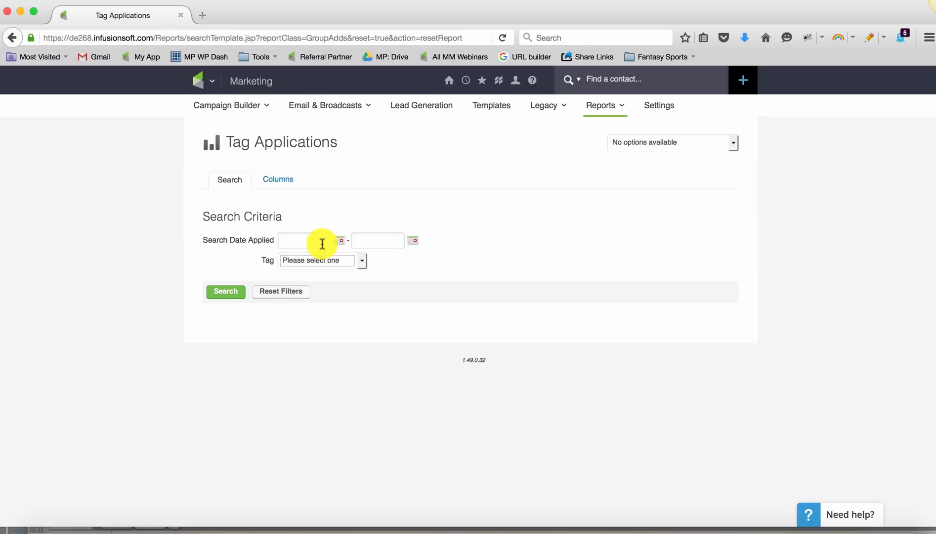
mouse_move(378, 241)
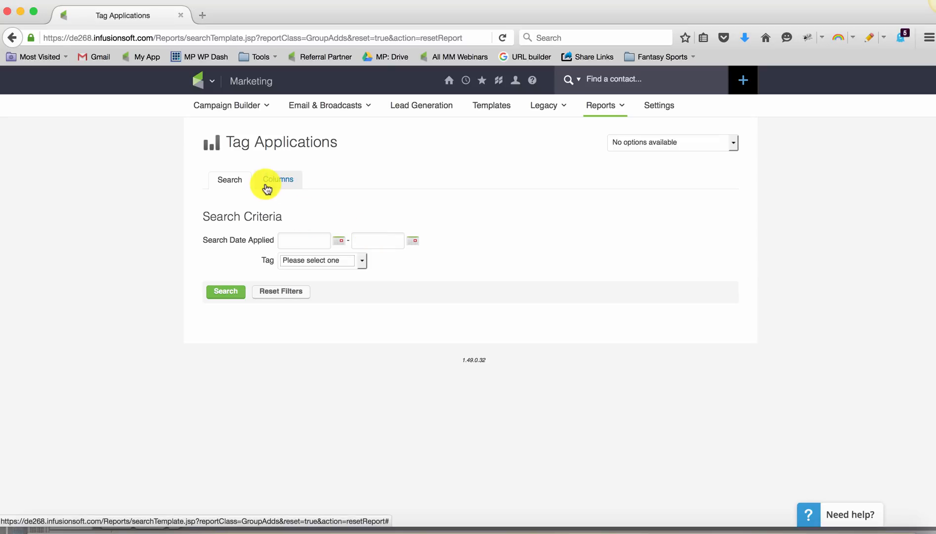
mouse_move(230, 250)
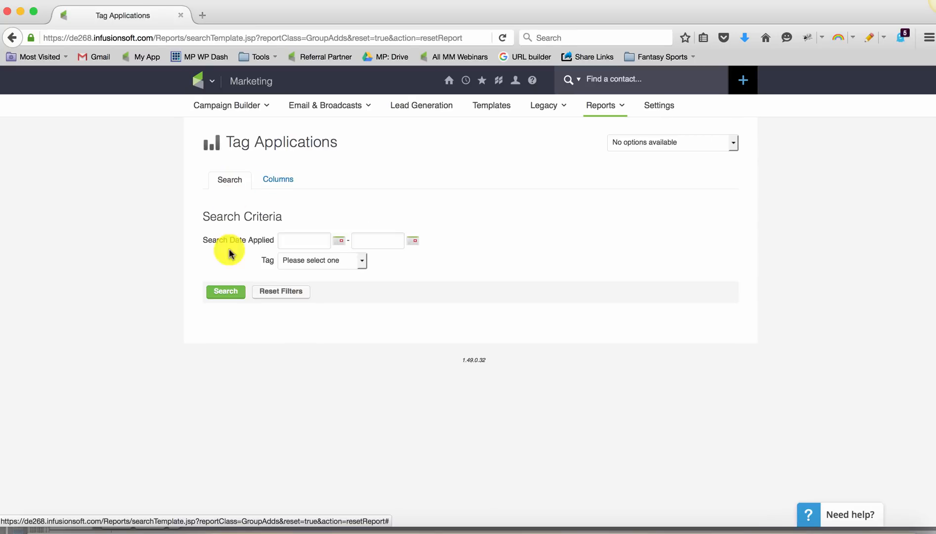
mouse_move(317, 251)
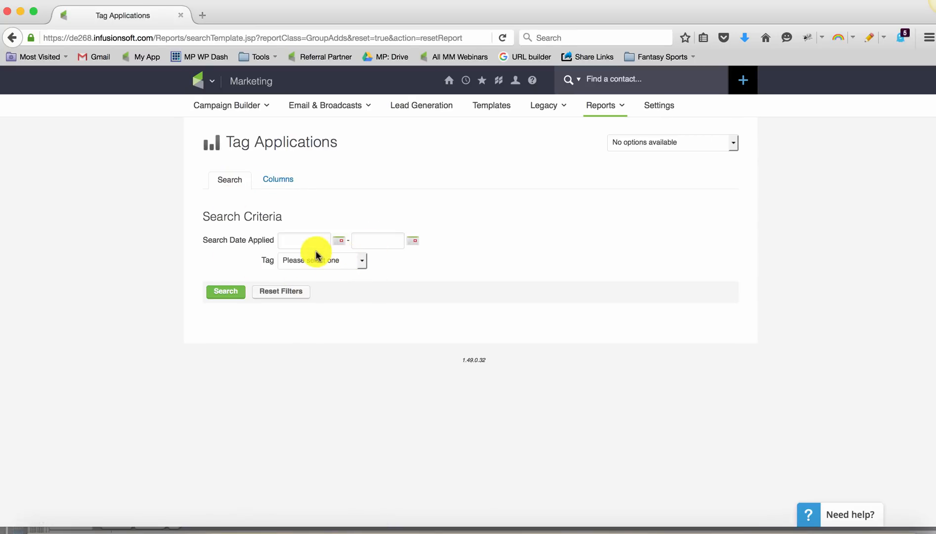
left_click(322, 260)
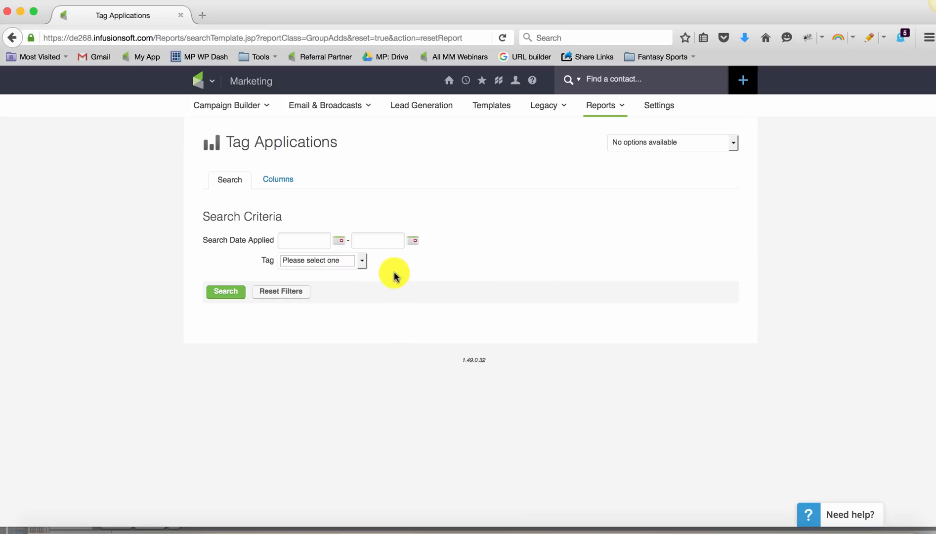
left_click(199, 80)
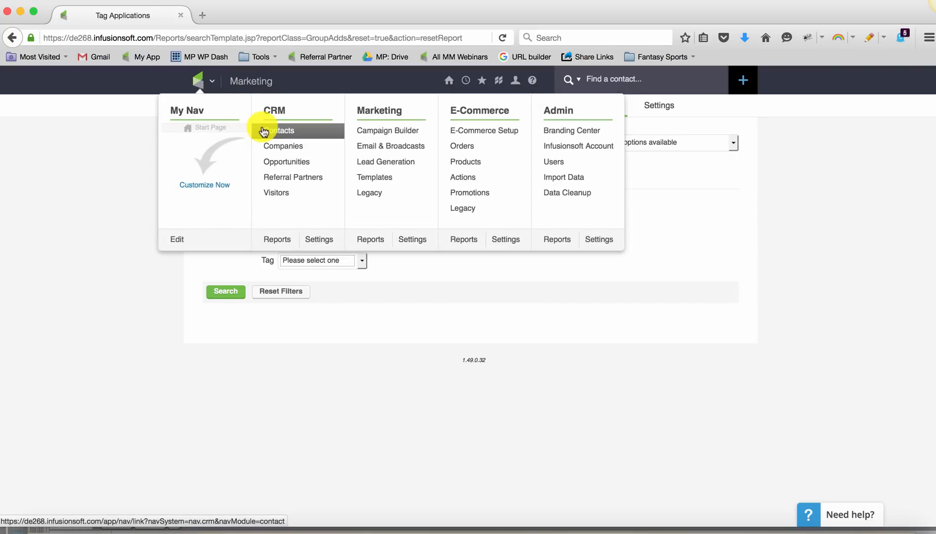
- Show the Contacts results list with all 13 matching contacts checked
left_click(280, 130)
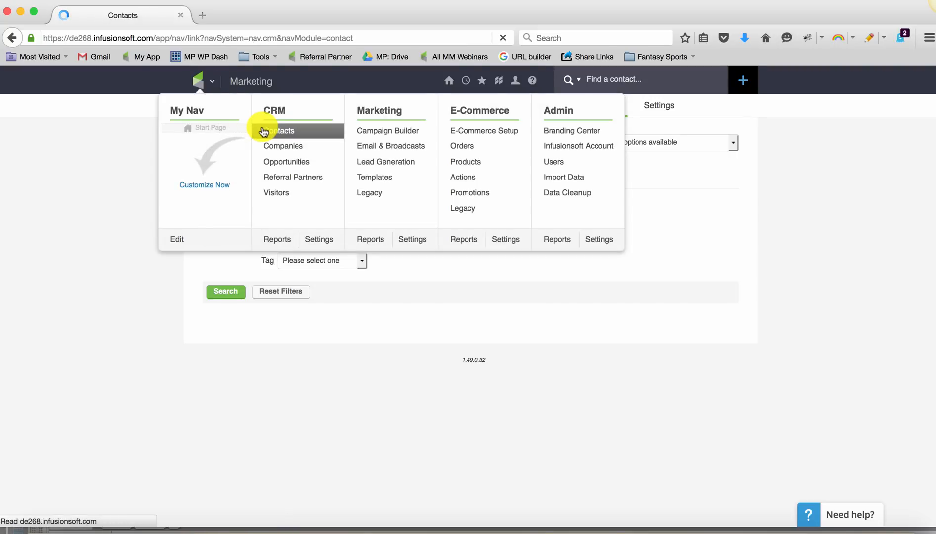
left_click(280, 130)
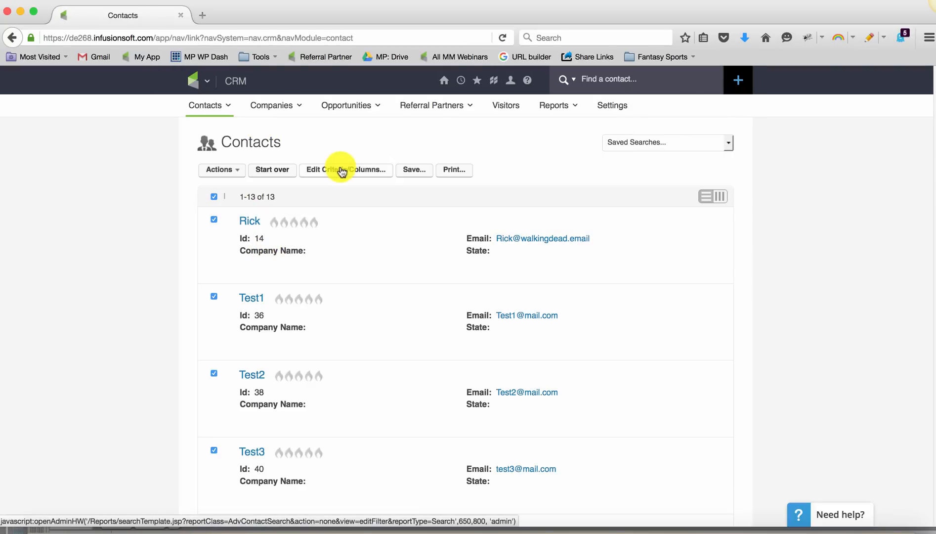
left_click(345, 170)
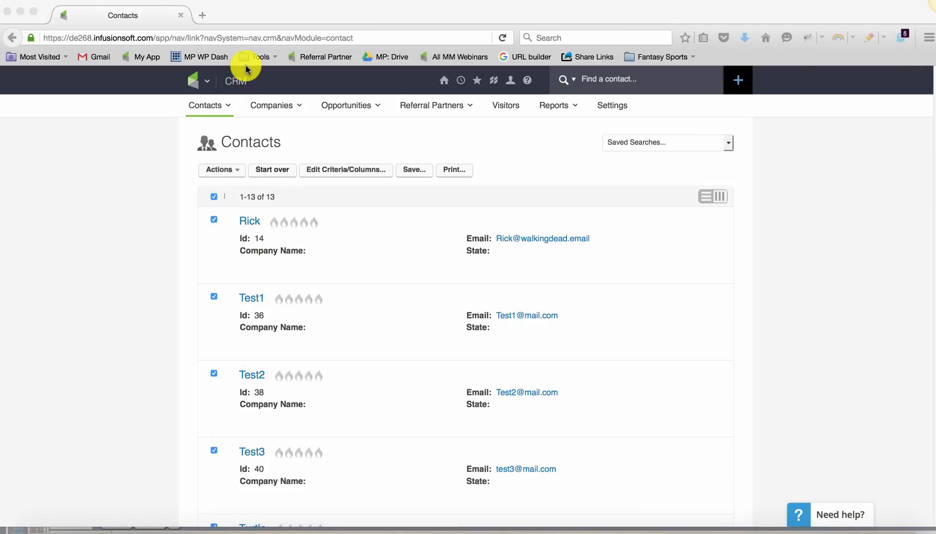
mouse_move(512, 186)
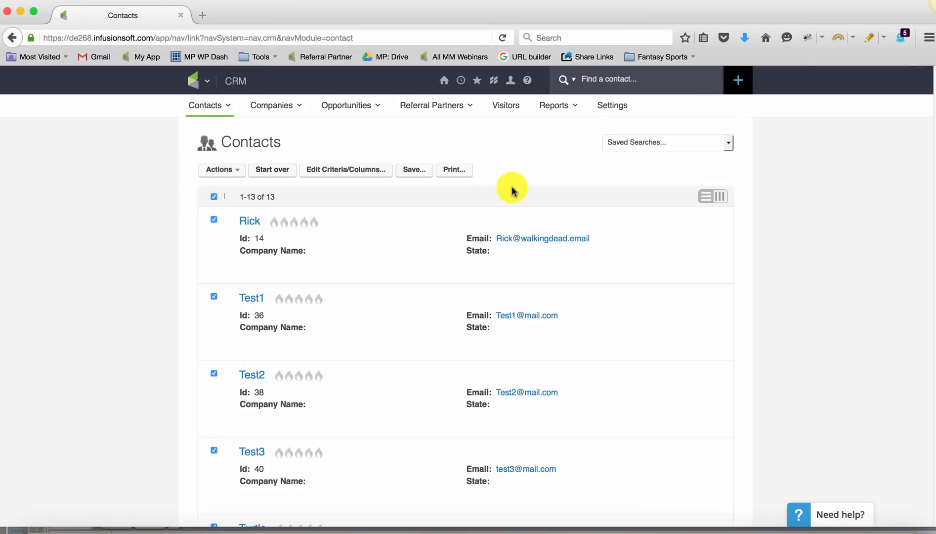
mouse_move(216, 71)
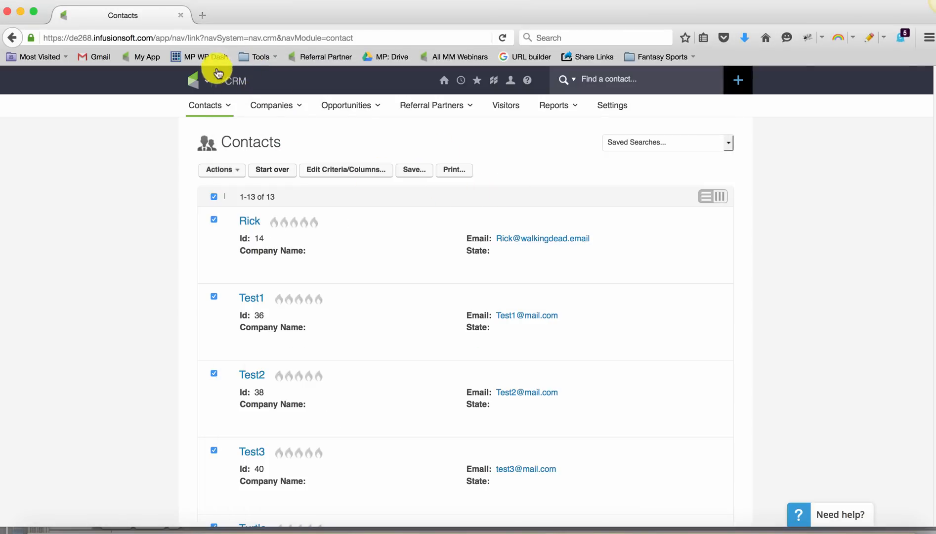
- Find Campaign Goal Completion in the Marketing Reports list, open it, and start its search over
left_click(198, 81)
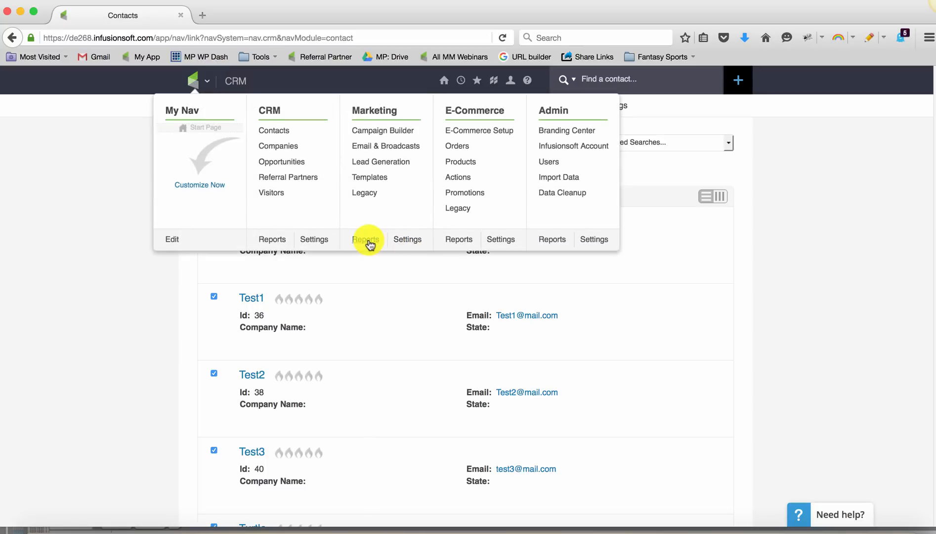
left_click(365, 239)
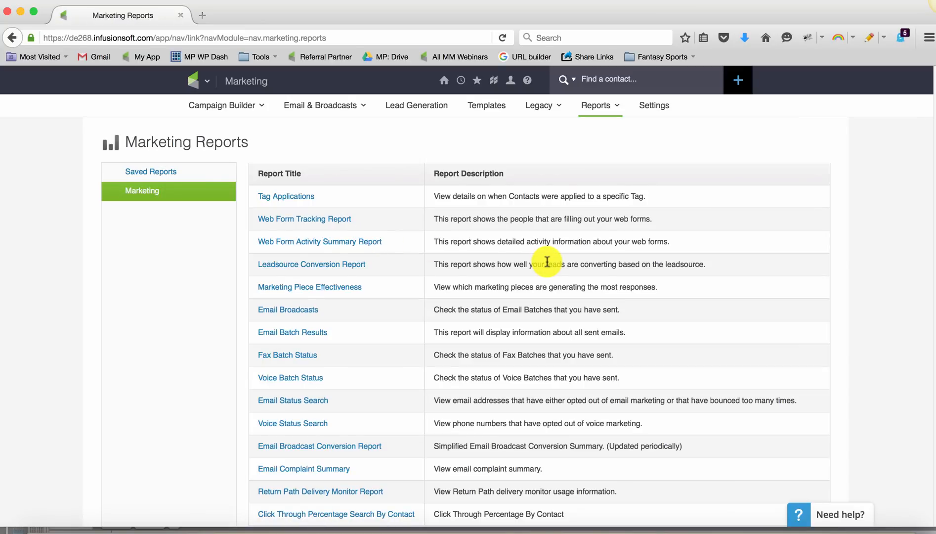
scroll("down", 3)
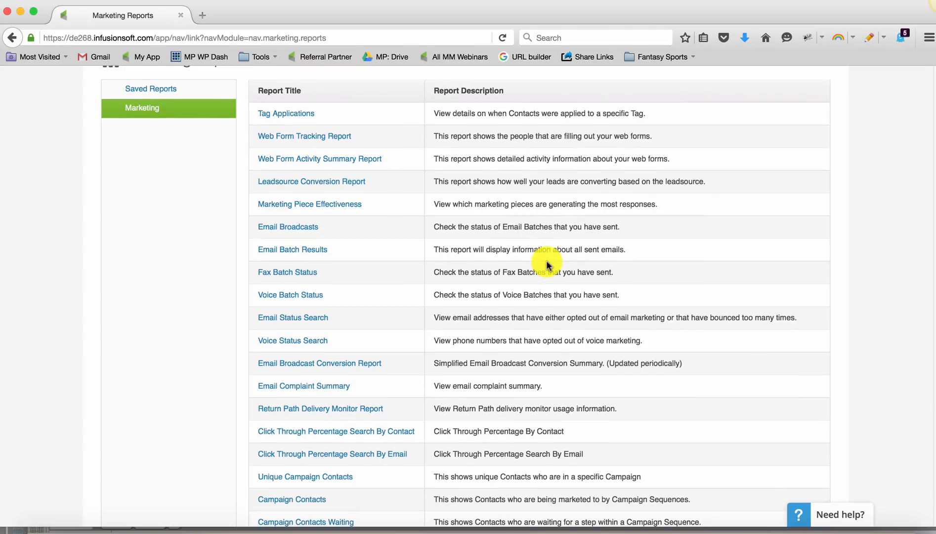
scroll("down", 3)
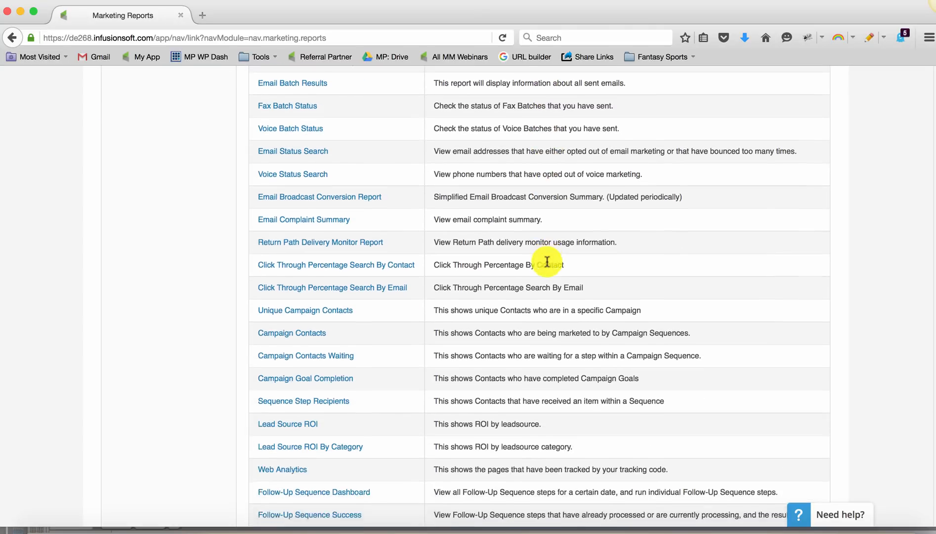
scroll("down", 3)
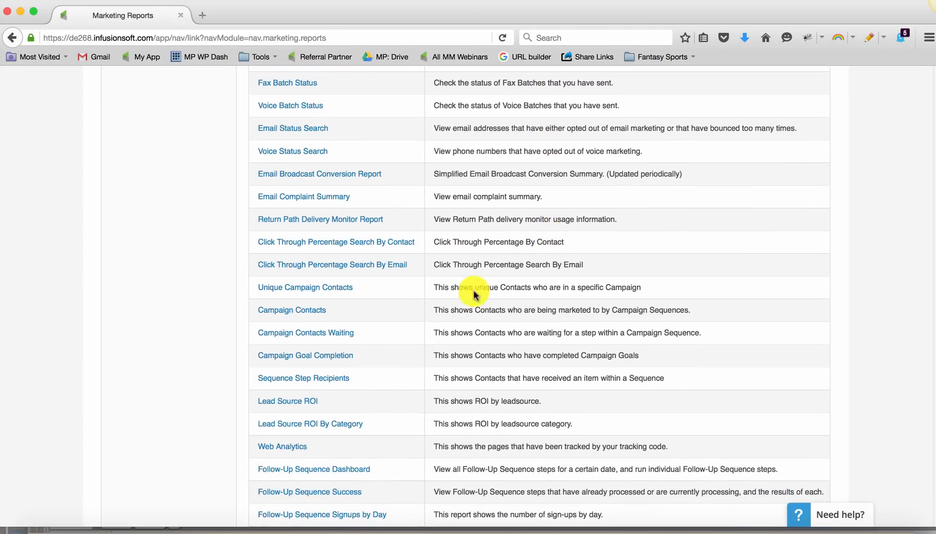
left_click(305, 355)
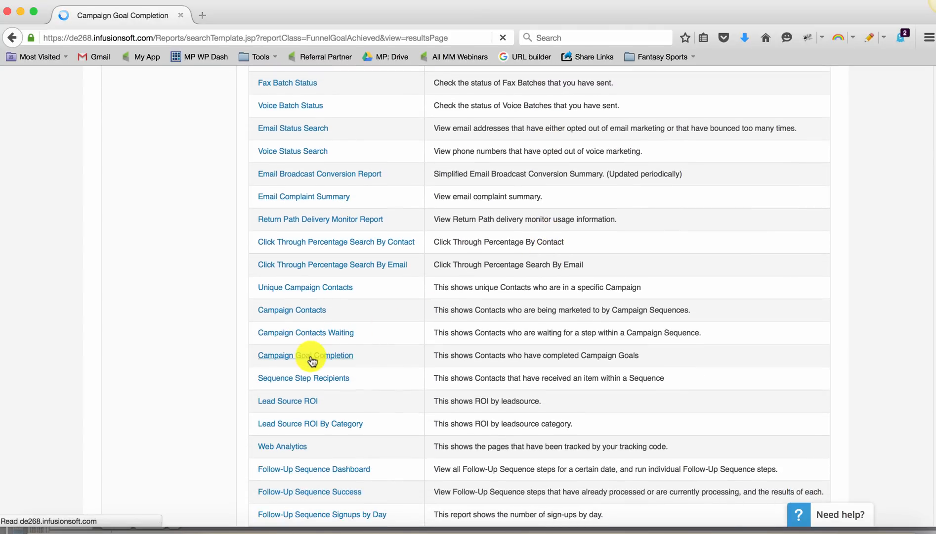
left_click(305, 355)
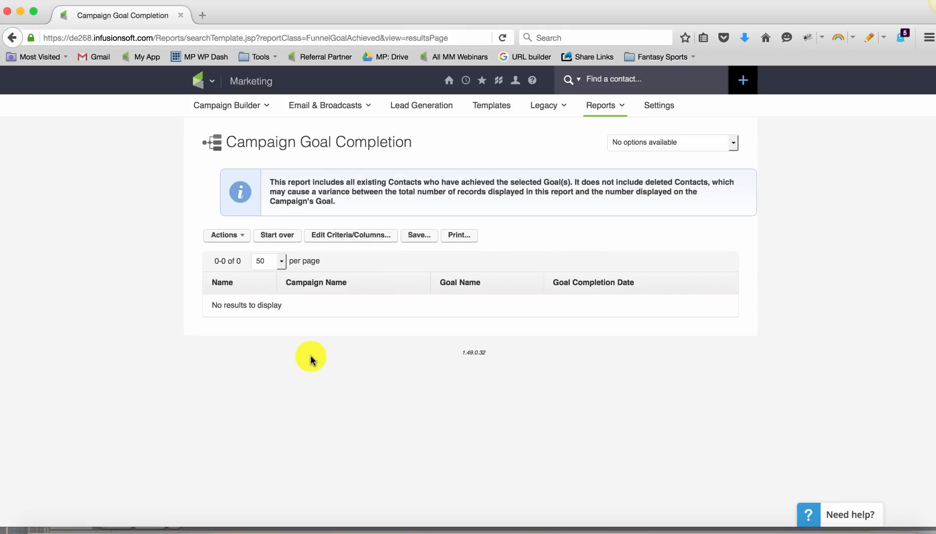
left_click(276, 234)
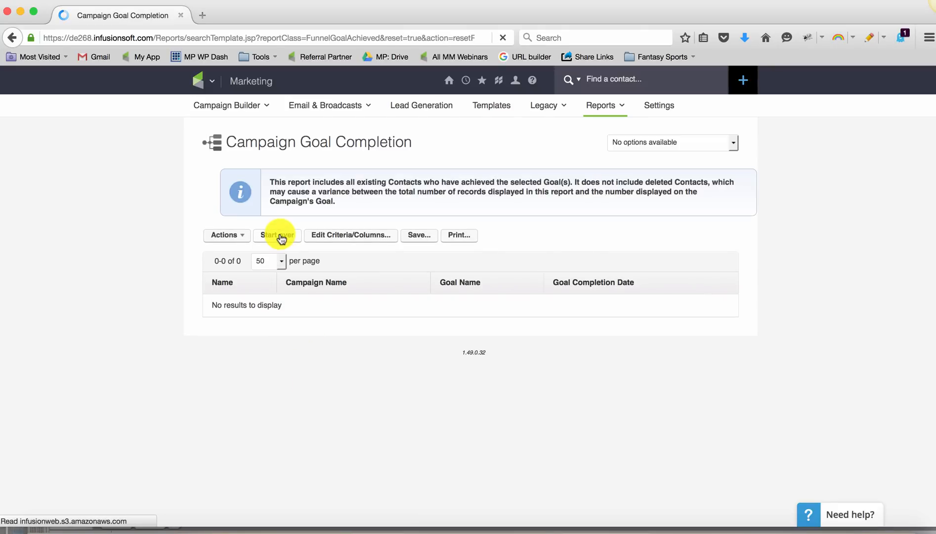
- Review the report's Custom Fields and main criteria, with the 01-01-2016 to 01-08-2016 date range
left_click(351, 235)
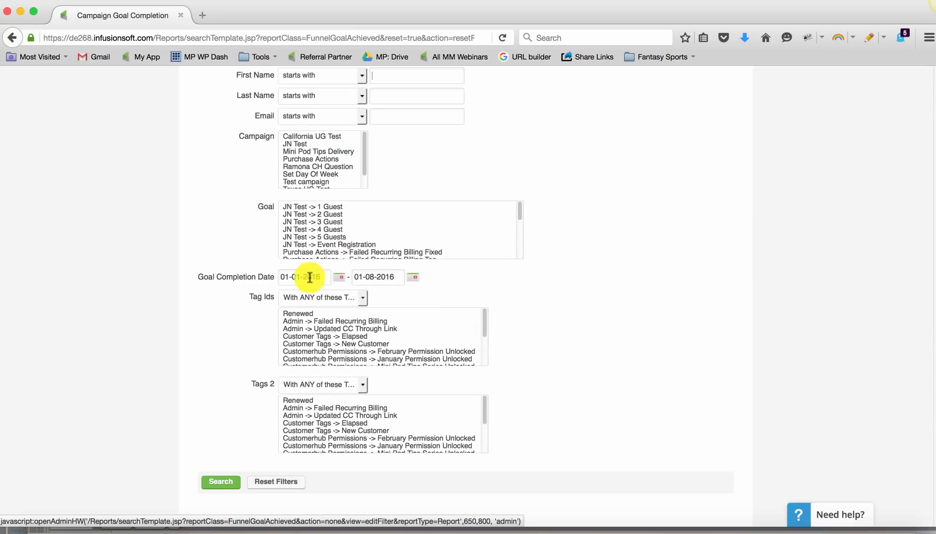
scroll("up", 3)
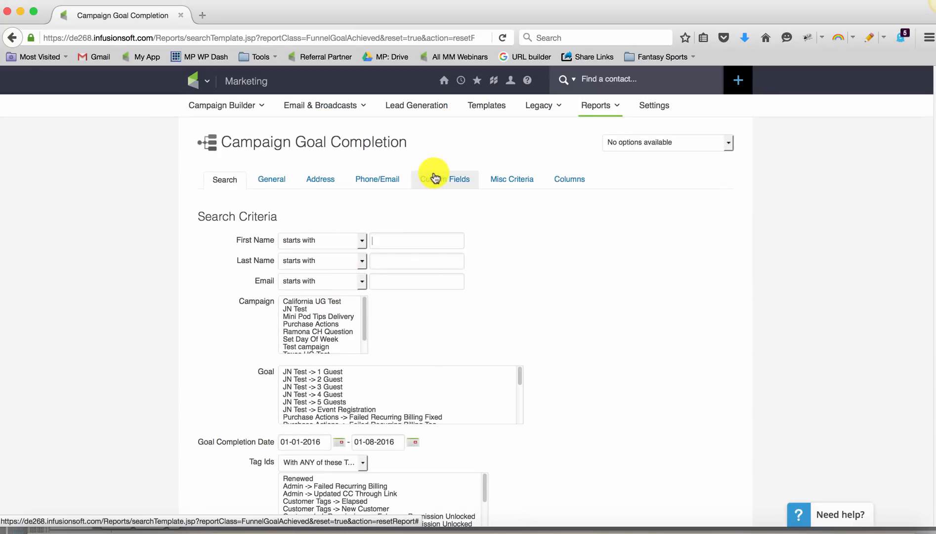
left_click(445, 178)
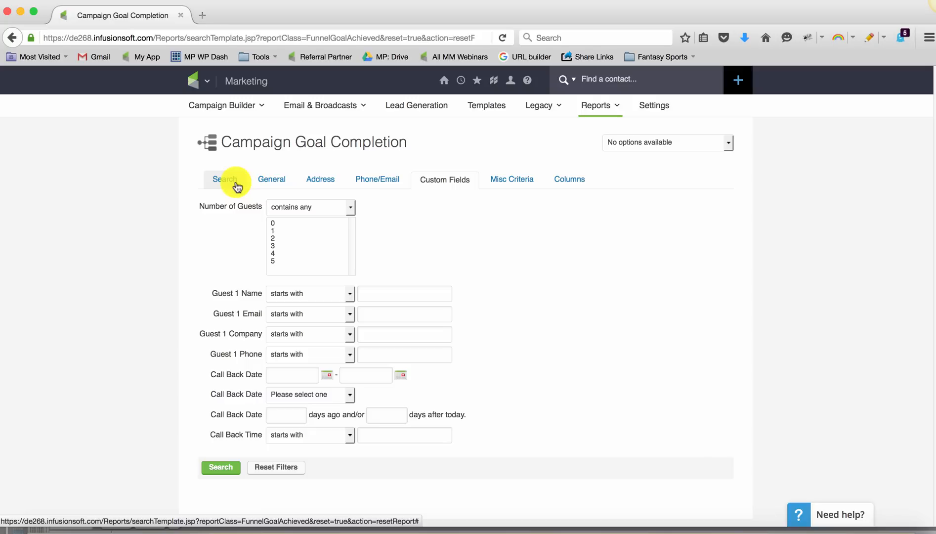
left_click(225, 179)
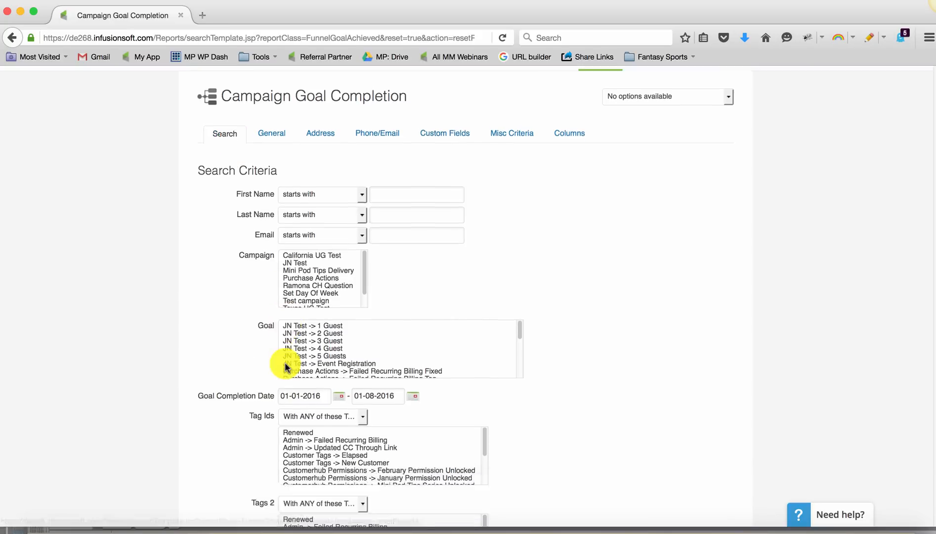
scroll("down", 3)
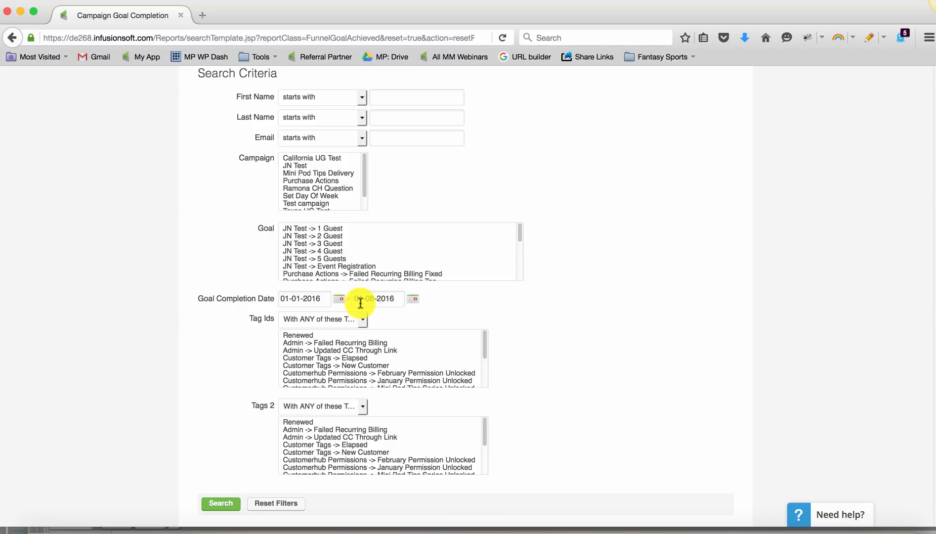
scroll("up", 3)
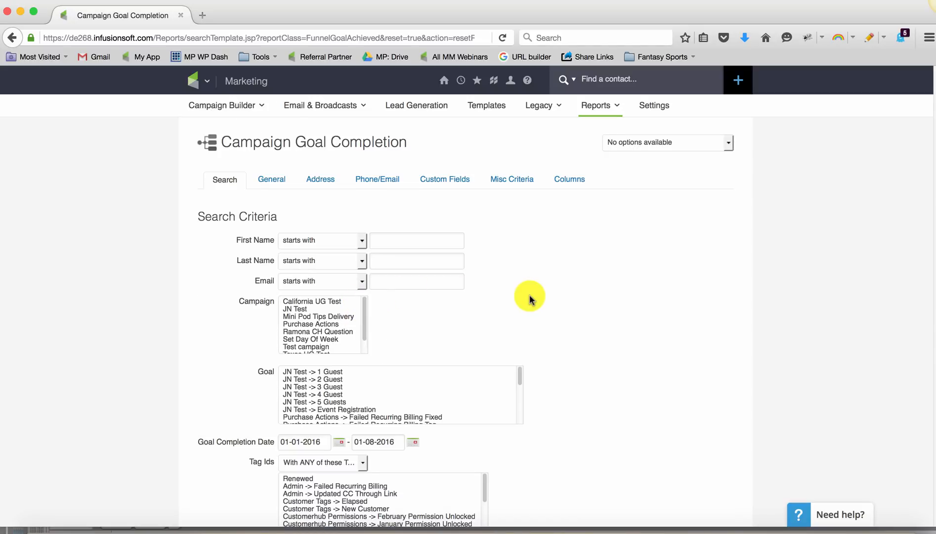
- Create a new Campaign Builder campaign named 'Reporting Campaign'
left_click(194, 81)
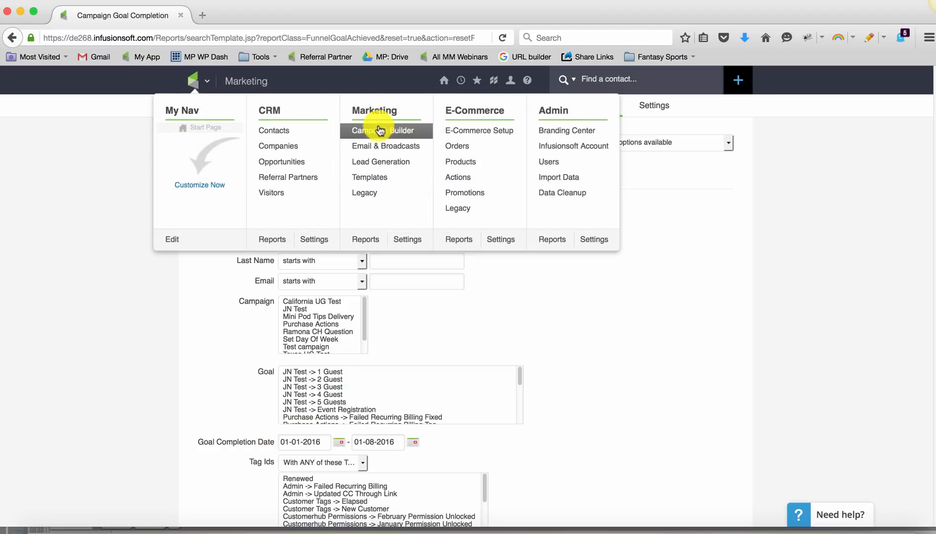
left_click(382, 130)
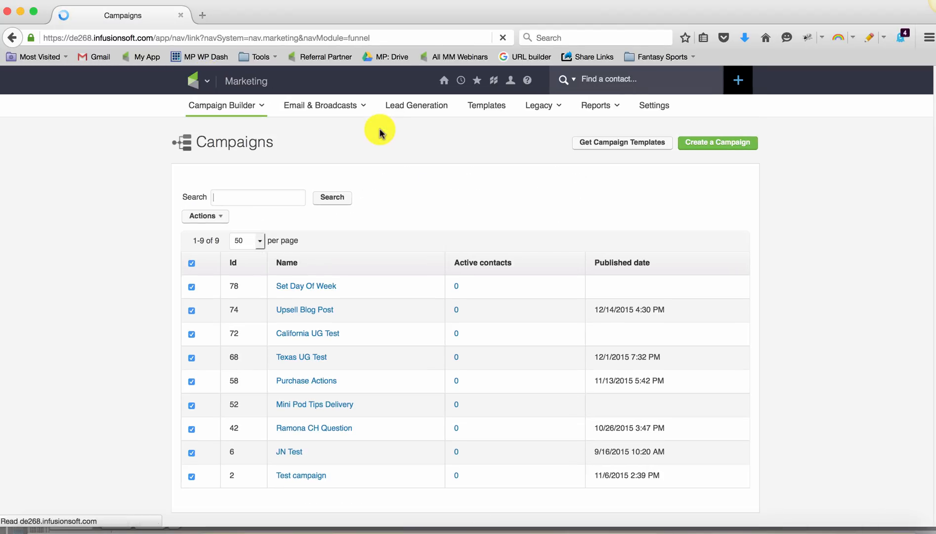
left_click(717, 143)
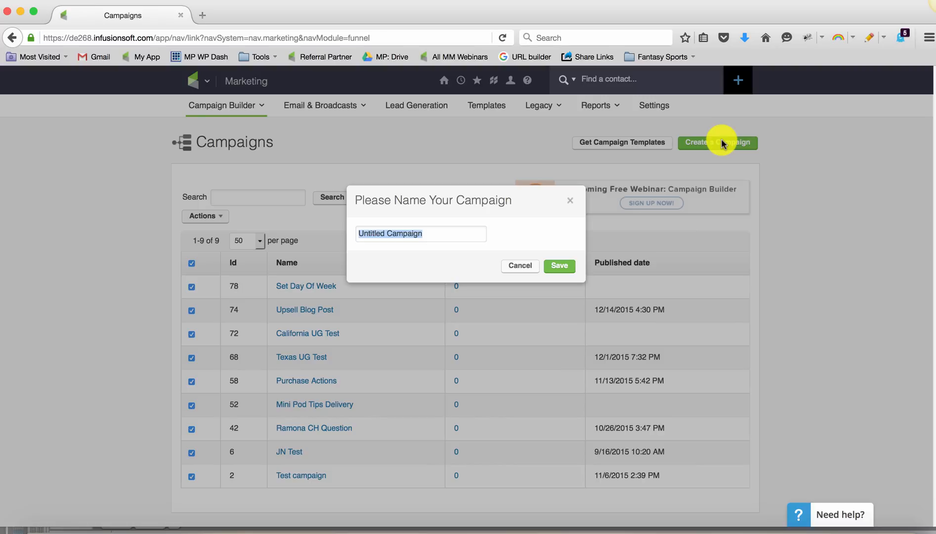
mouse_move(502, 246)
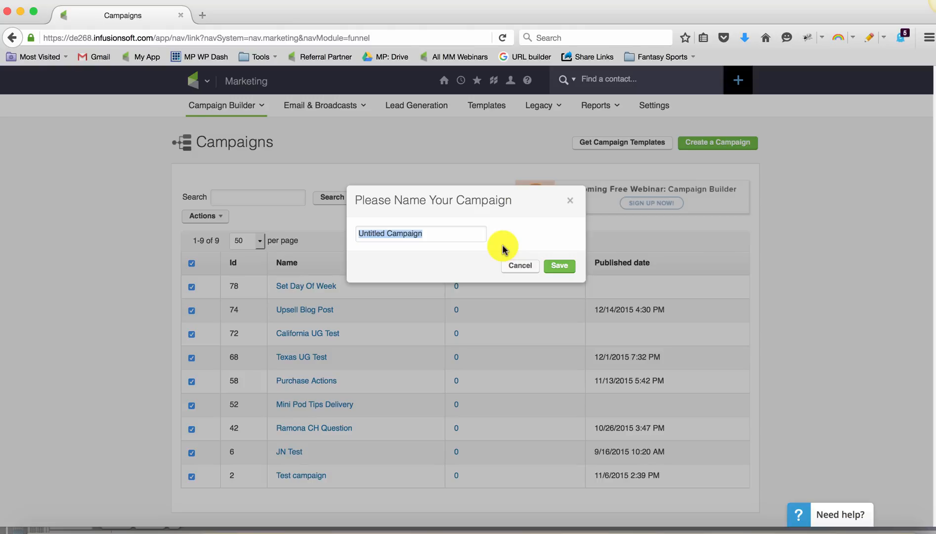
type("Reporting")
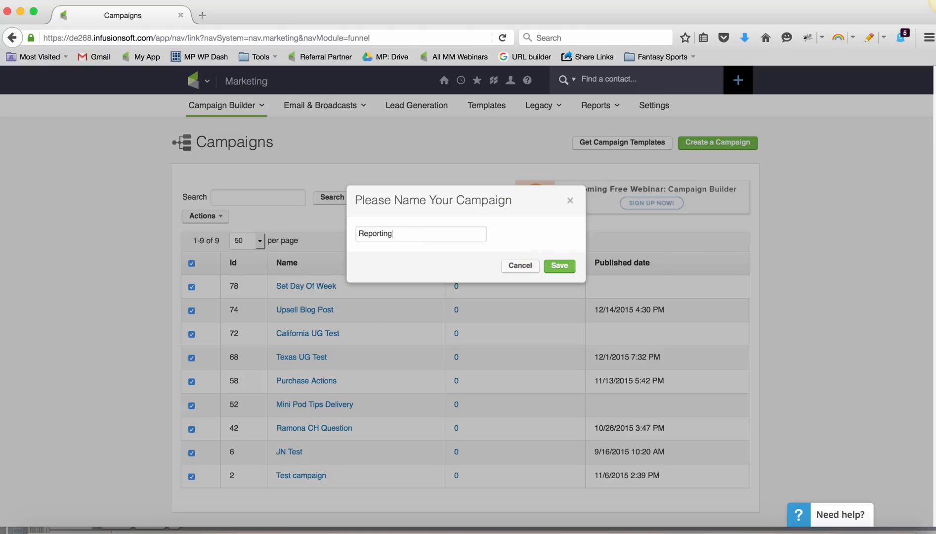
type("Campaign")
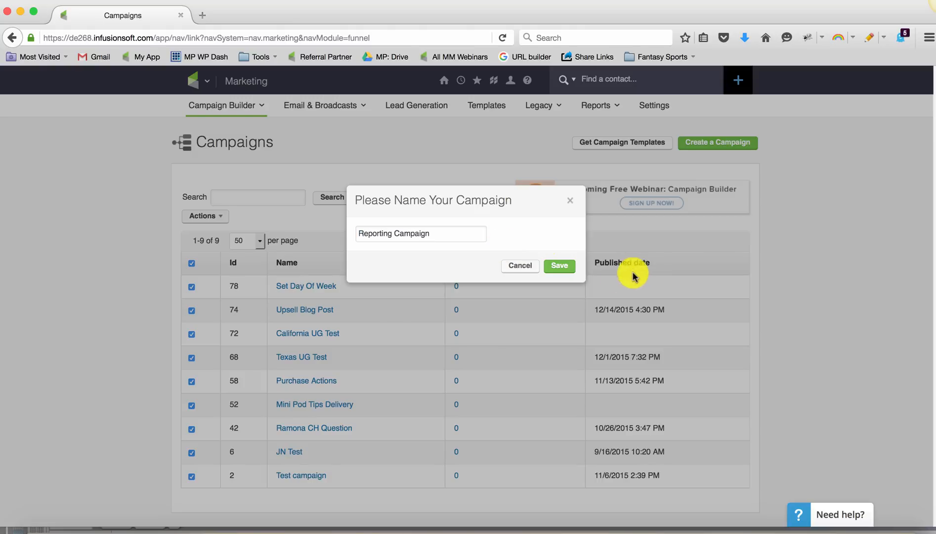
left_click(559, 266)
type("T")
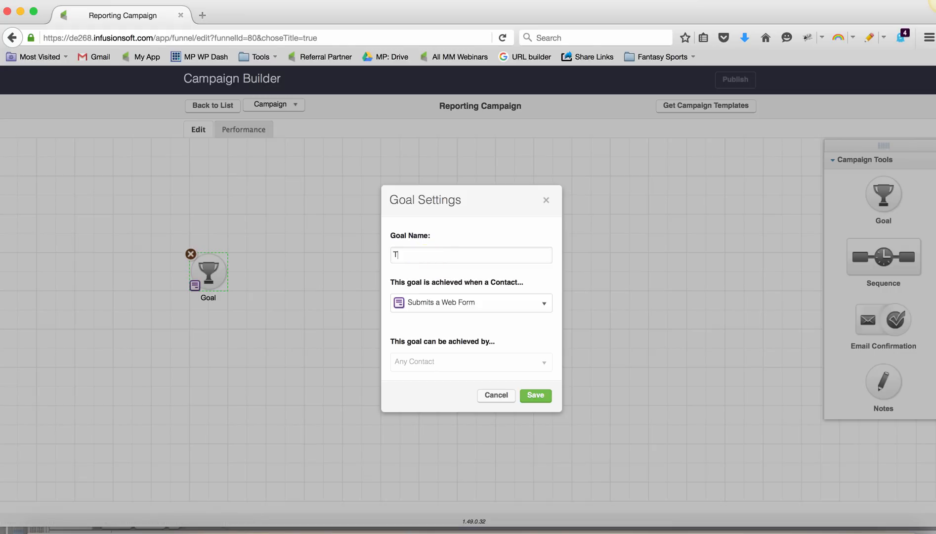
- Save the goal as 'Tag Is Applied' triggered by Applies a Tag, then open the new sequence
type("ag Is Applied")
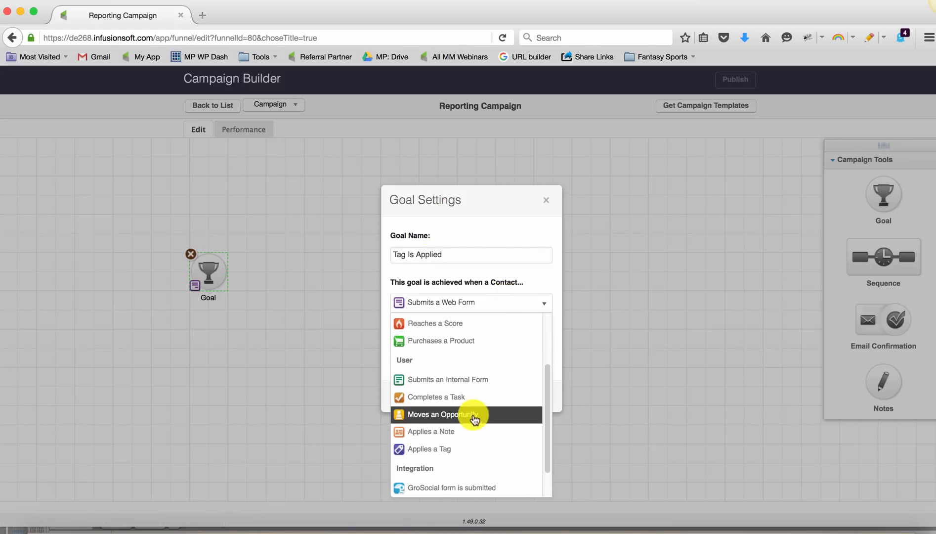
left_click(428, 448)
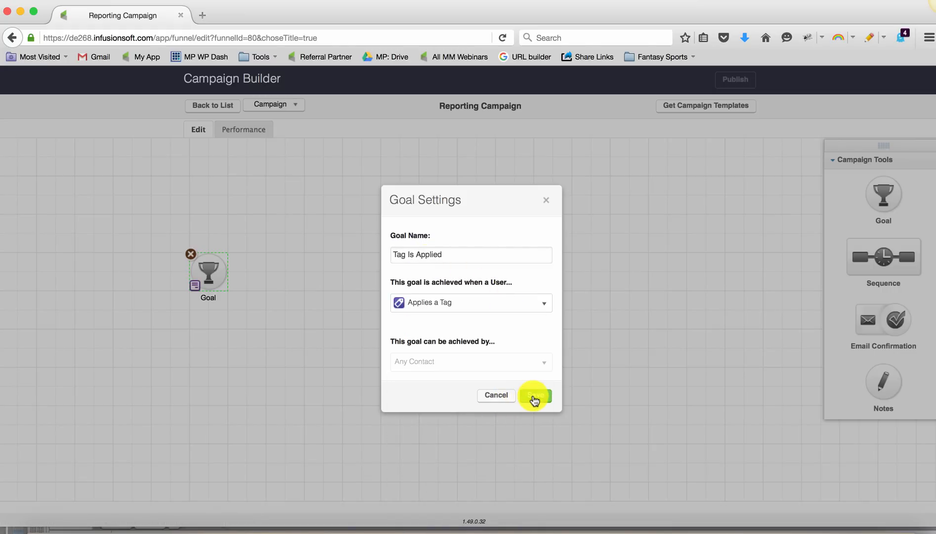
left_click(534, 394)
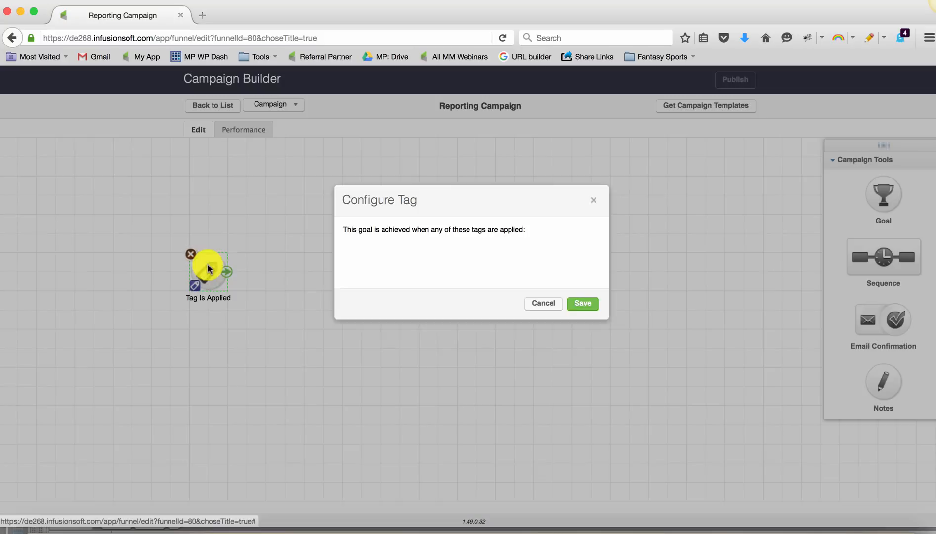
left_click(468, 246)
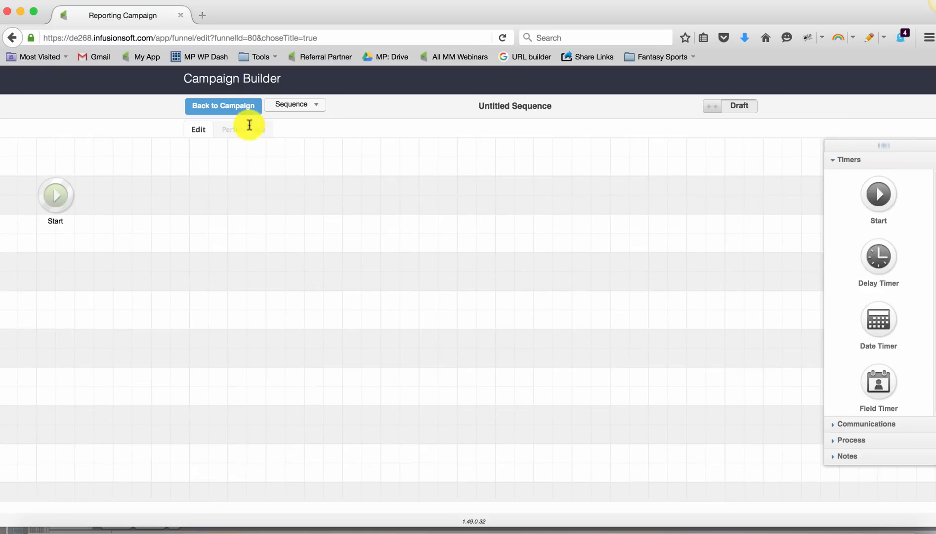
- Open the Reporting Tags sequence and make its tag step apply a newly created This Week tag
left_click(222, 105)
type("Reporting Ta")
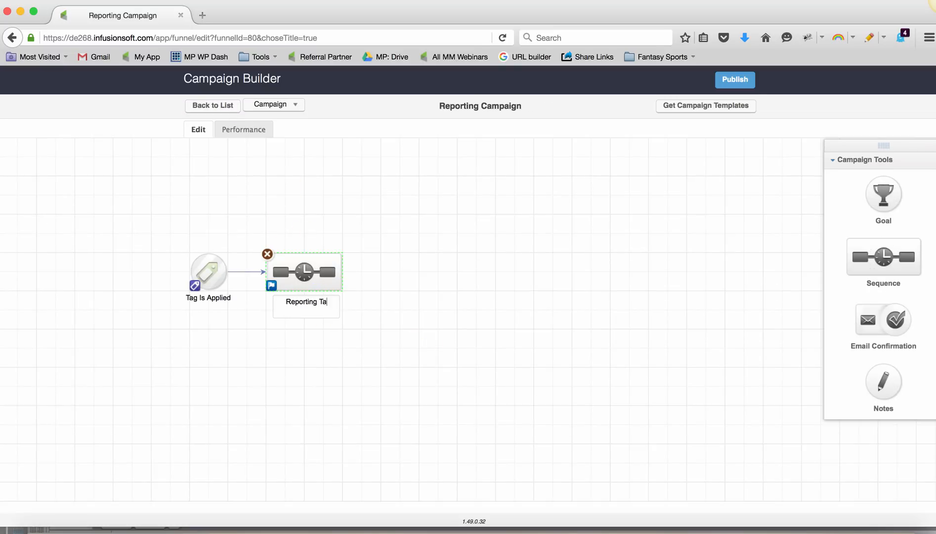
double_click(305, 271)
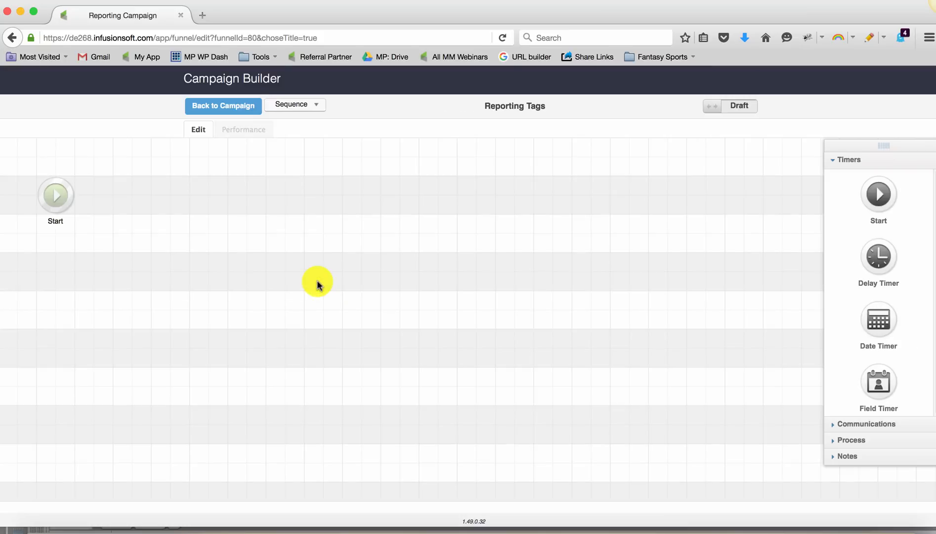
mouse_move(862, 399)
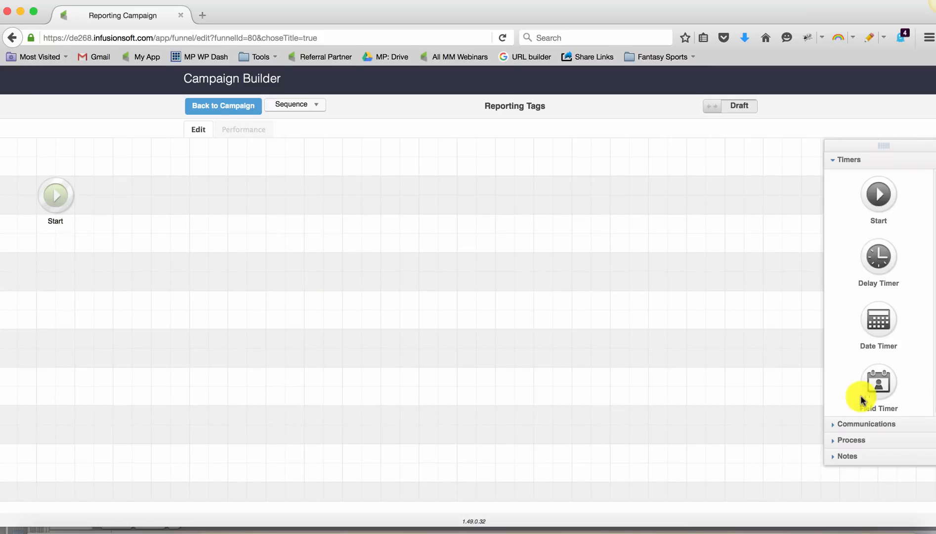
left_click(851, 439)
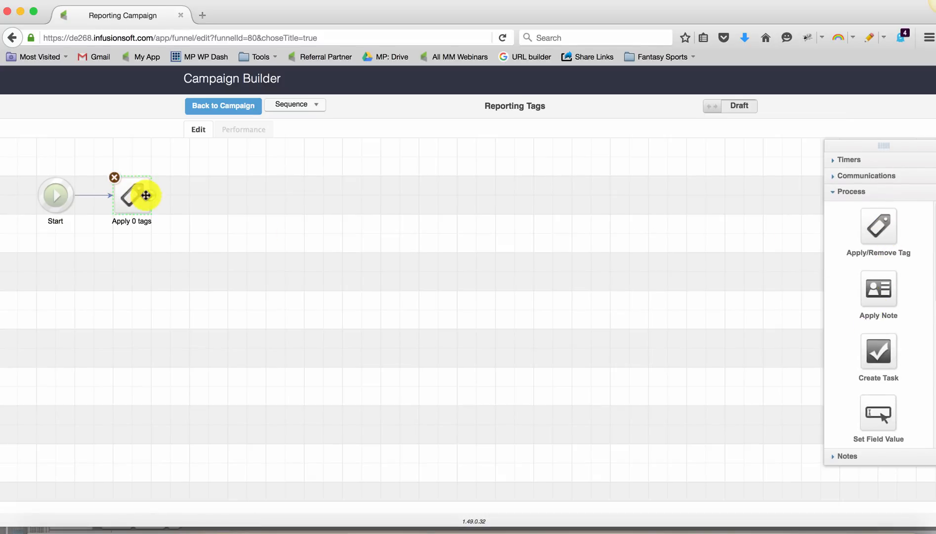
double_click(131, 194)
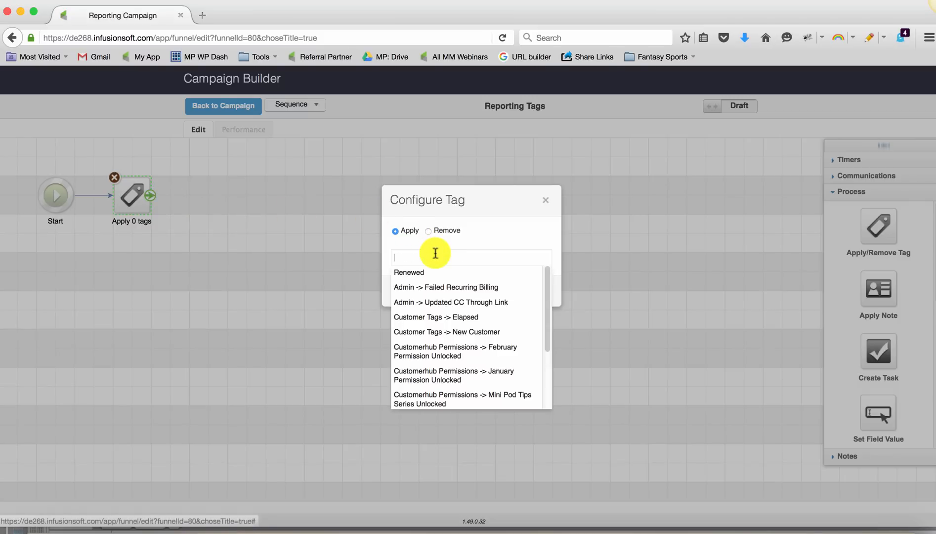
type("This Week")
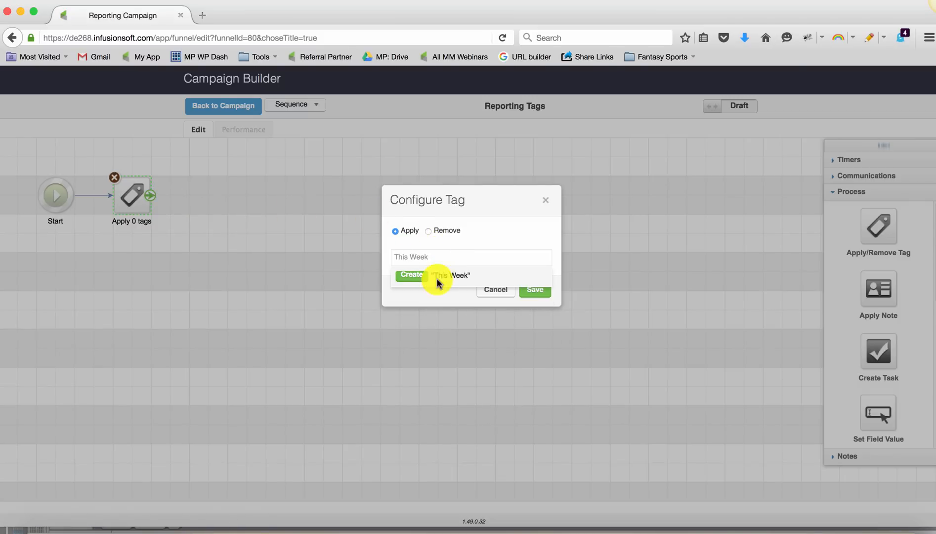
left_click(412, 274)
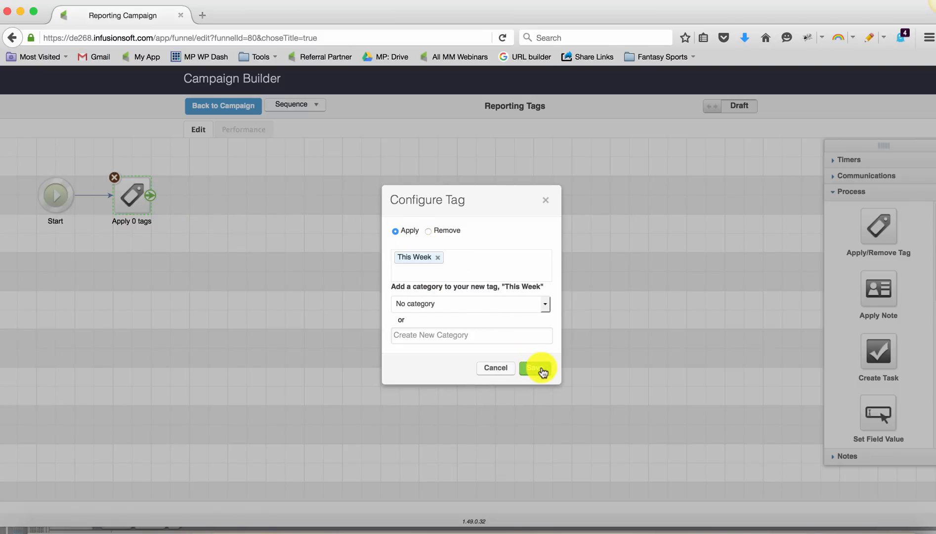
left_click(537, 367)
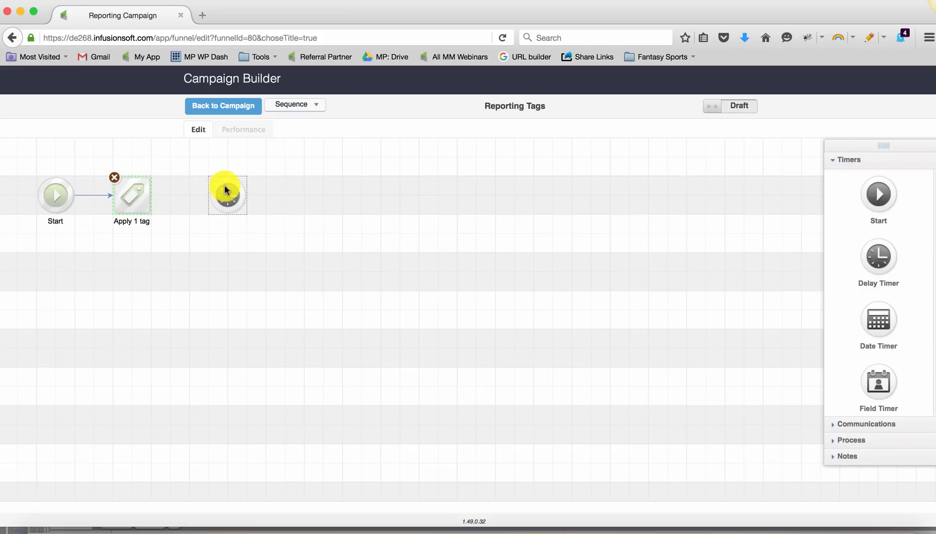
- Set the delay timer to no delay, running on Sunday at 12:00 AM
double_click(227, 194)
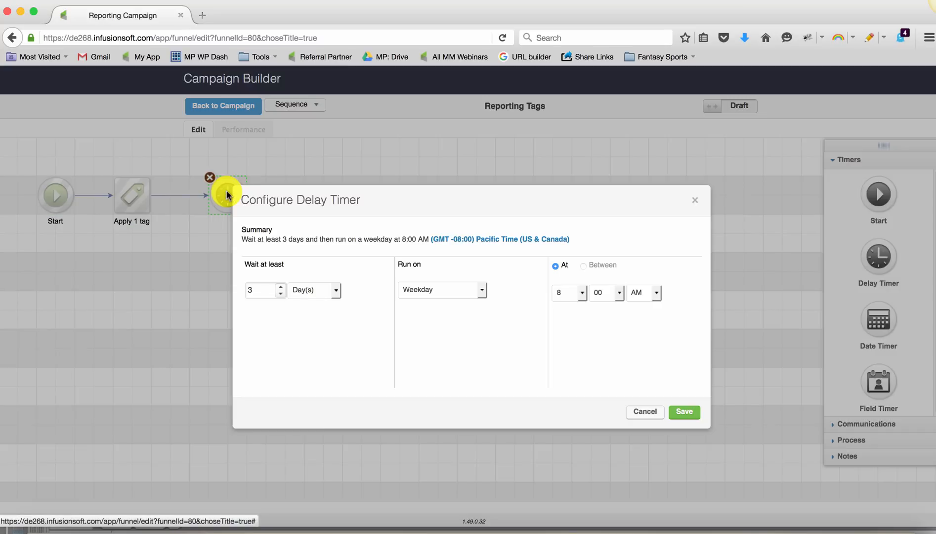
left_click(336, 290)
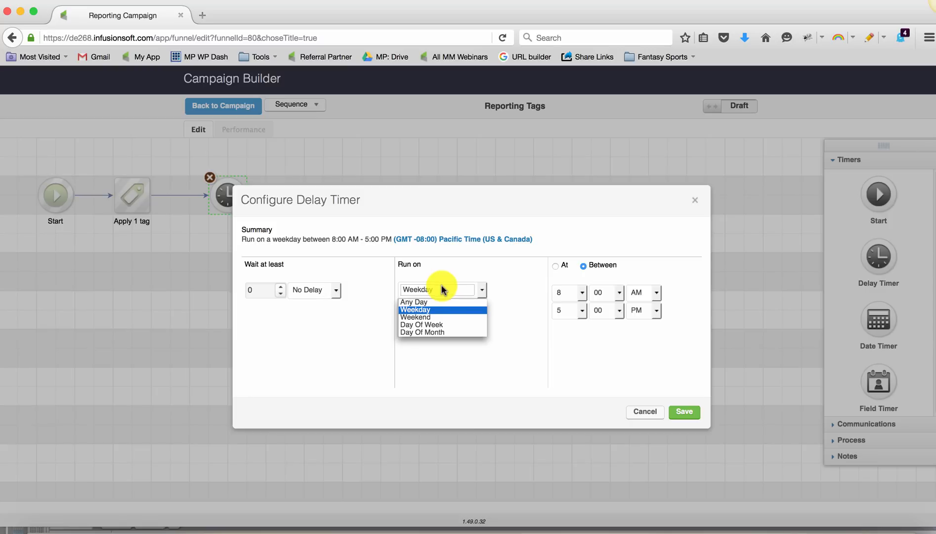
left_click(421, 324)
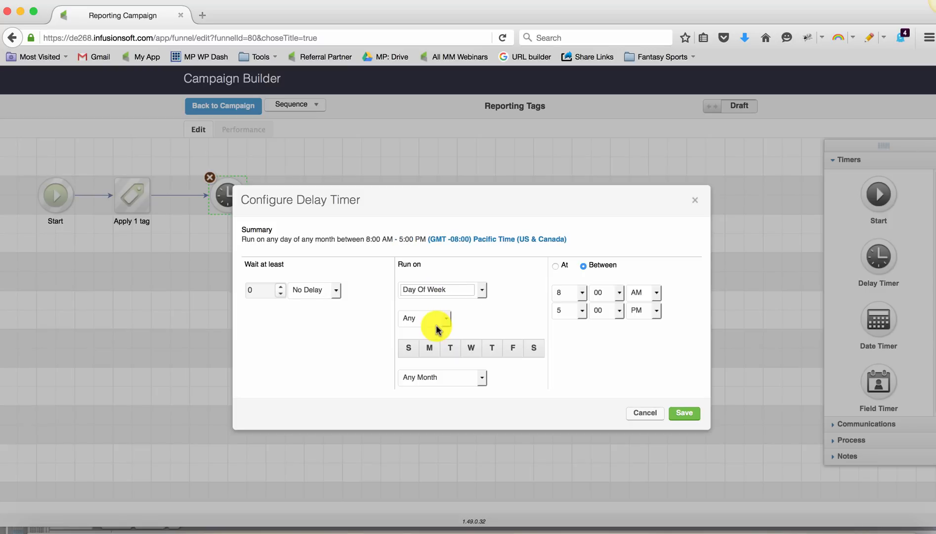
left_click(409, 348)
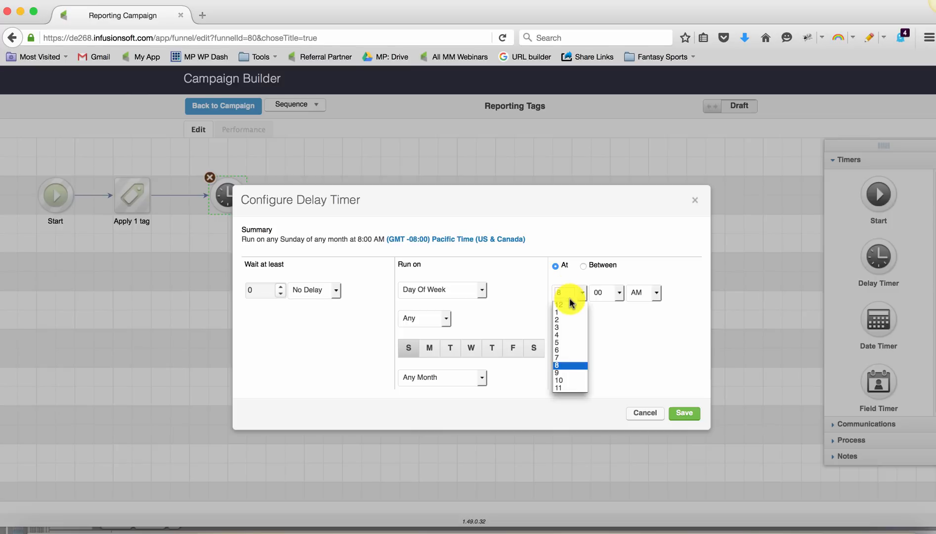
left_click(558, 304)
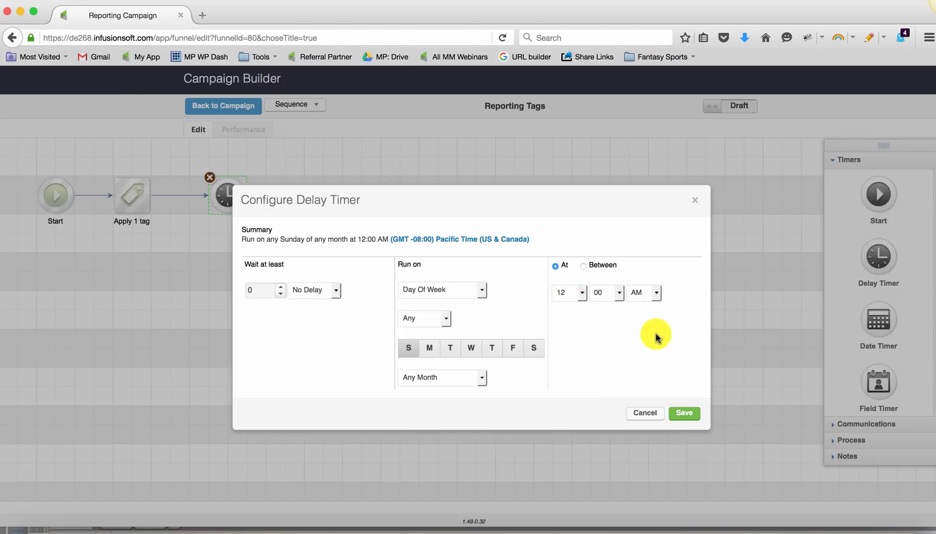
left_click(683, 412)
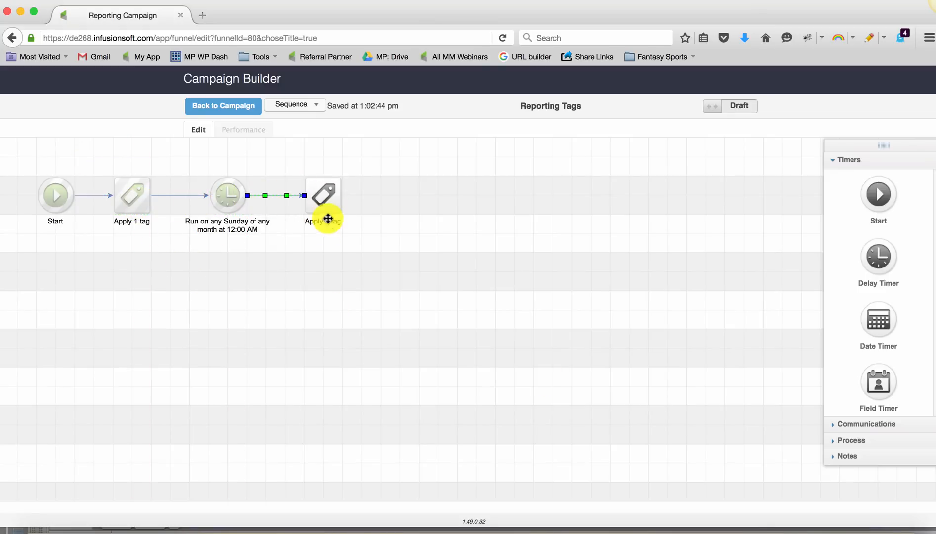
- Switch the third tag step to remove the This Week tag
double_click(323, 195)
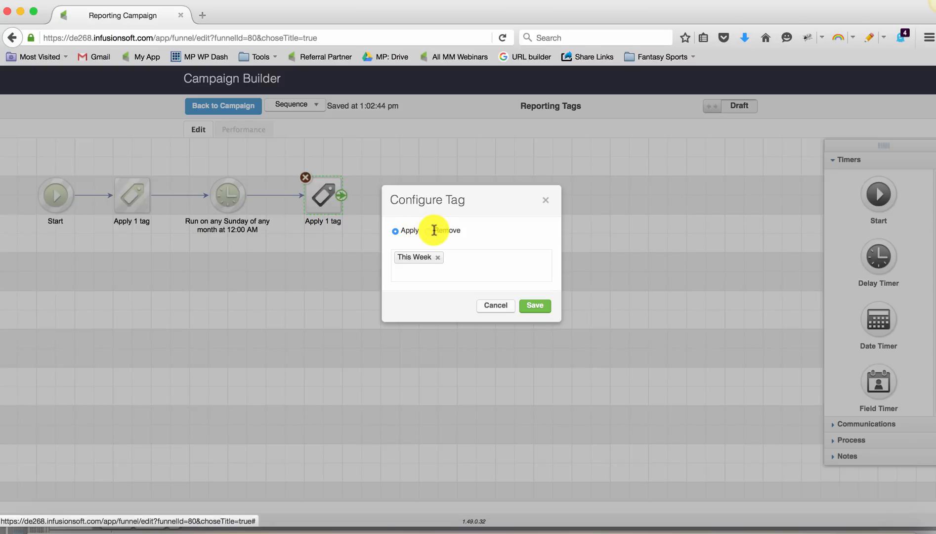
left_click(428, 231)
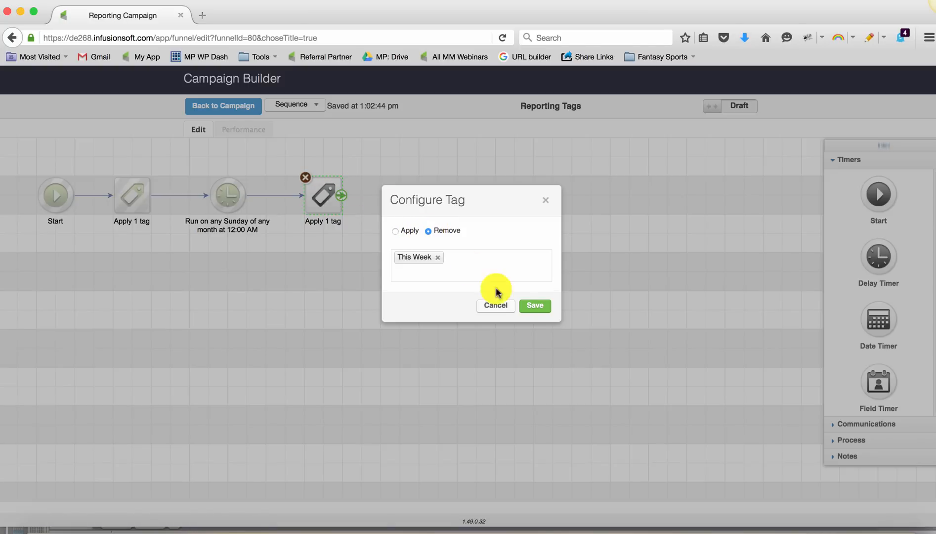
left_click(534, 305)
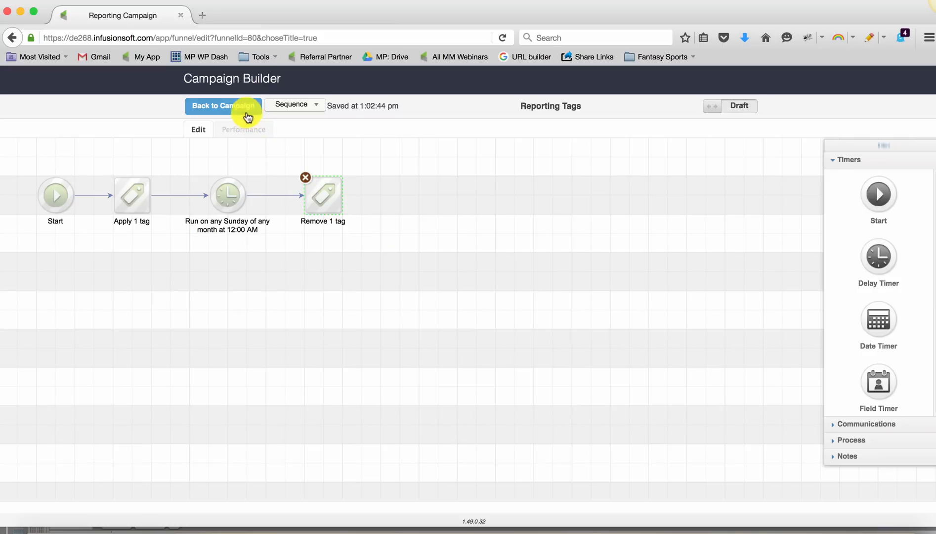
- Reopen the Reporting Tags sequence and copy its steps
left_click(223, 106)
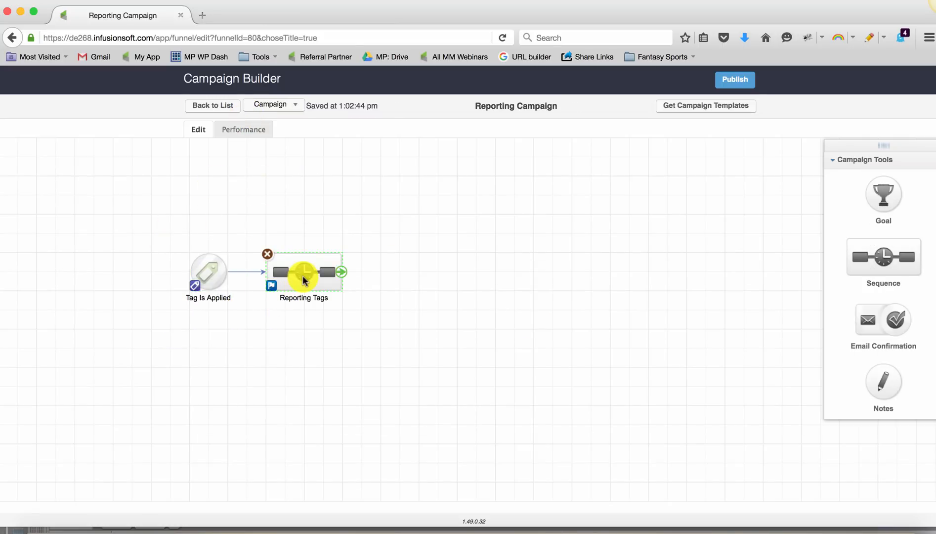
double_click(303, 272)
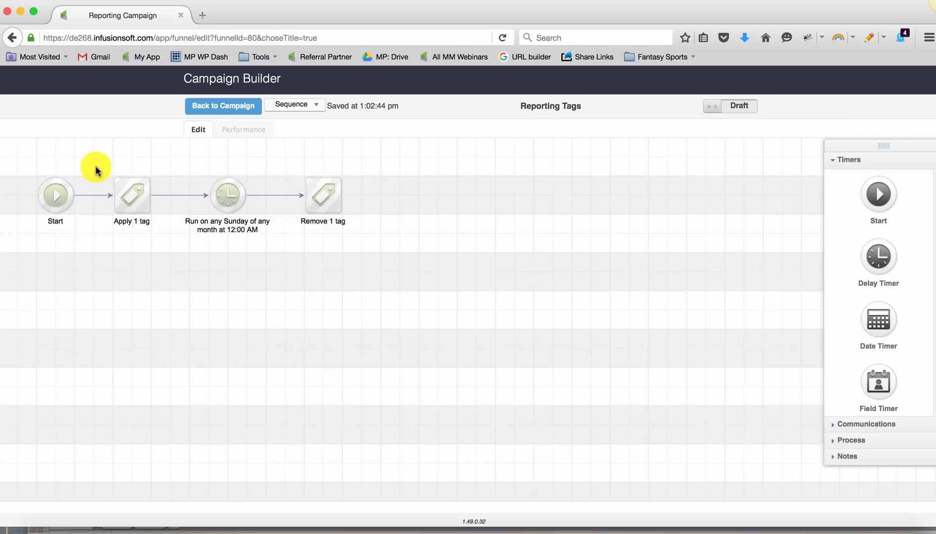
left_click(227, 195)
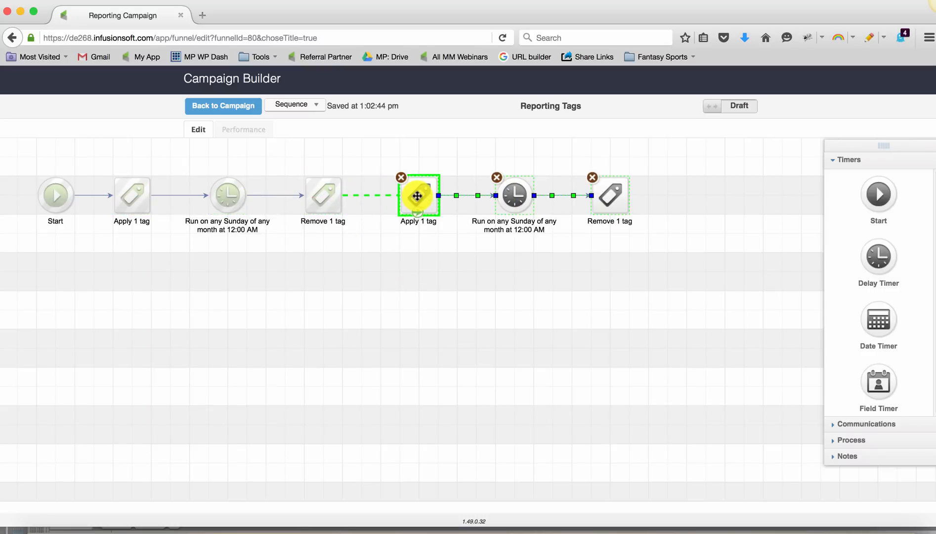
- Make the copied tag step apply a new Last Week tag in a new Reporting category
double_click(418, 195)
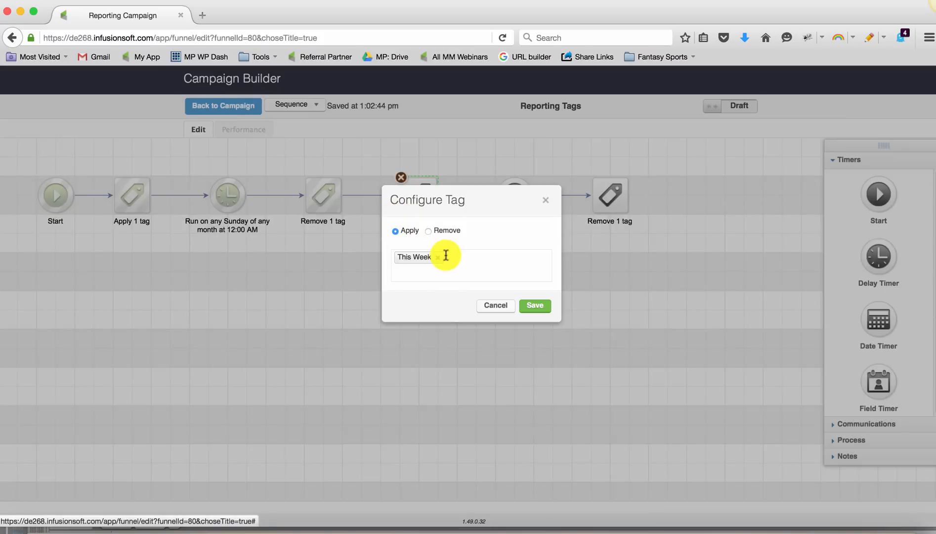
type("Last")
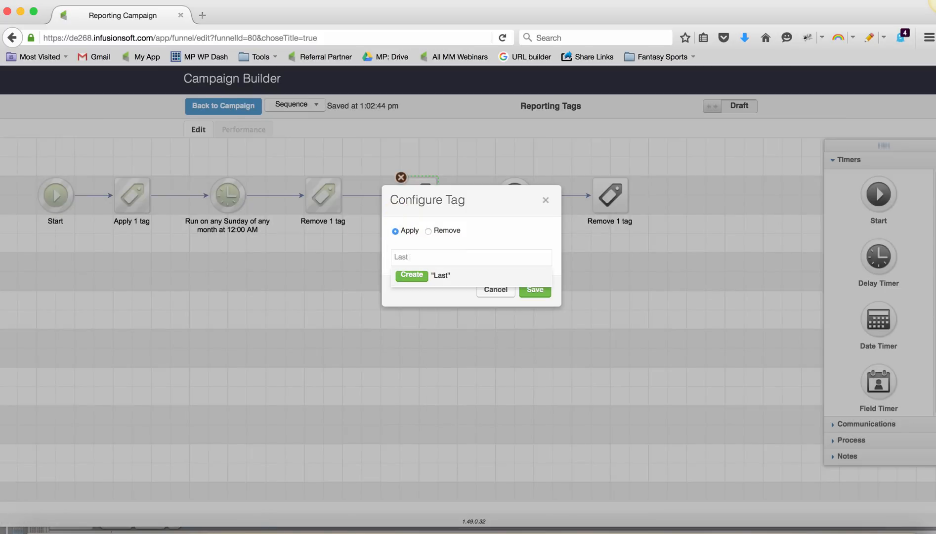
type("Week")
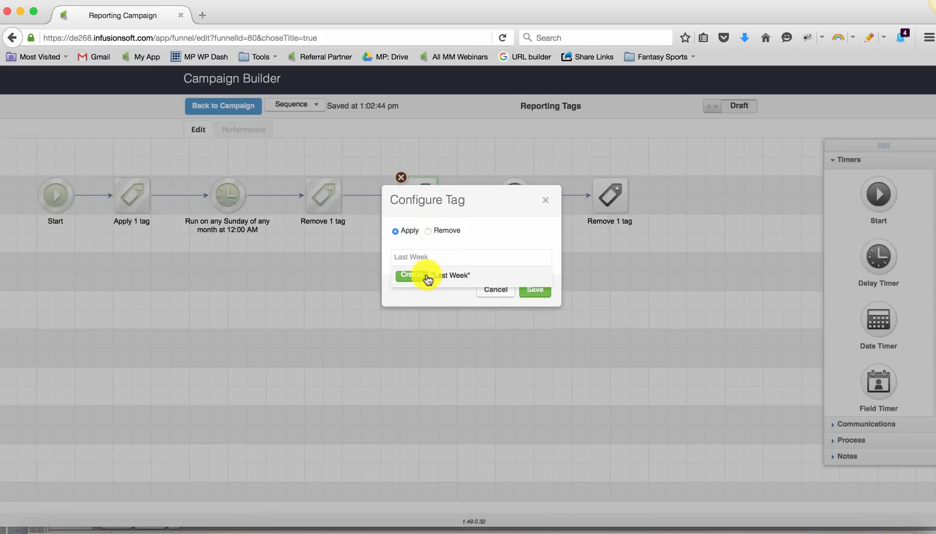
left_click(427, 275)
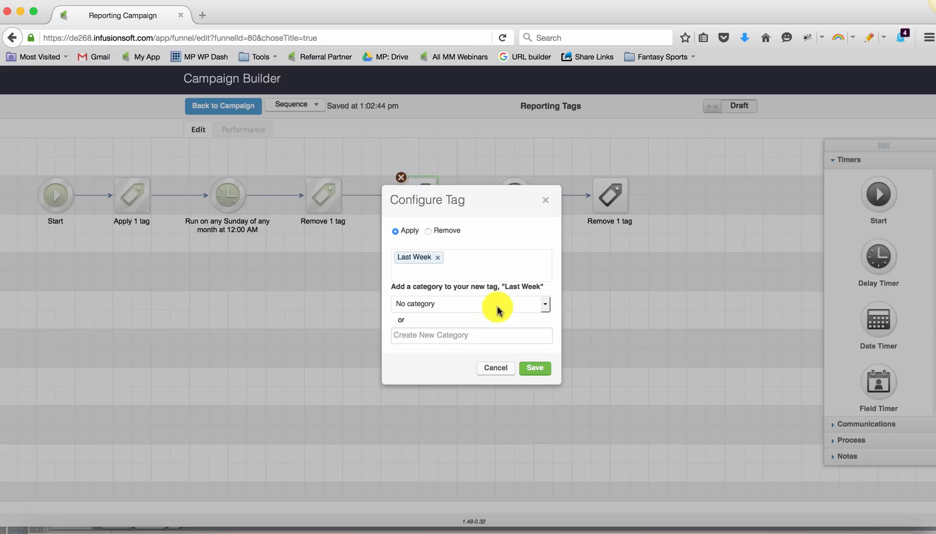
left_click(543, 304)
type("Rep")
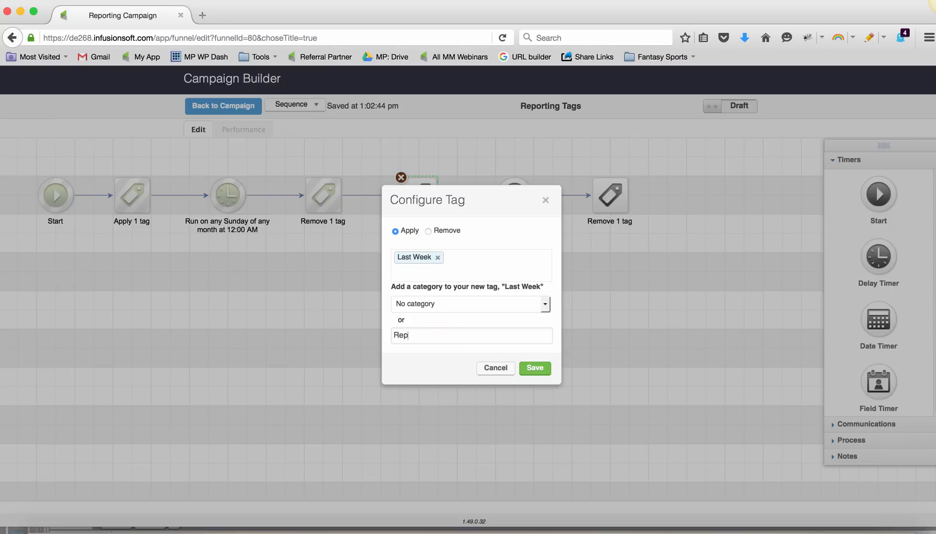
type("orting")
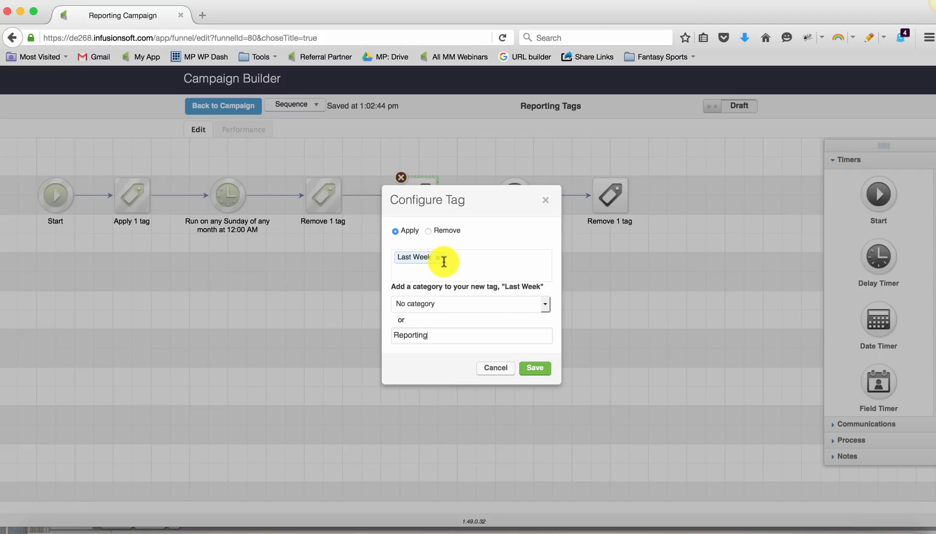
left_click(534, 367)
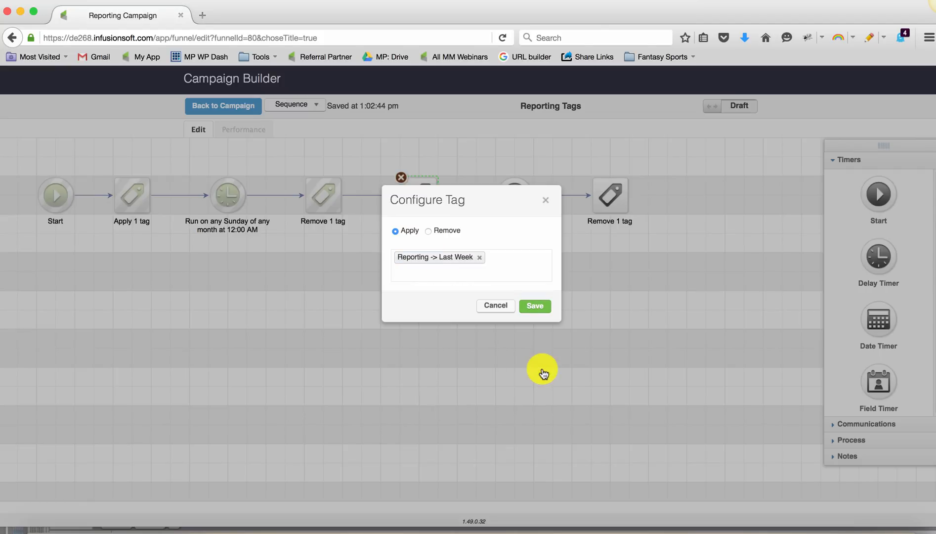
left_click(534, 306)
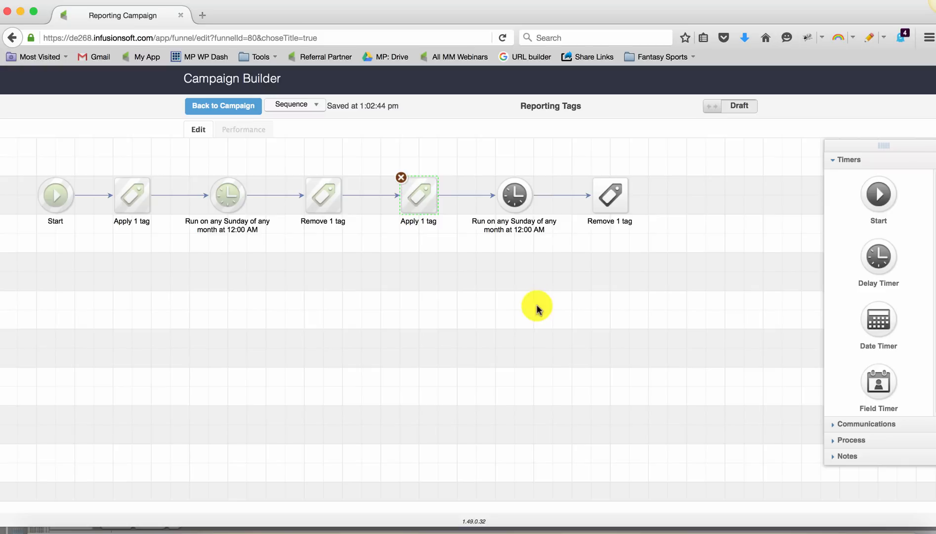
- Leave the copied delay timer unchanged; make the last tag step remove Reporting -> Last Week
double_click(513, 195)
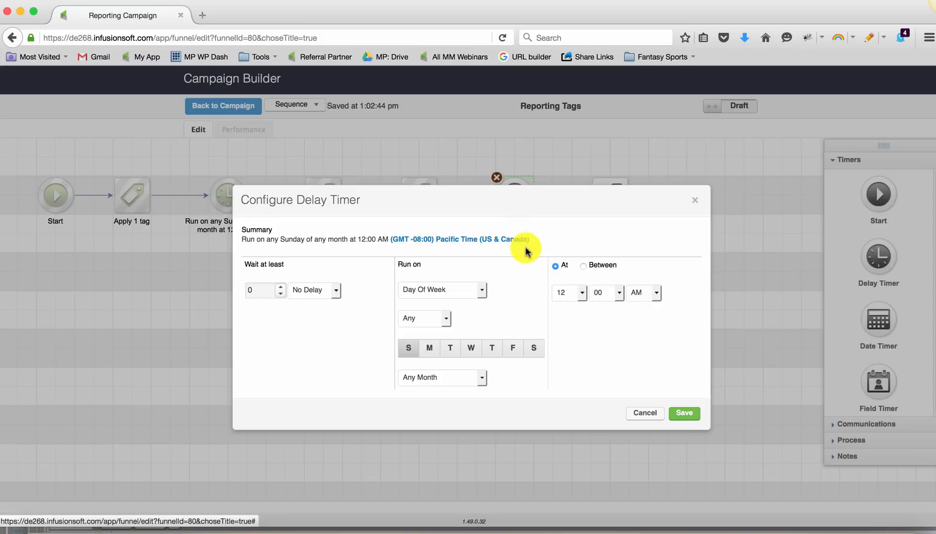
left_click(684, 412)
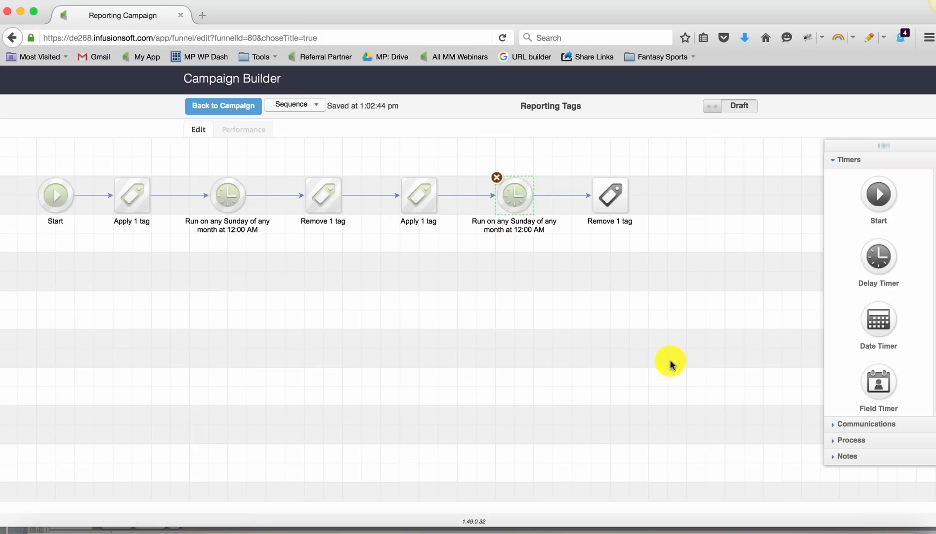
double_click(610, 196)
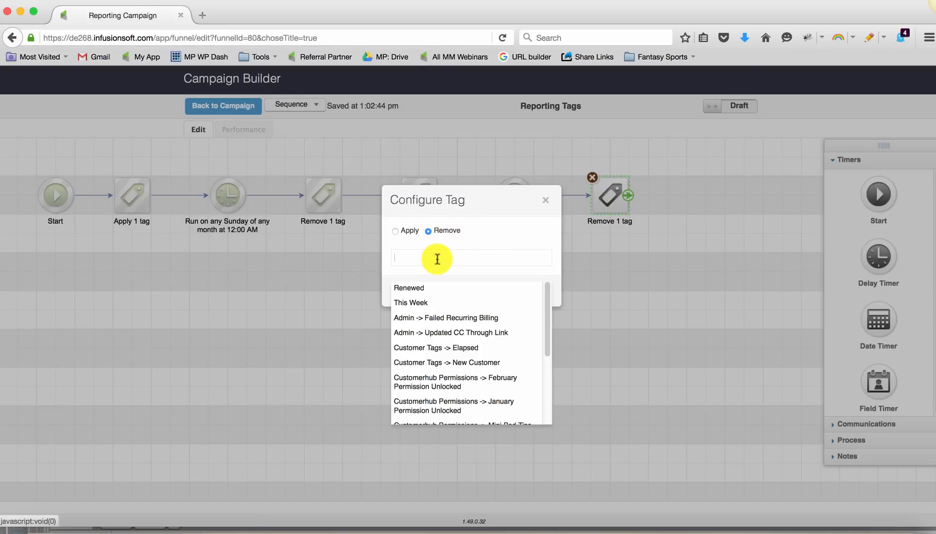
type("Lats")
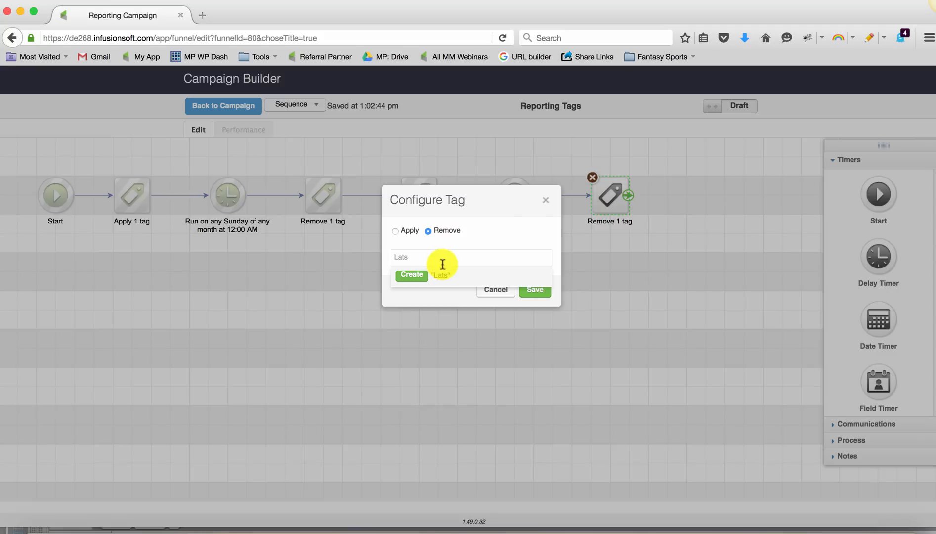
left_click(442, 265)
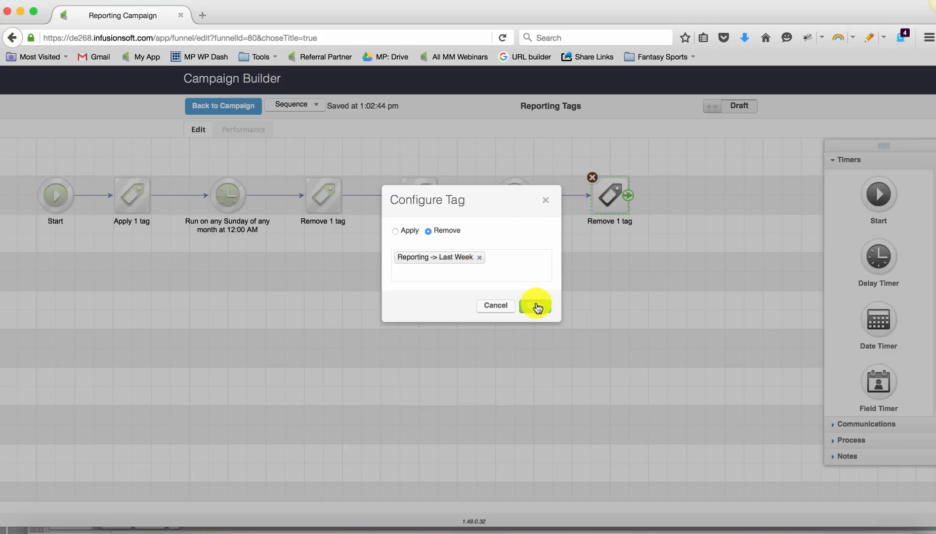
left_click(536, 305)
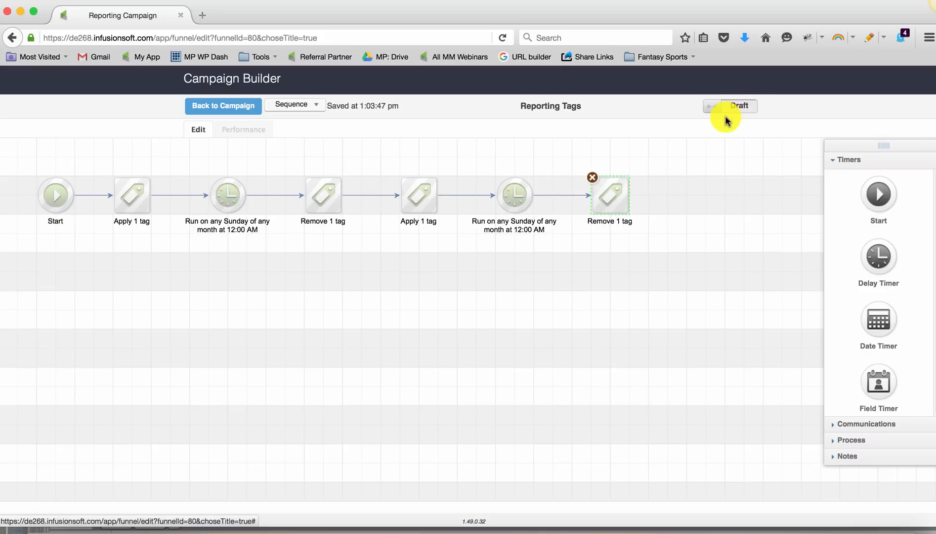
left_click(748, 106)
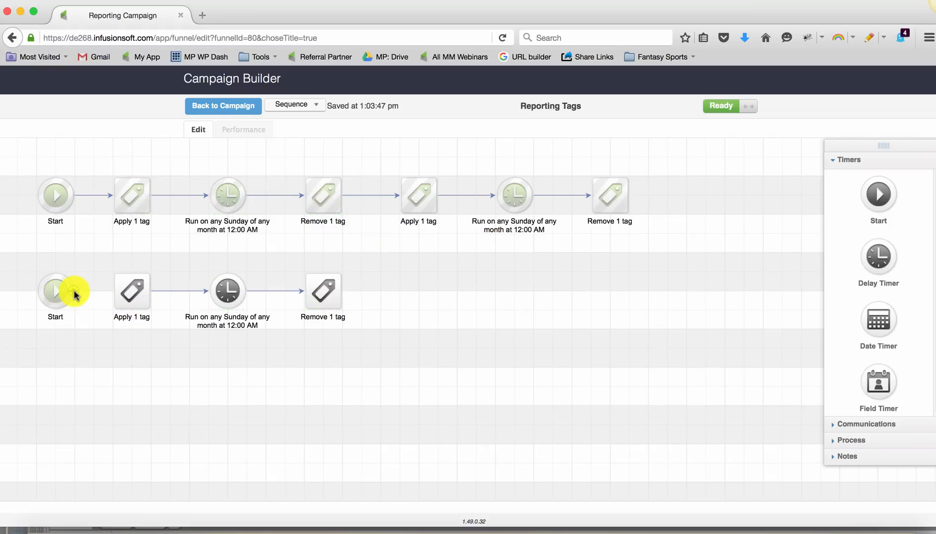
- Make the monthly apply step add a newly created This Month tag; set its remove step to This Month
left_click(132, 292)
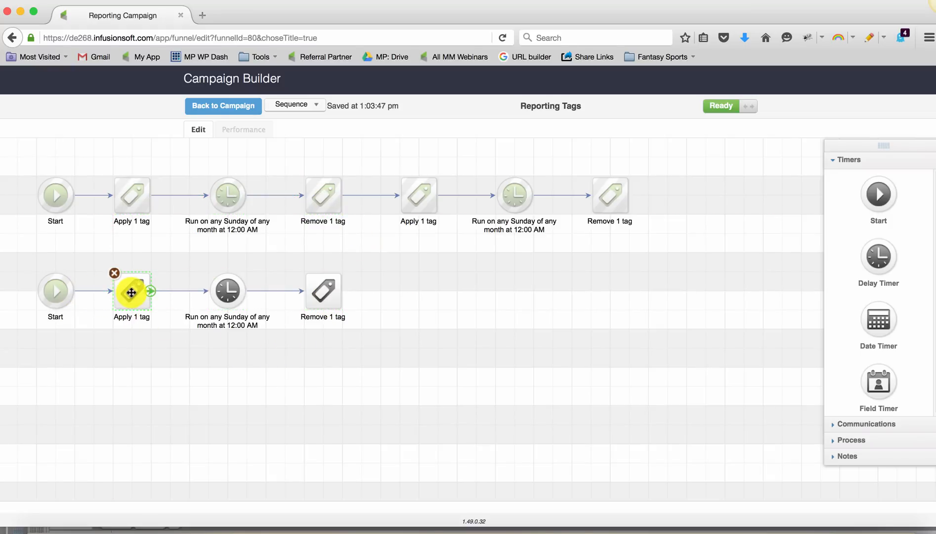
double_click(132, 292)
type("This Month")
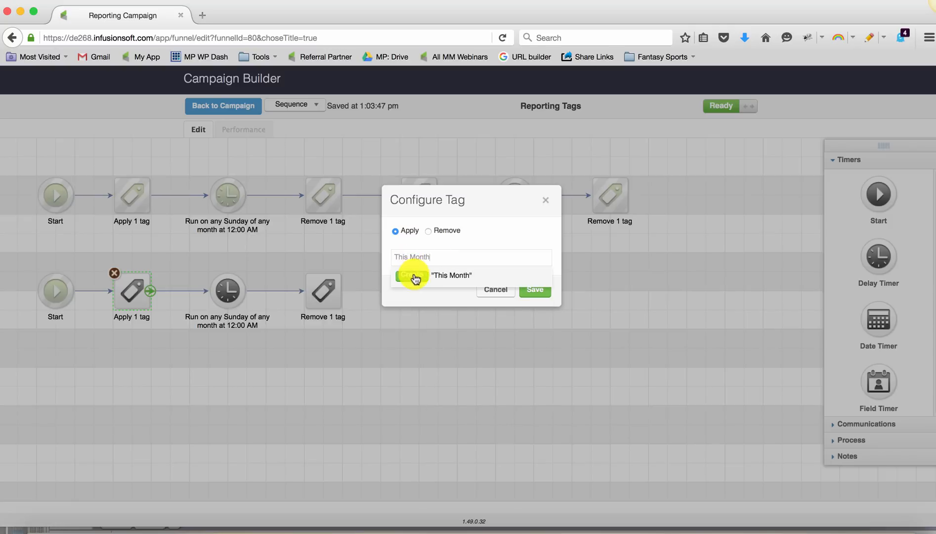
left_click(412, 275)
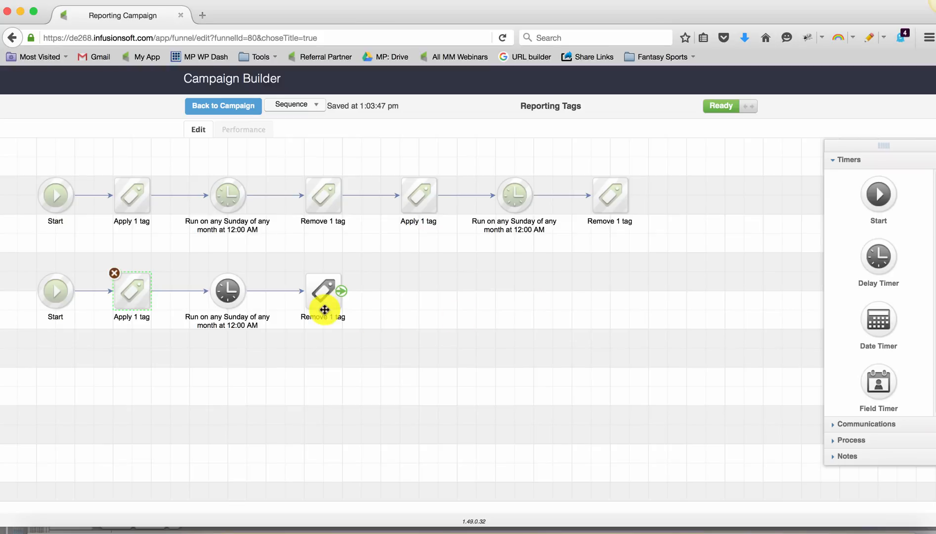
double_click(323, 292)
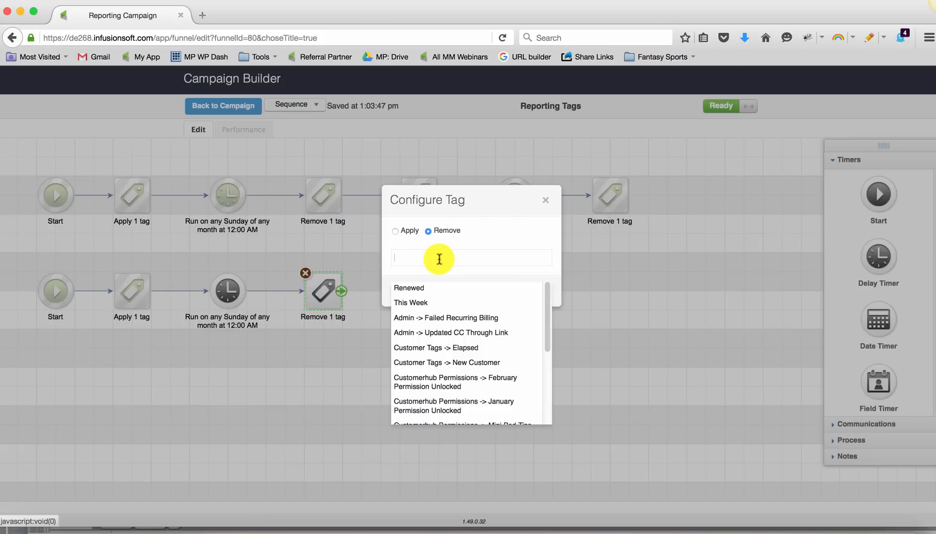
type("This")
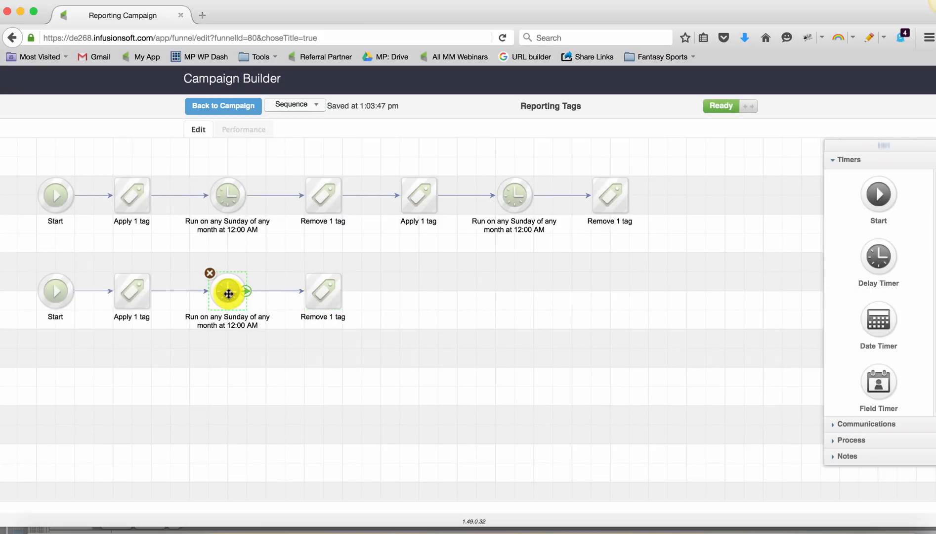
- Set the monthly delay timer to run on Day Of Month 1 at 12:00 AM
double_click(227, 293)
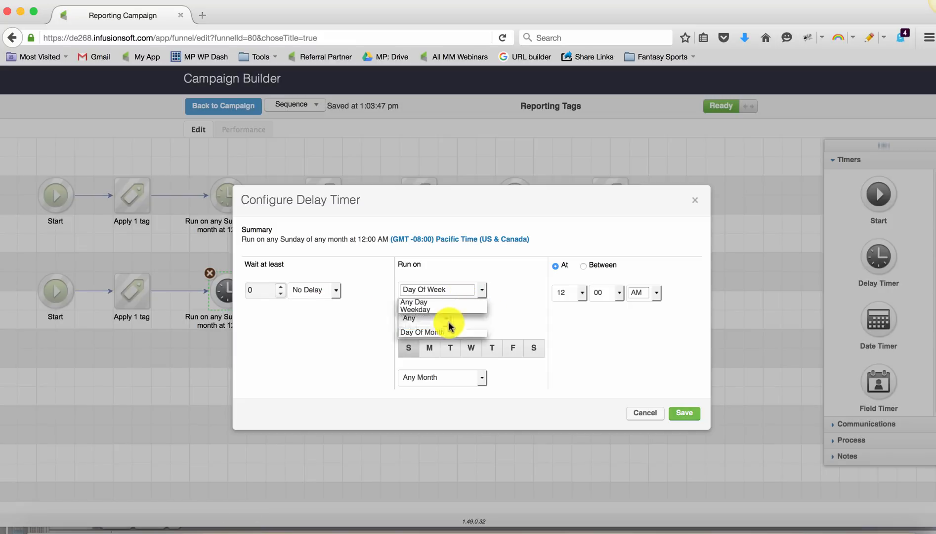
left_click(420, 332)
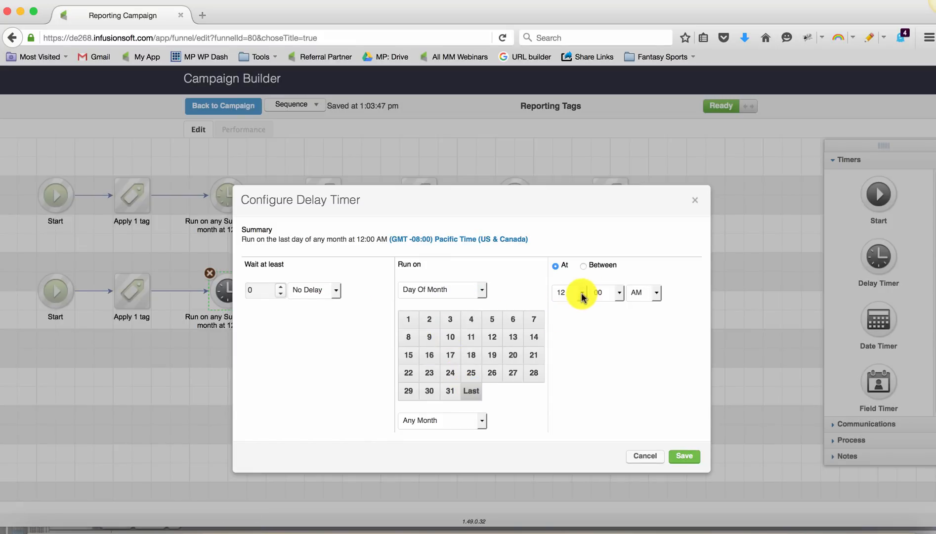
left_click(408, 318)
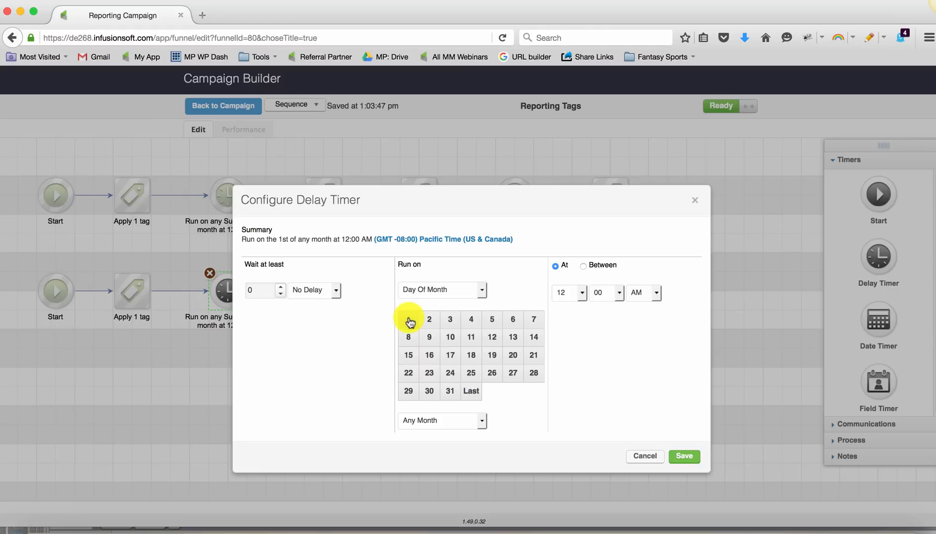
mouse_move(608, 304)
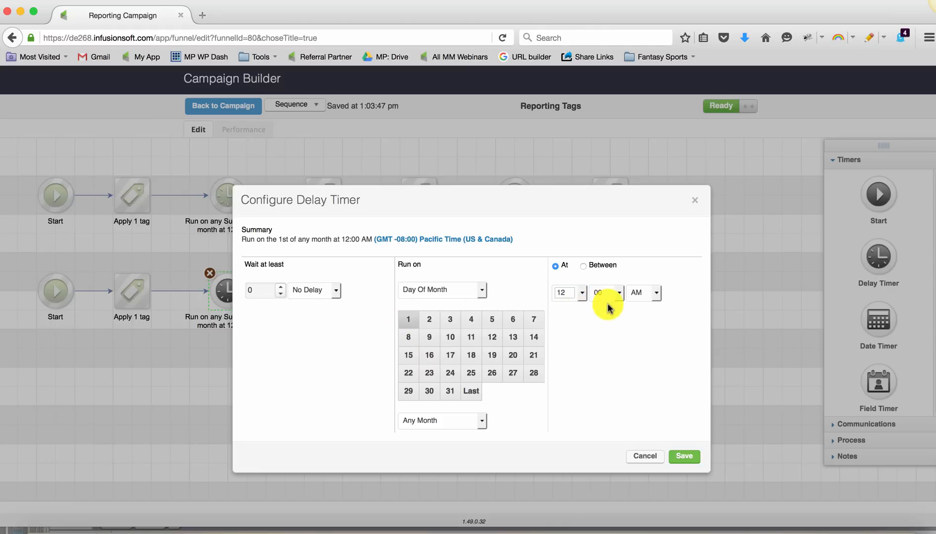
mouse_move(701, 456)
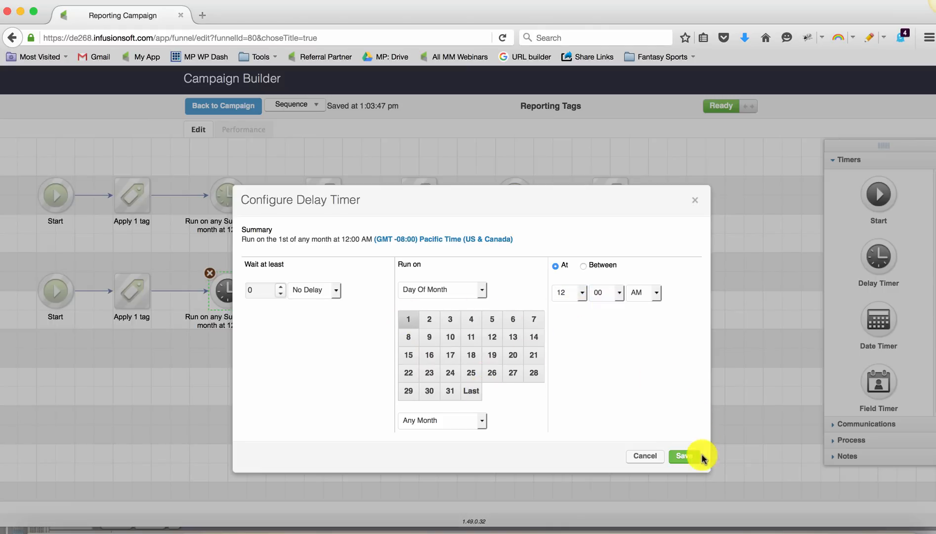
left_click(685, 456)
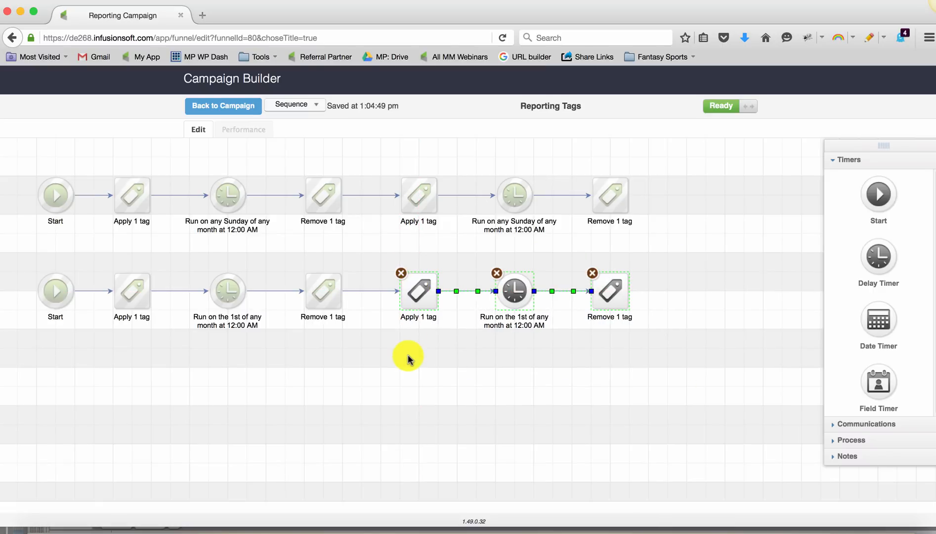
left_click(389, 344)
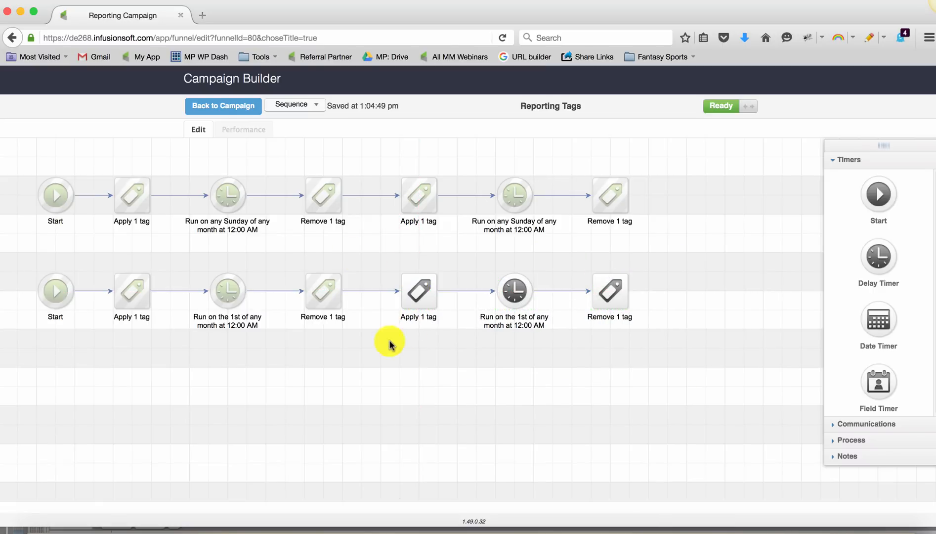
left_click(223, 106)
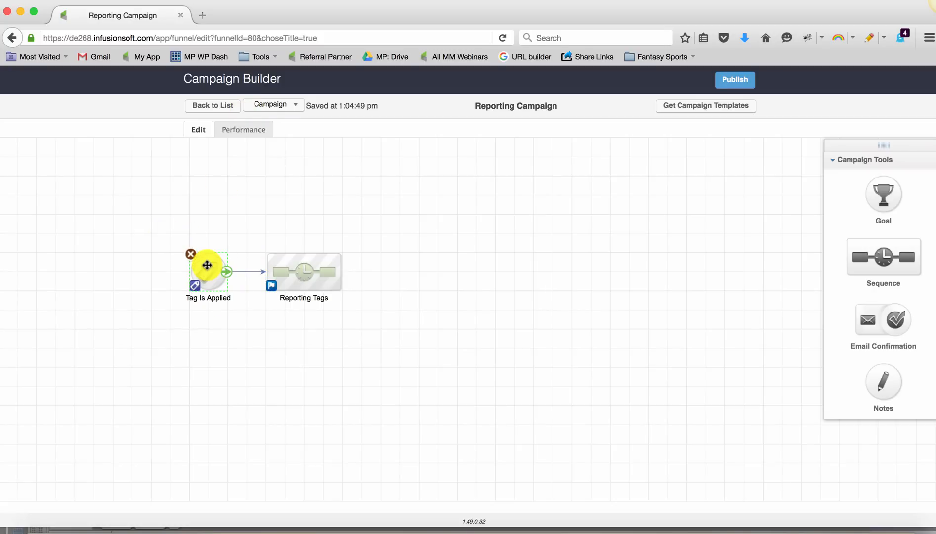
left_click(303, 270)
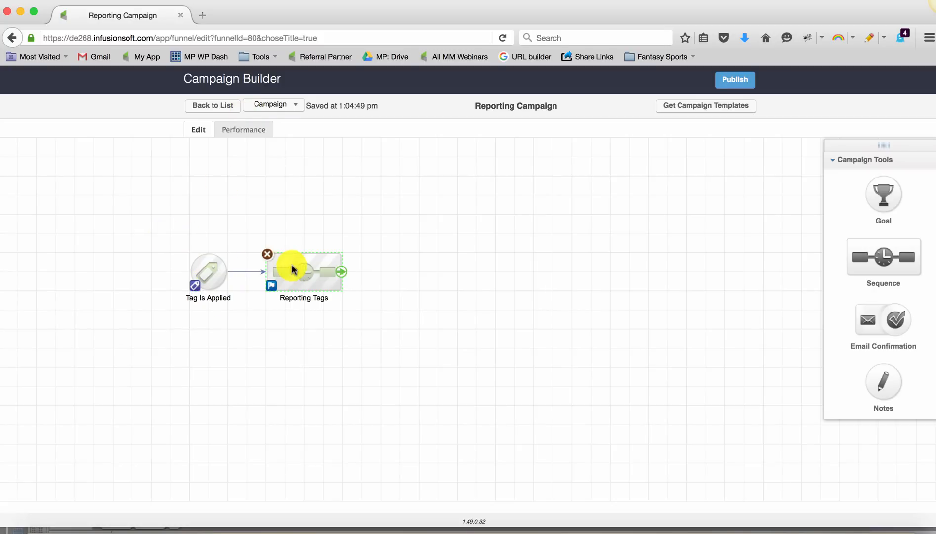
double_click(303, 270)
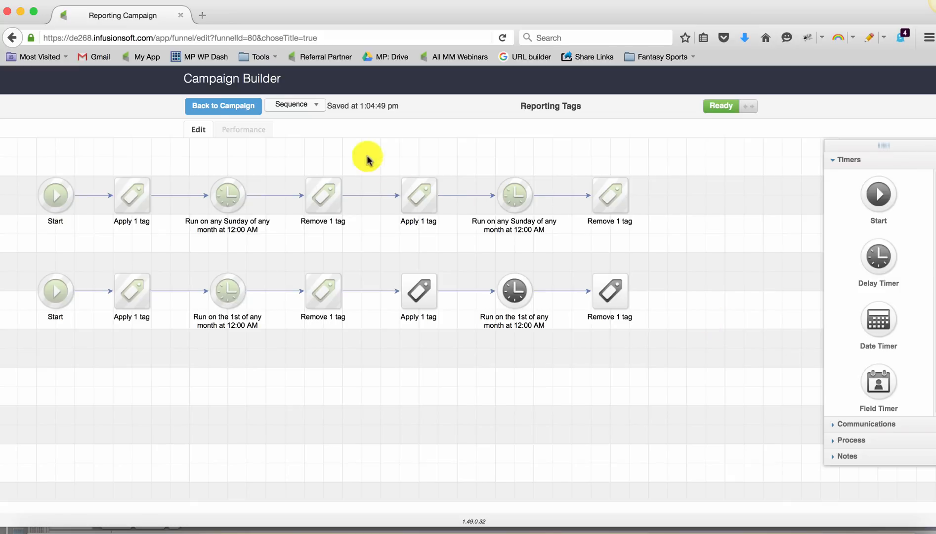
mouse_move(27, 155)
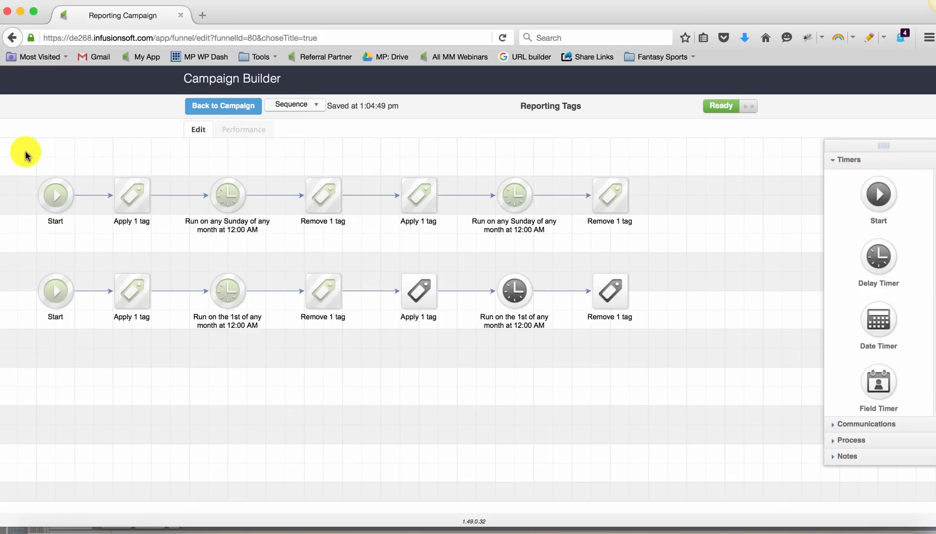
mouse_move(460, 301)
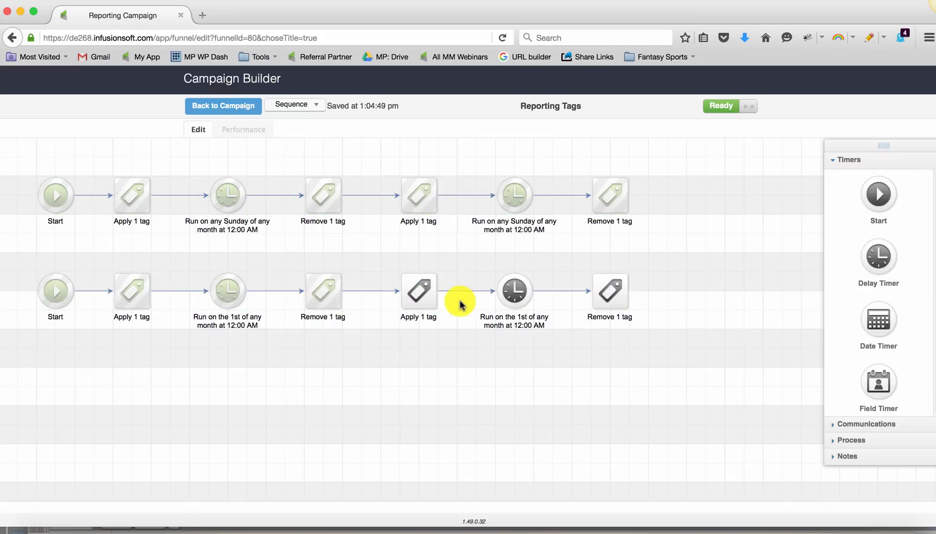
- Change the second apply step to a new Last Month tag in the Reporting category
double_click(418, 293)
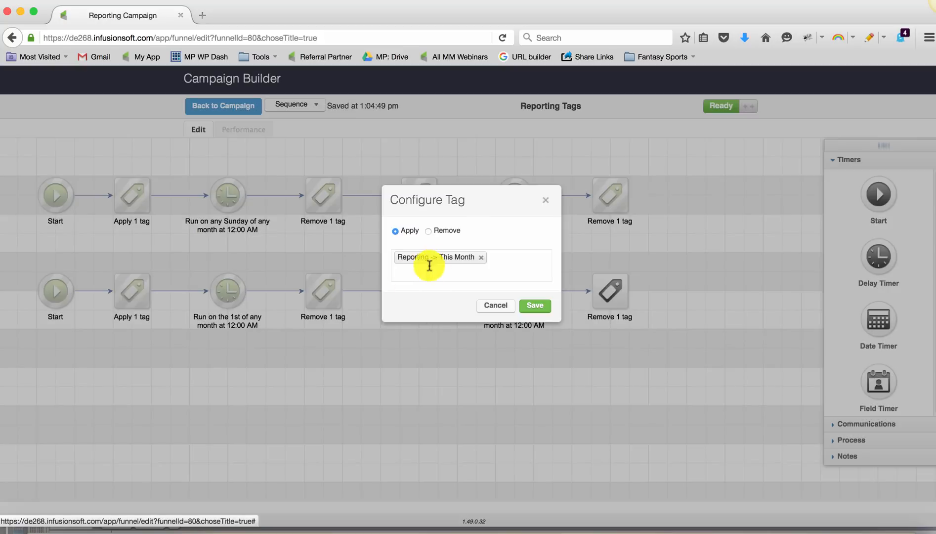
left_click(481, 257)
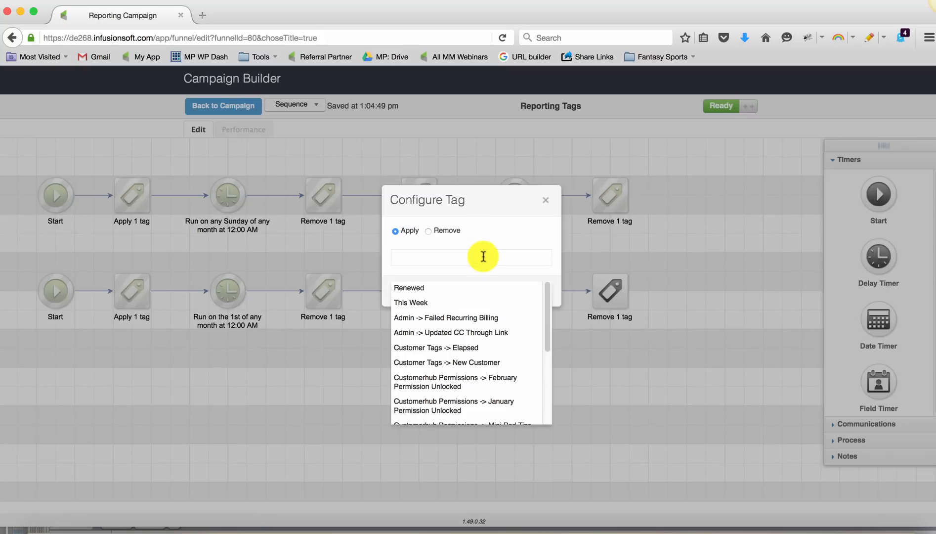
type("Last Month")
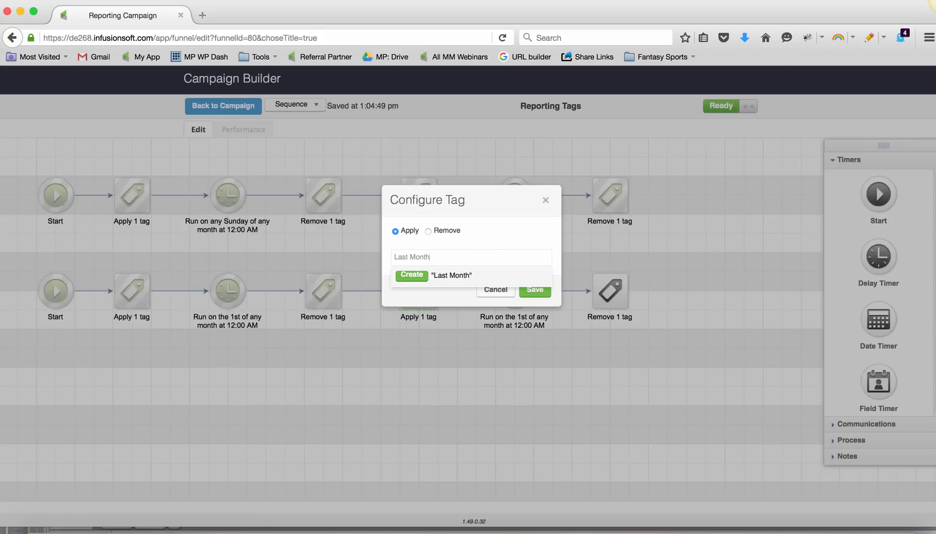
left_click(411, 276)
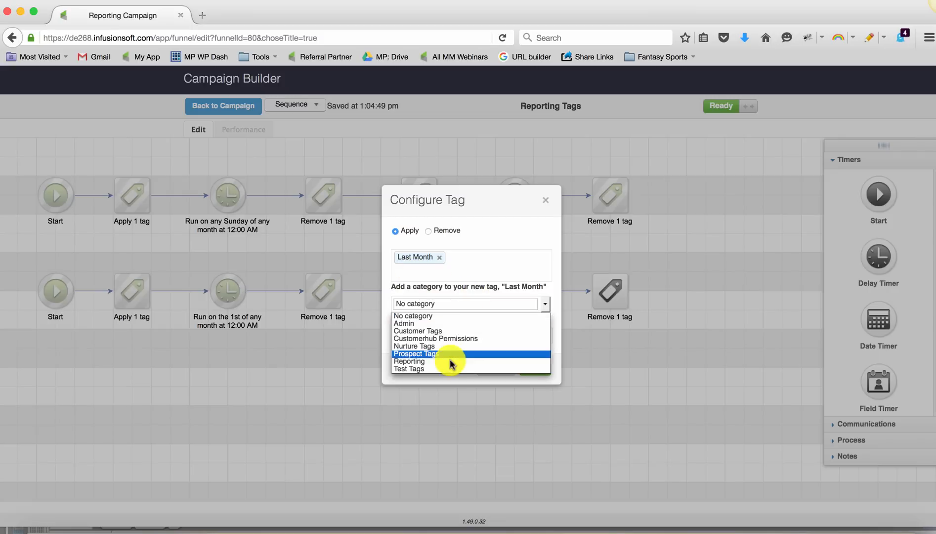
left_click(410, 361)
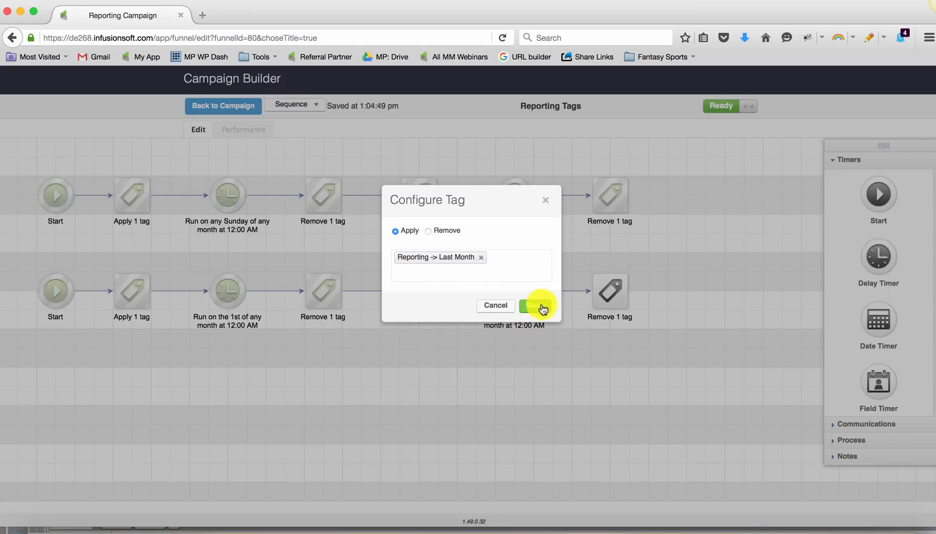
left_click(535, 305)
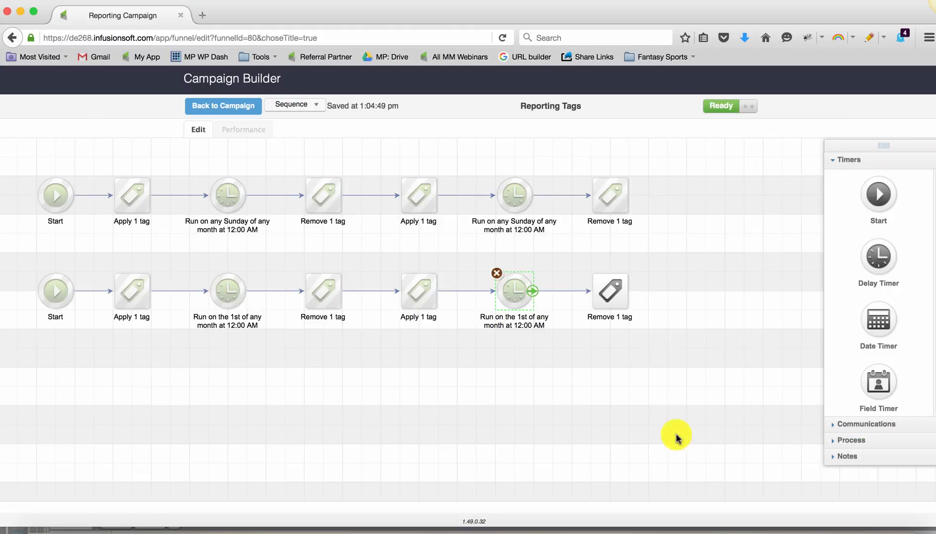
- Make the final remove step remove Reporting -> Last Month instead of This Month
double_click(609, 292)
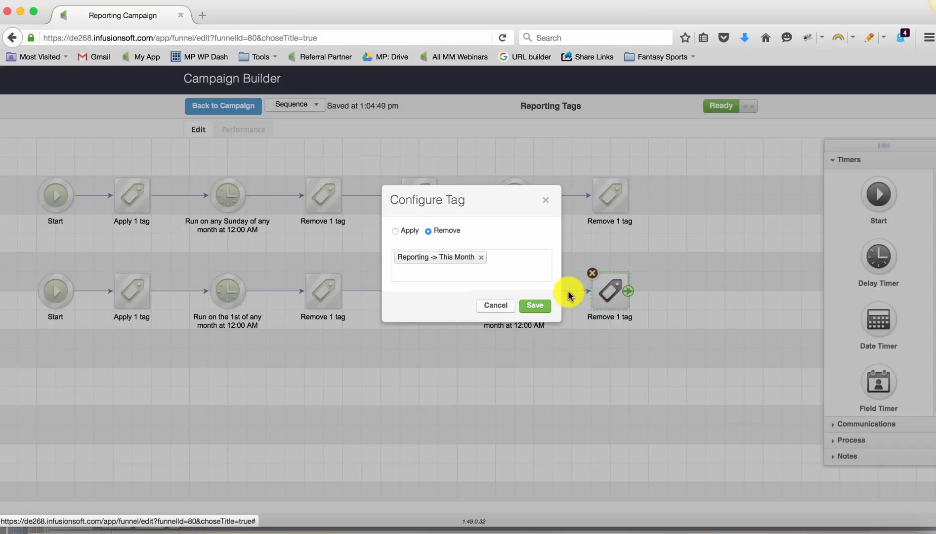
left_click(480, 256)
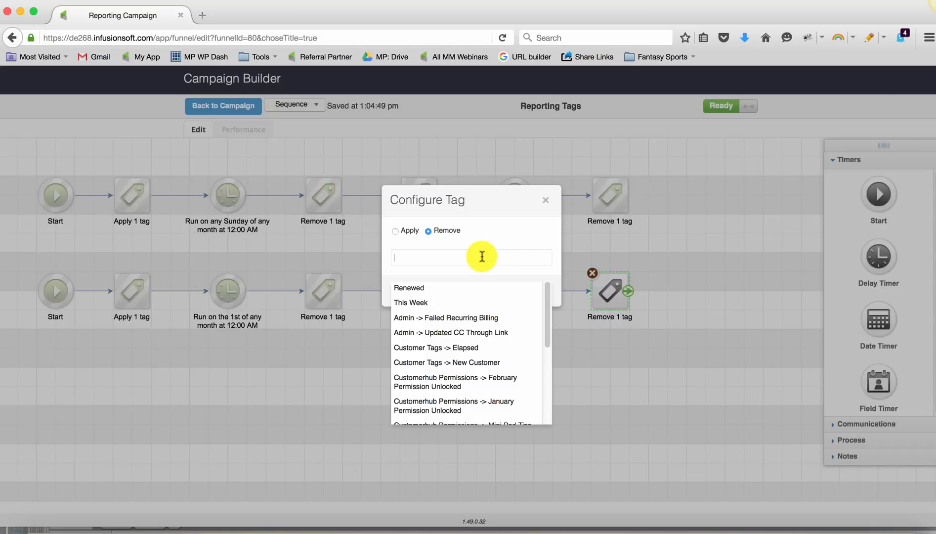
type("La")
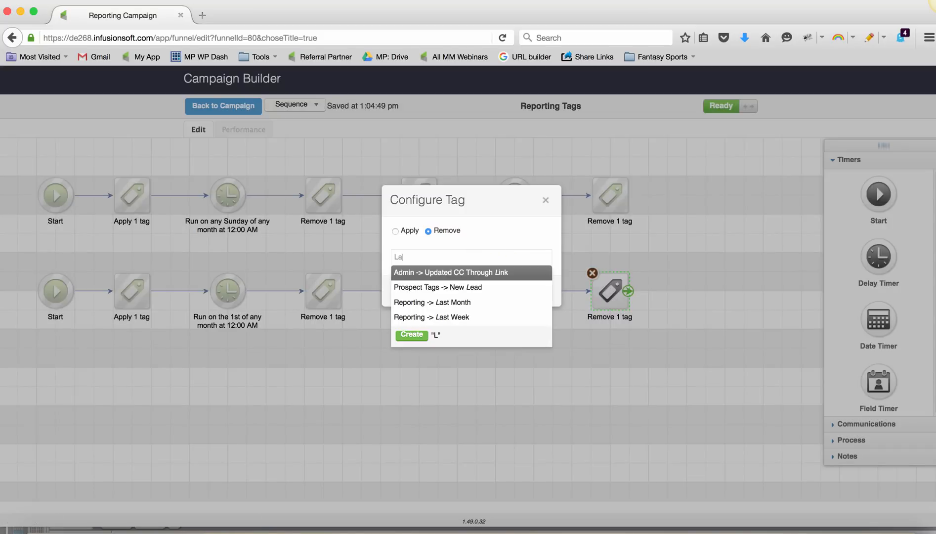
left_click(432, 302)
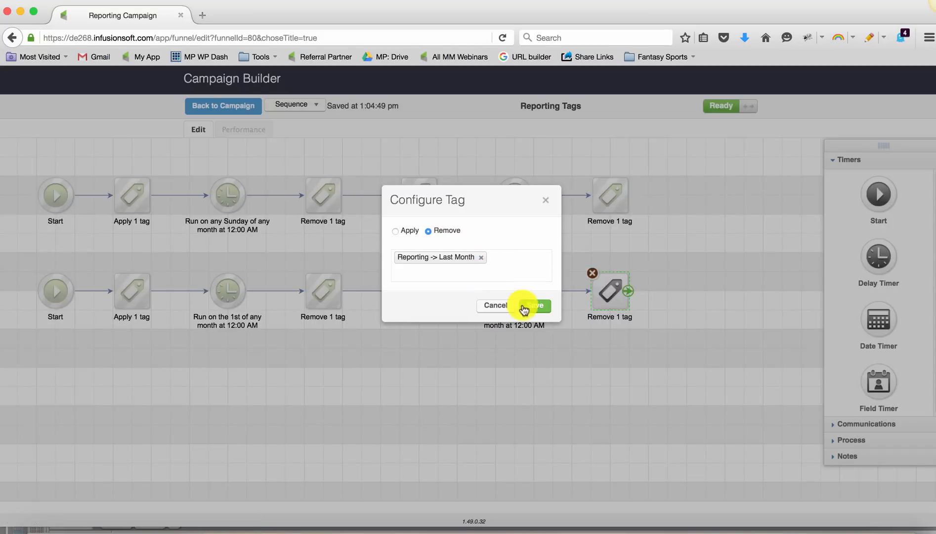
left_click(534, 305)
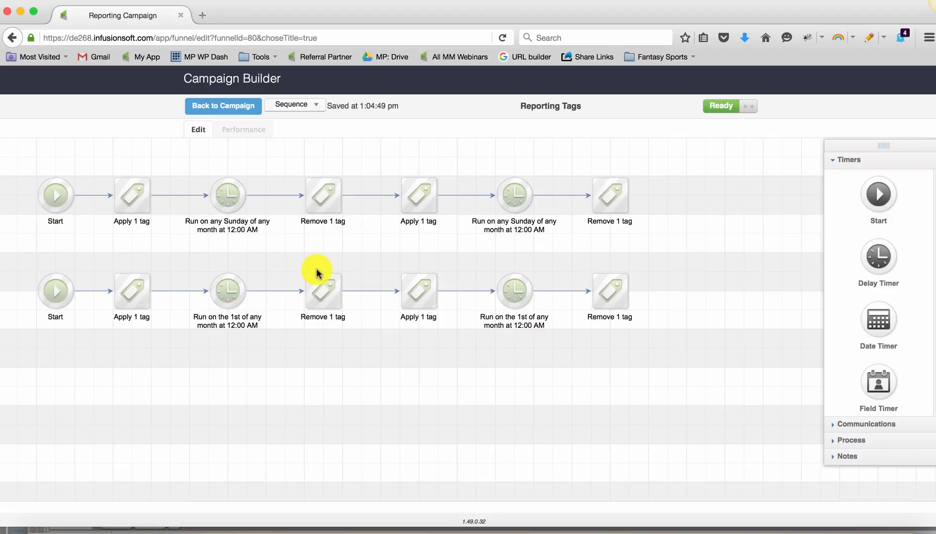
mouse_move(241, 195)
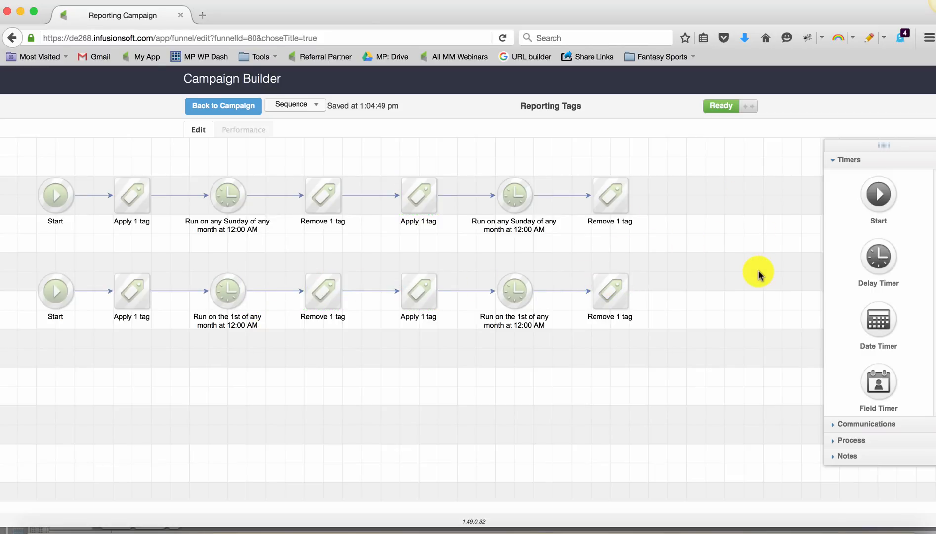
left_click(223, 106)
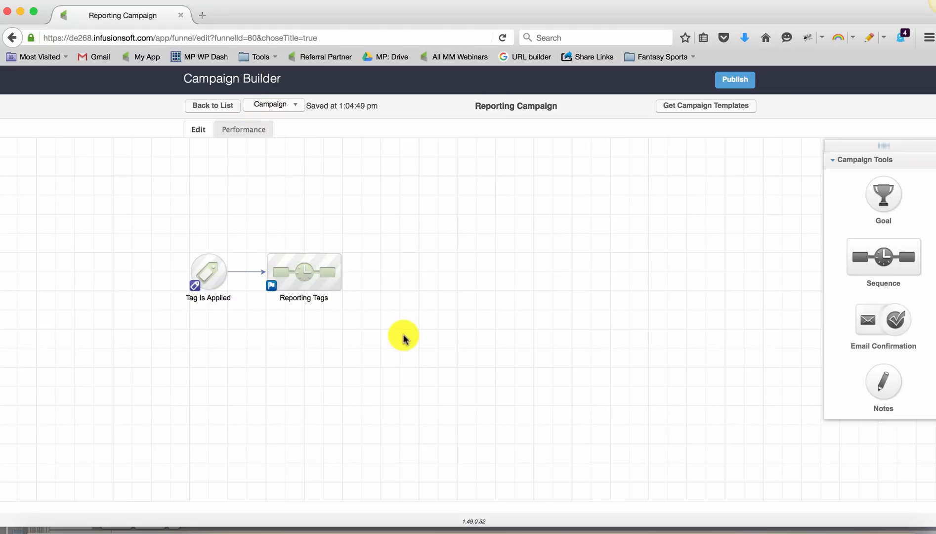
mouse_move(212, 105)
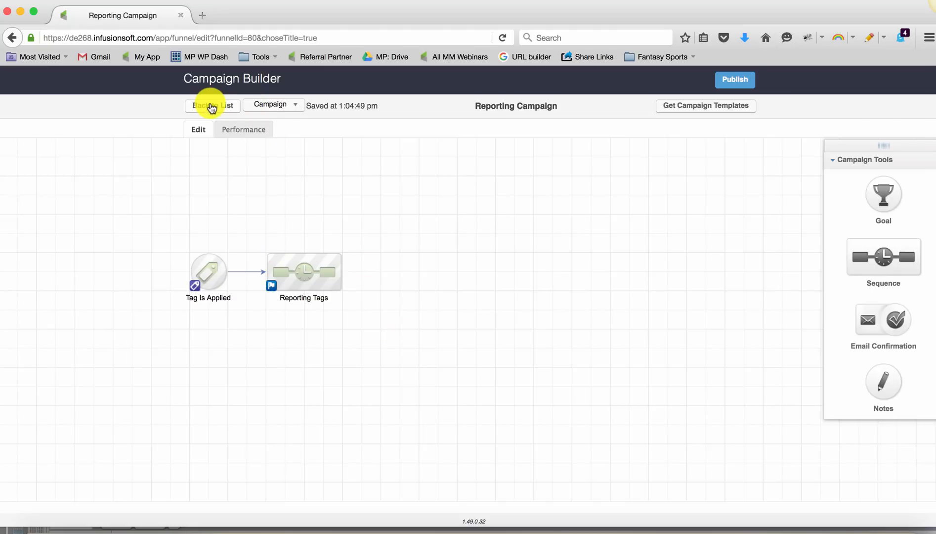
- Go from the campaigns list to CRM Contacts and start a cleared contact search
left_click(212, 106)
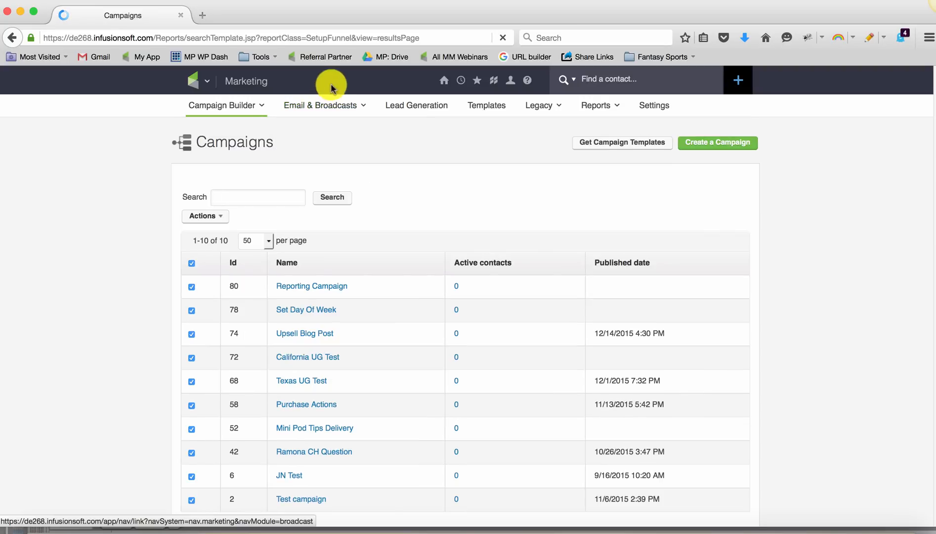
left_click(200, 80)
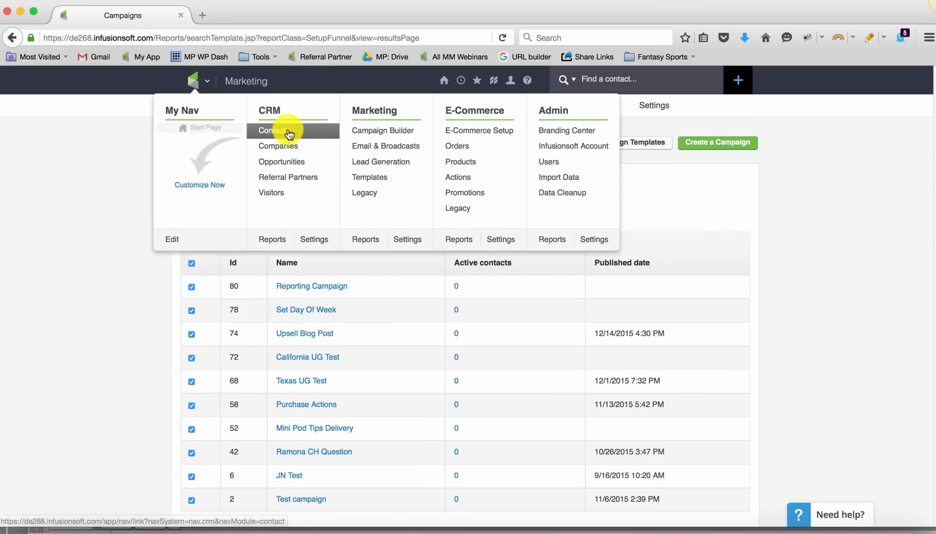
left_click(272, 130)
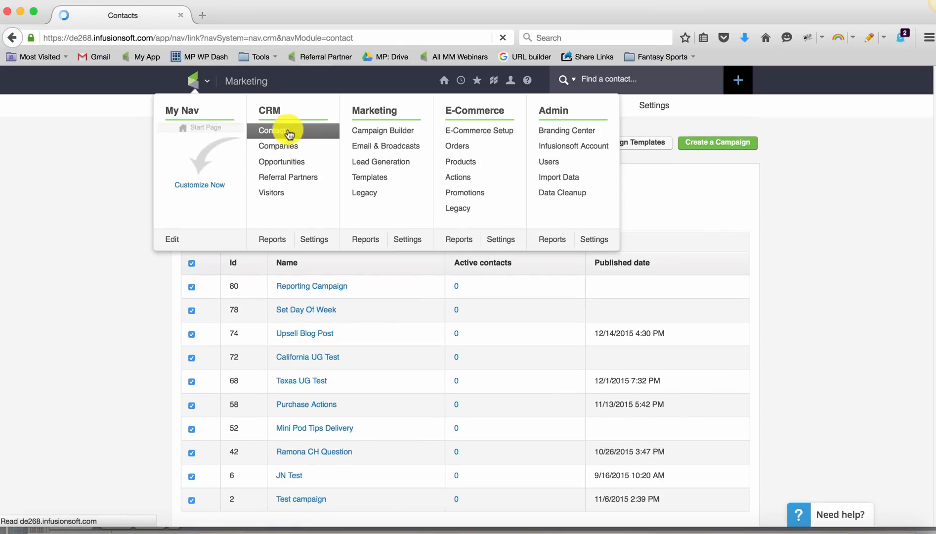
left_click(272, 130)
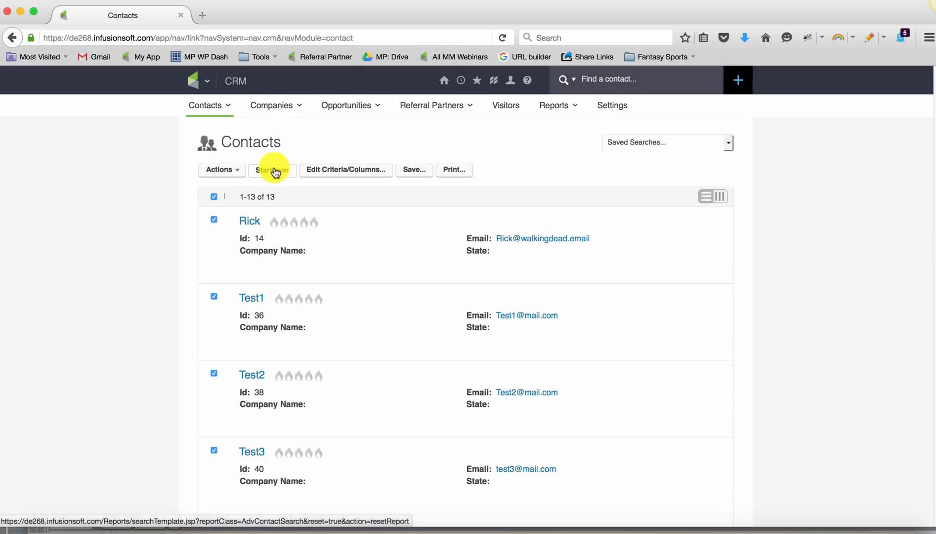
left_click(272, 170)
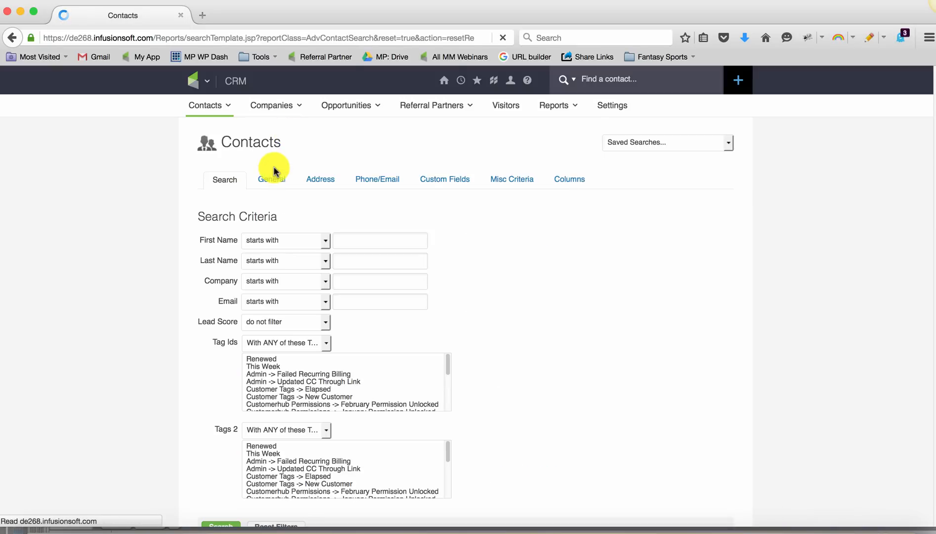
- Select This Week as the Tag Ids search criterion
left_click(511, 179)
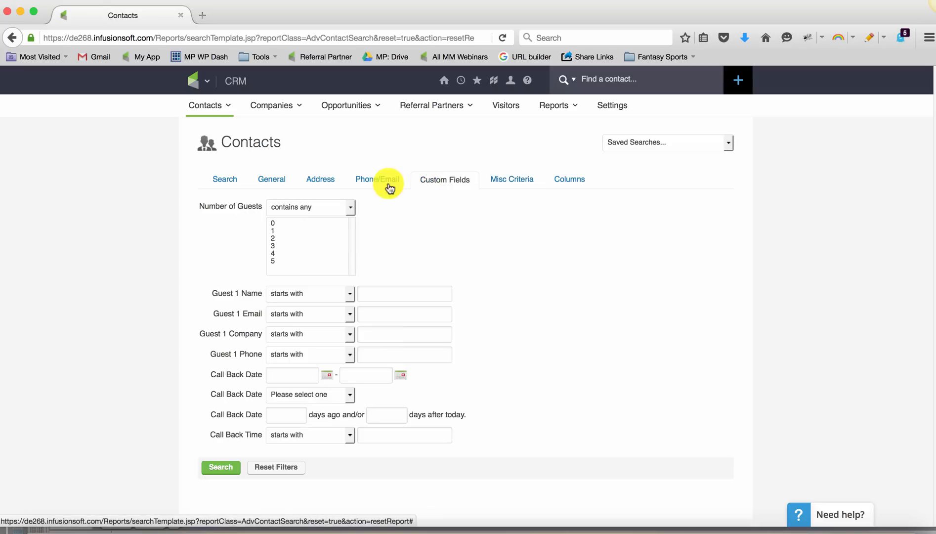
left_click(225, 179)
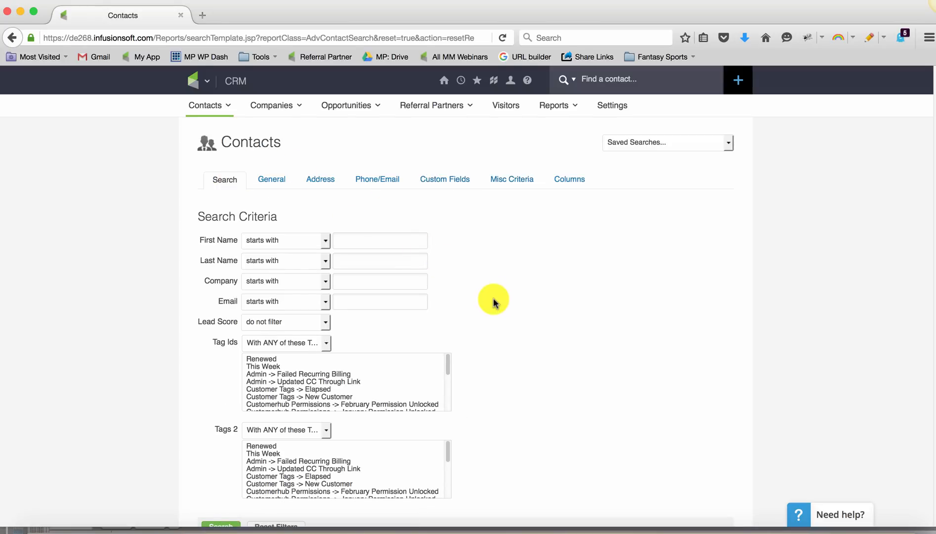
scroll("down", 3)
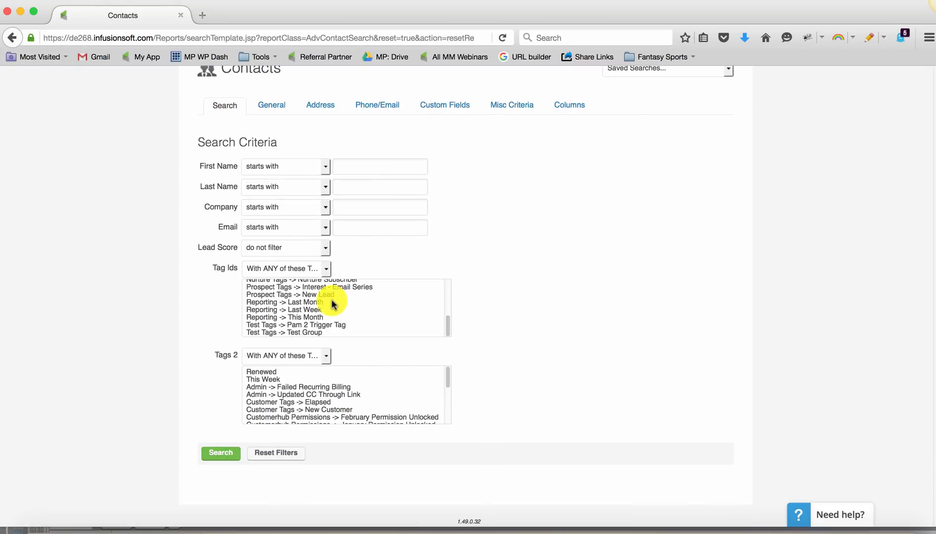
left_click(299, 310)
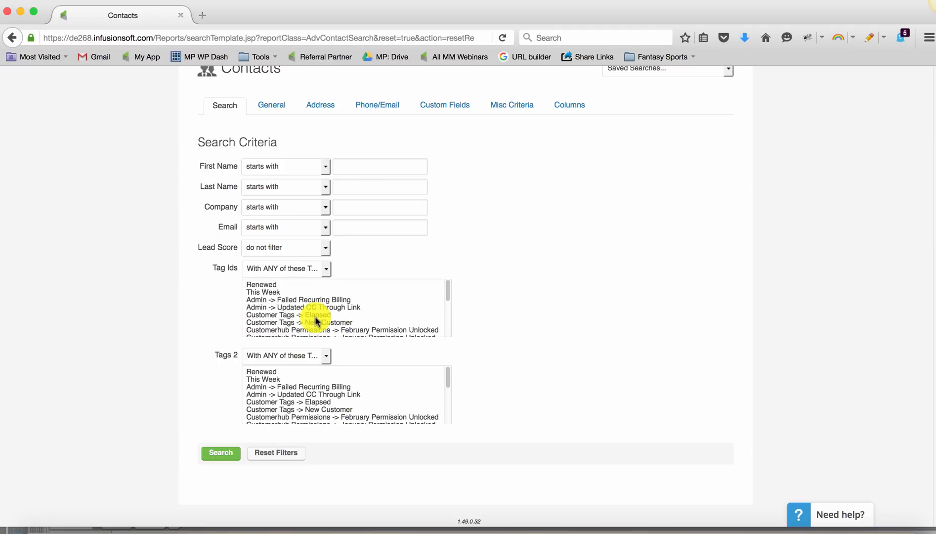
left_click(264, 292)
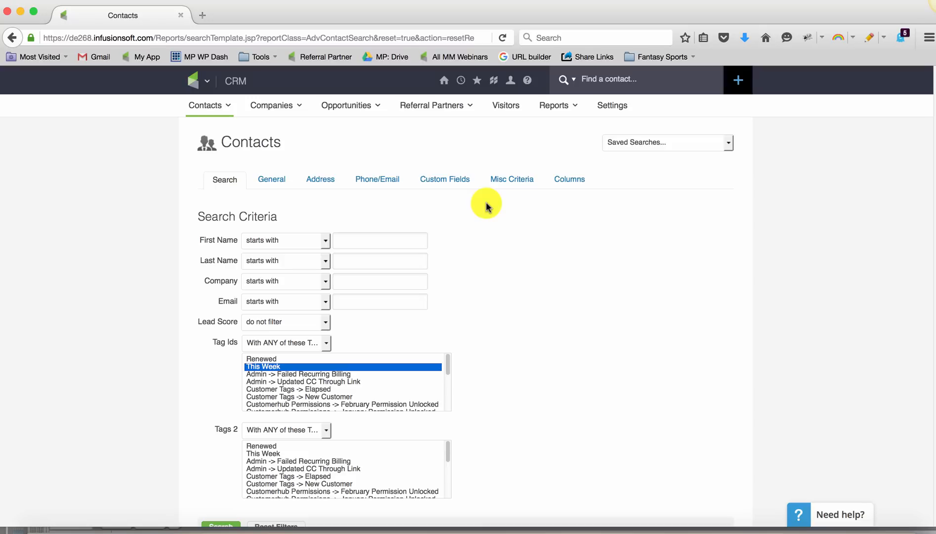
left_click(213, 80)
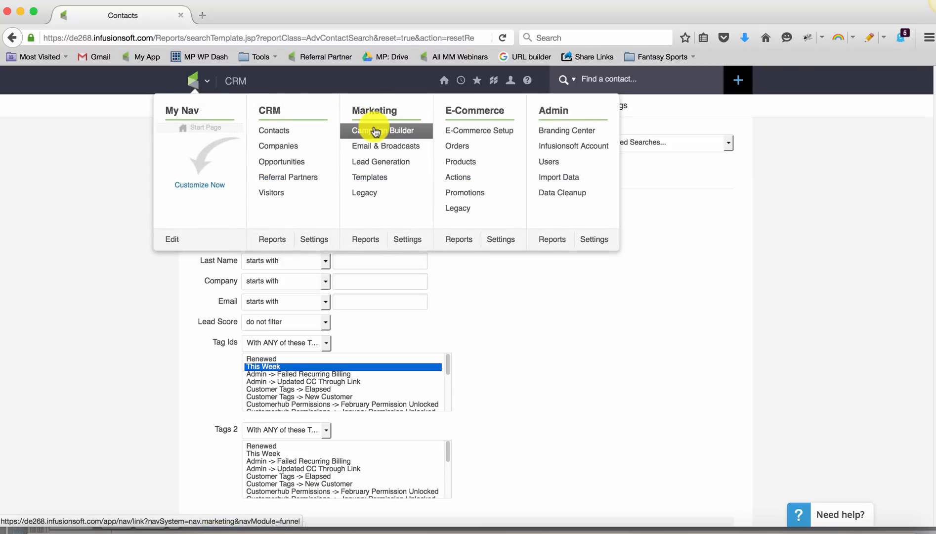
- Reopen the Reporting Campaign from Campaign Builder, then go back to the campaigns list
left_click(383, 130)
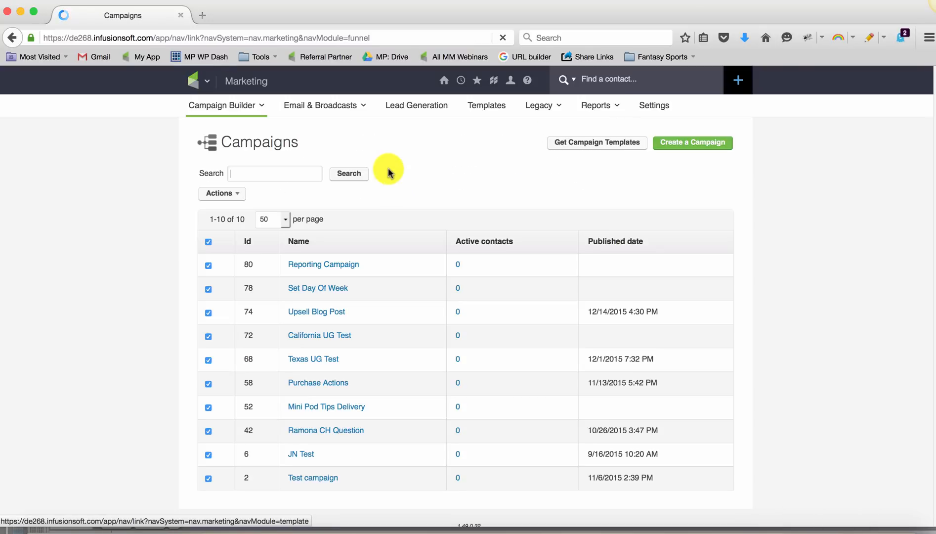
left_click(322, 264)
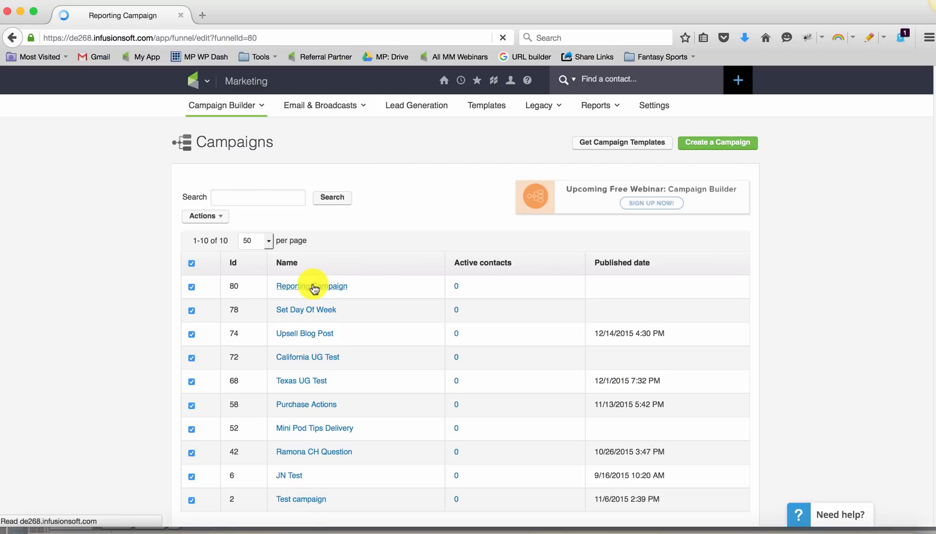
left_click(311, 287)
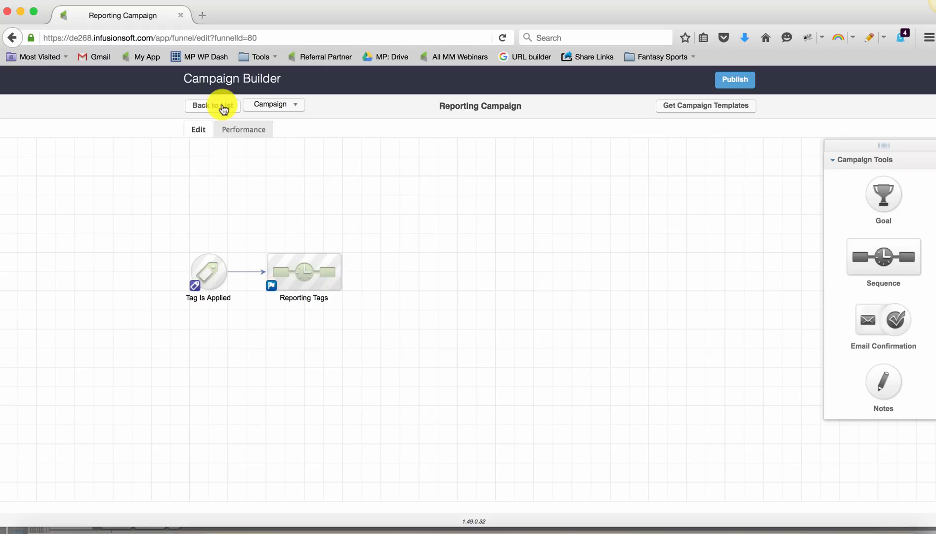
left_click(209, 105)
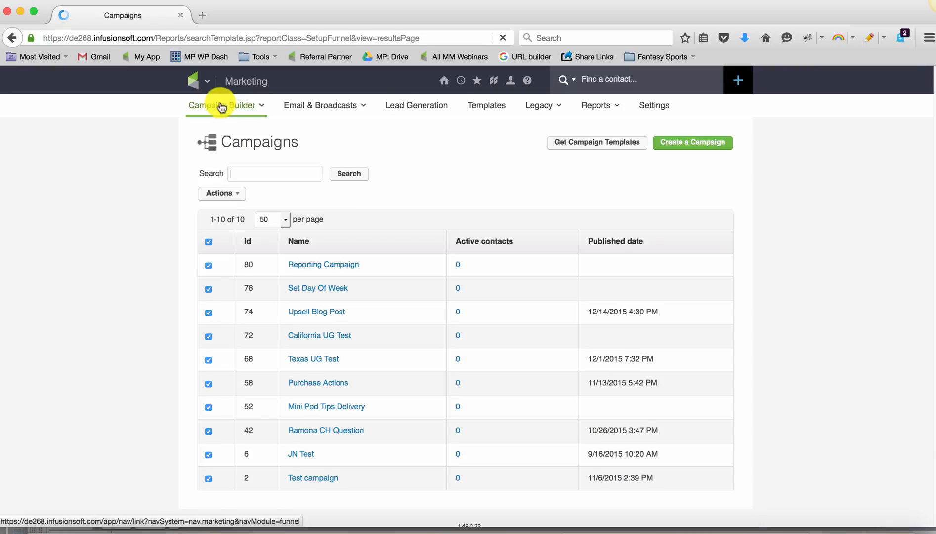
- Open the E-Commerce Orders search and show its Misc Criteria, including tag and purchase-date options
left_click(206, 80)
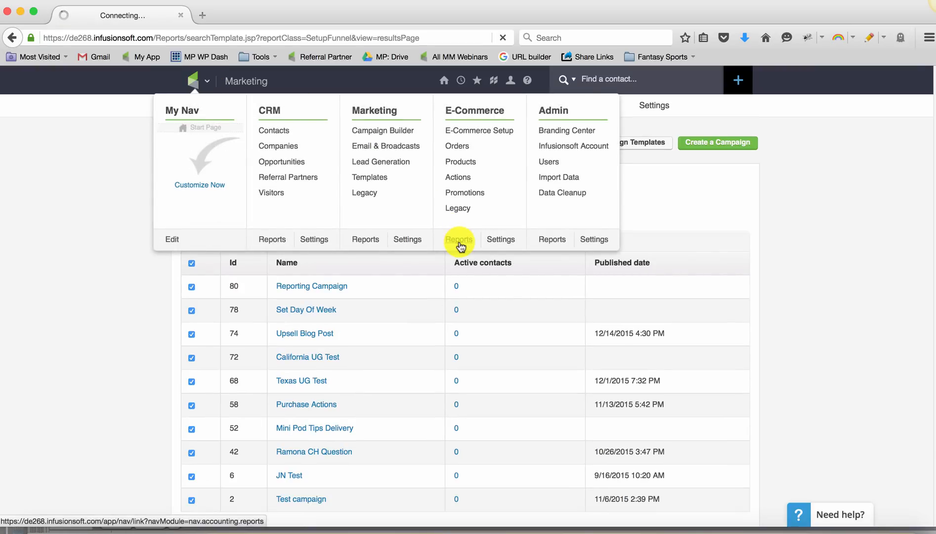
left_click(458, 239)
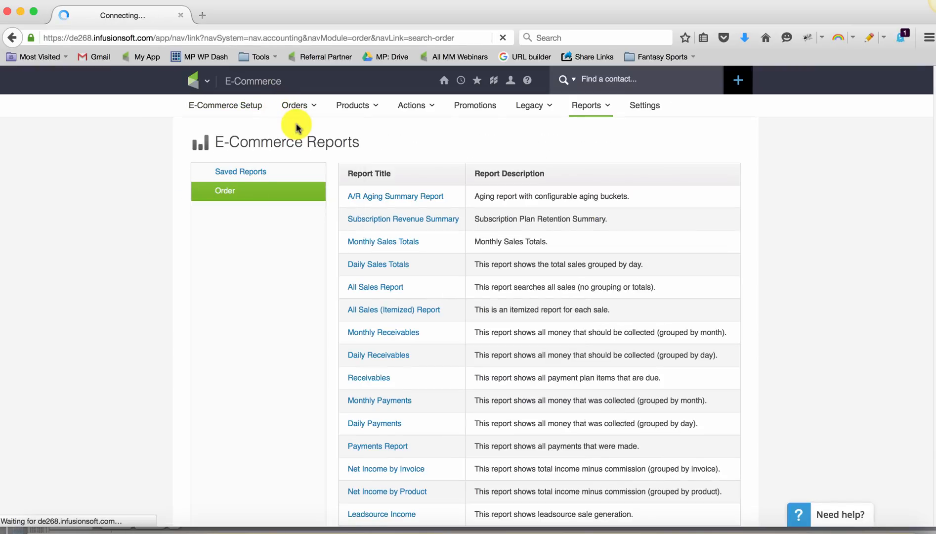
left_click(294, 105)
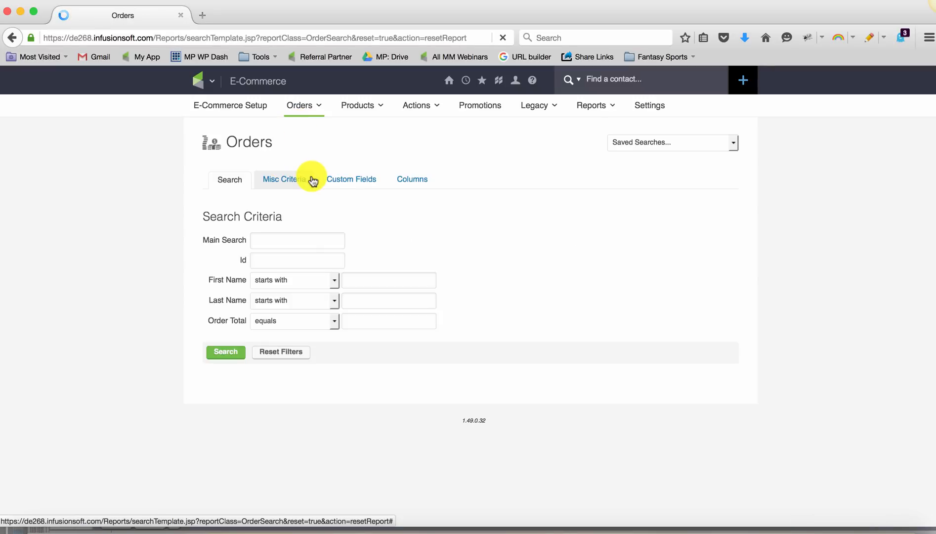
left_click(280, 179)
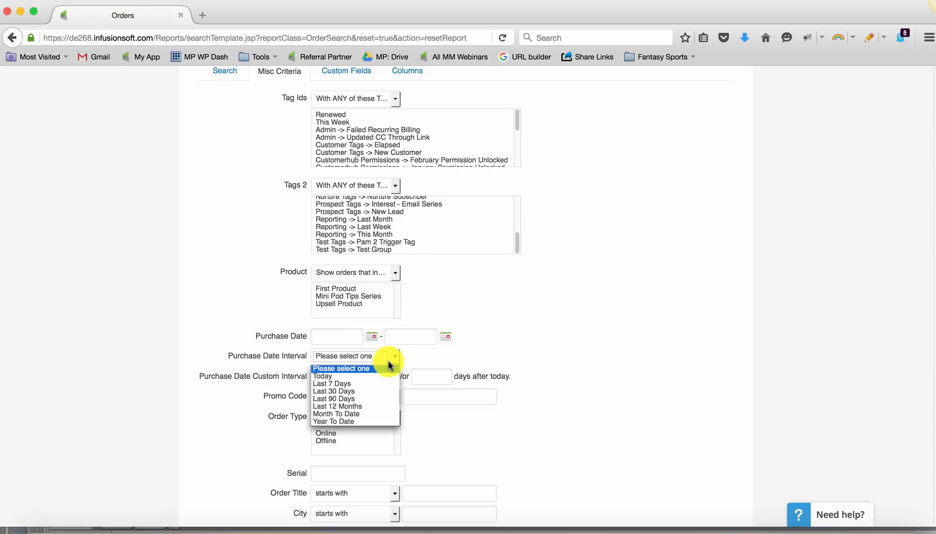
mouse_move(374, 391)
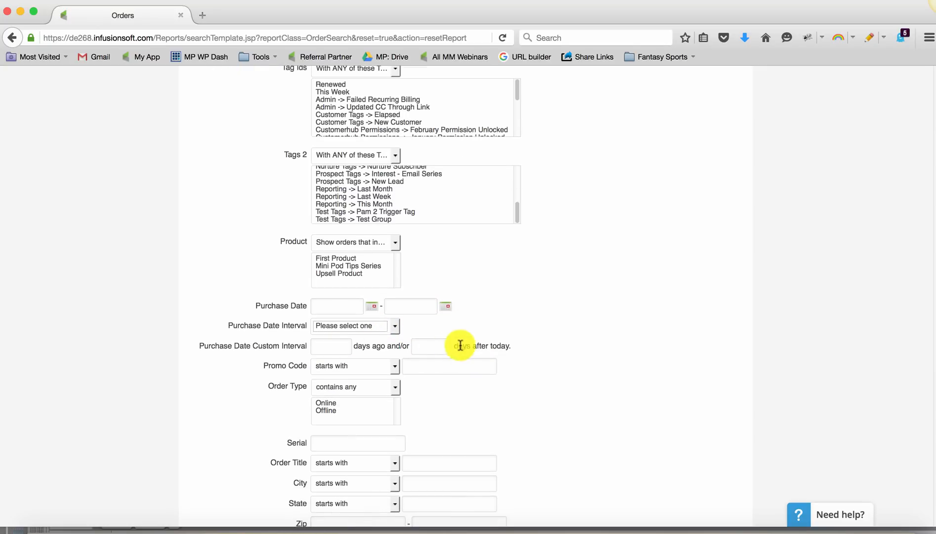
mouse_move(435, 345)
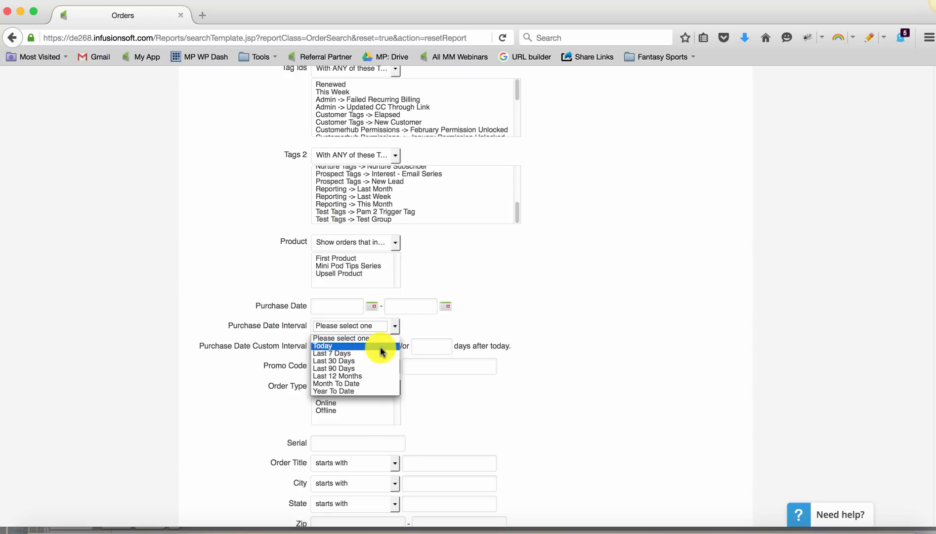
mouse_move(352, 352)
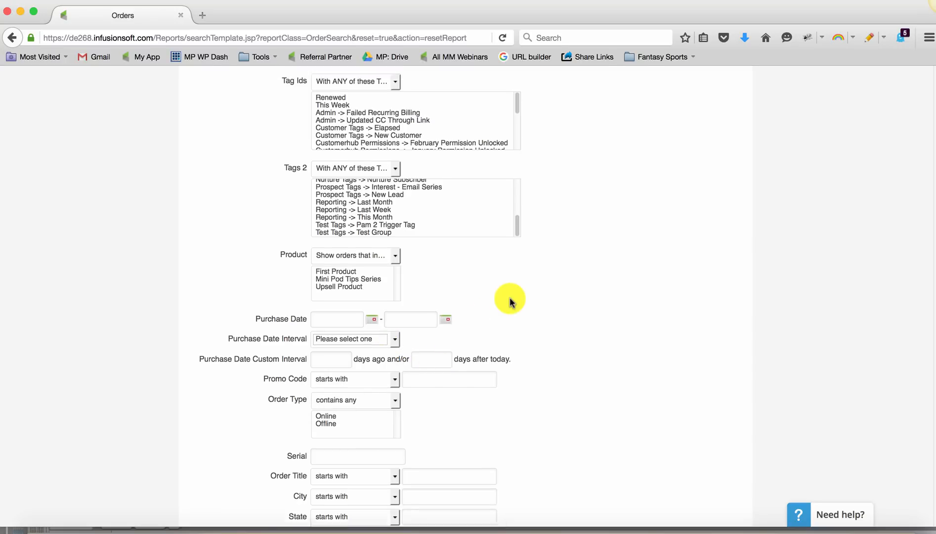
left_click(207, 80)
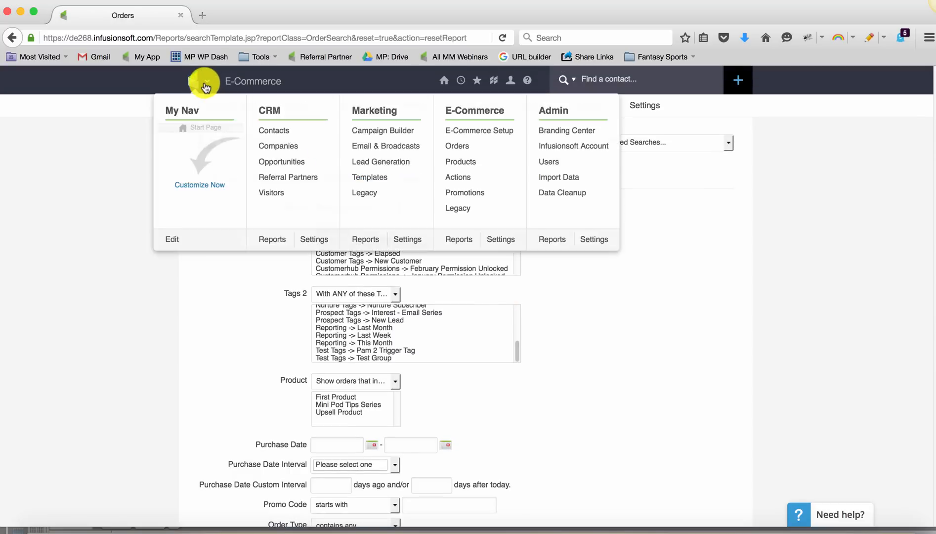
- Open Campaign Builder and select the Reporting Campaign from the campaigns list
left_click(383, 130)
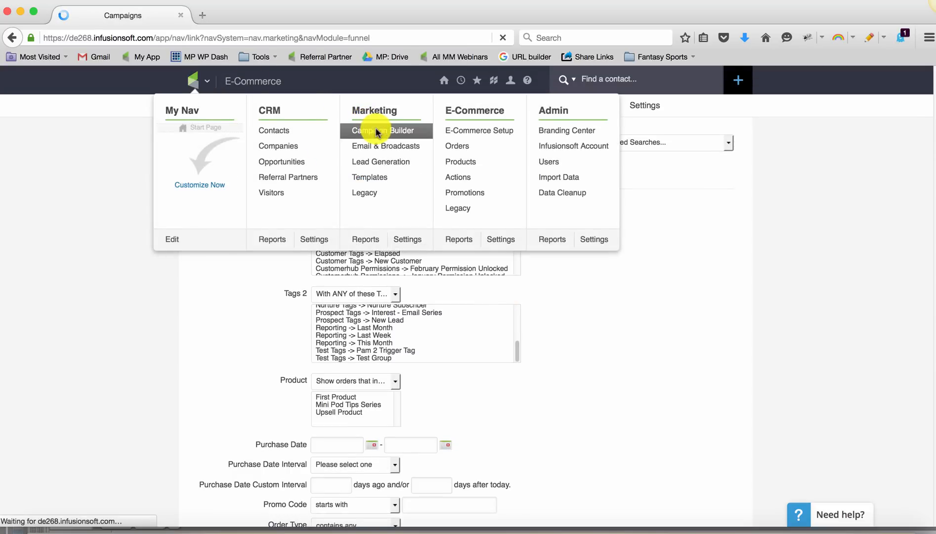
left_click(385, 130)
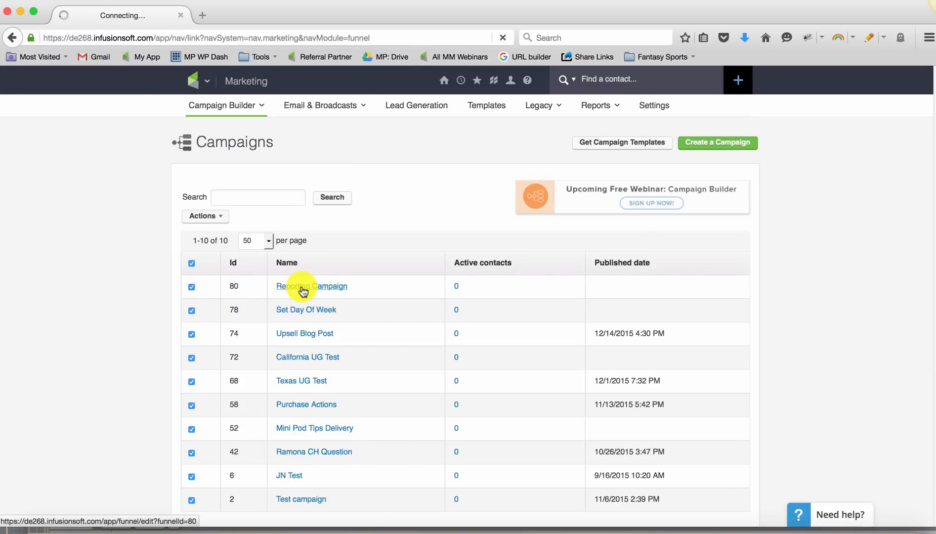
left_click(311, 287)
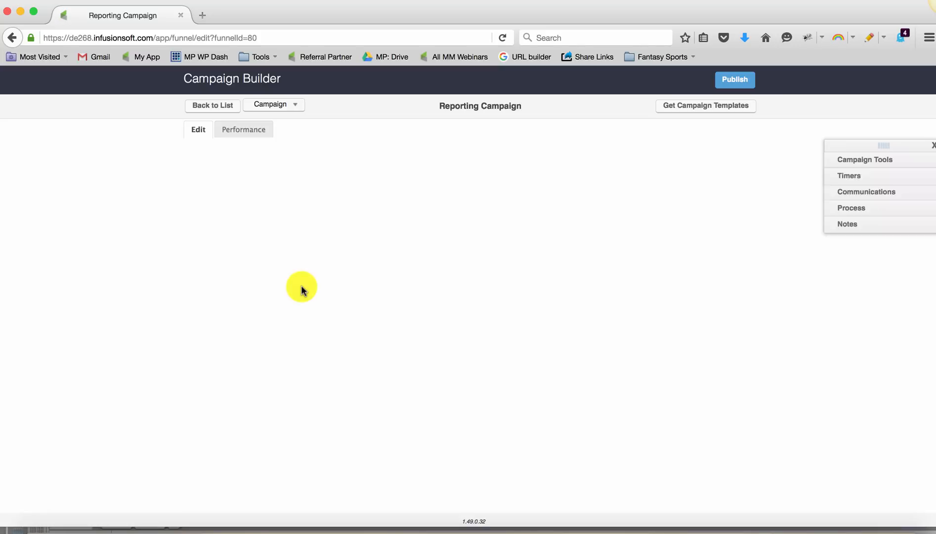
left_click(865, 160)
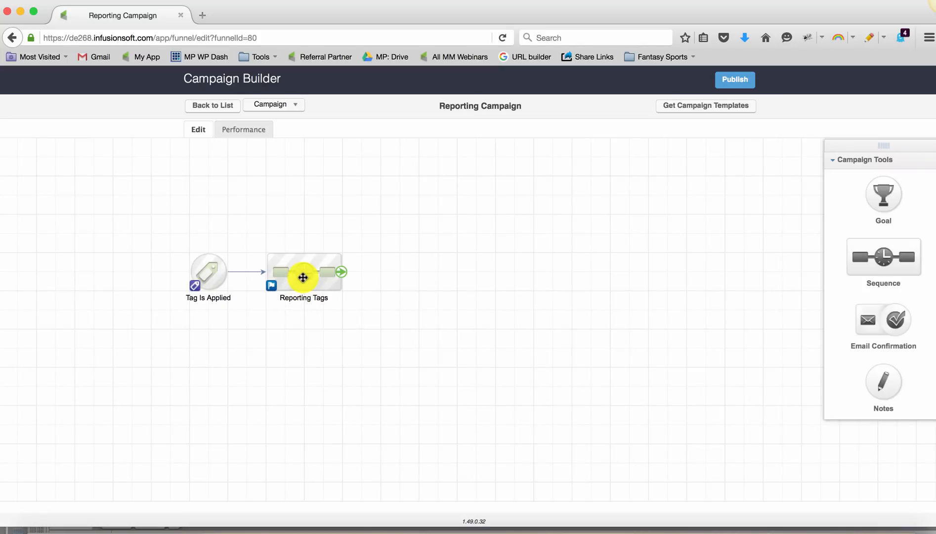